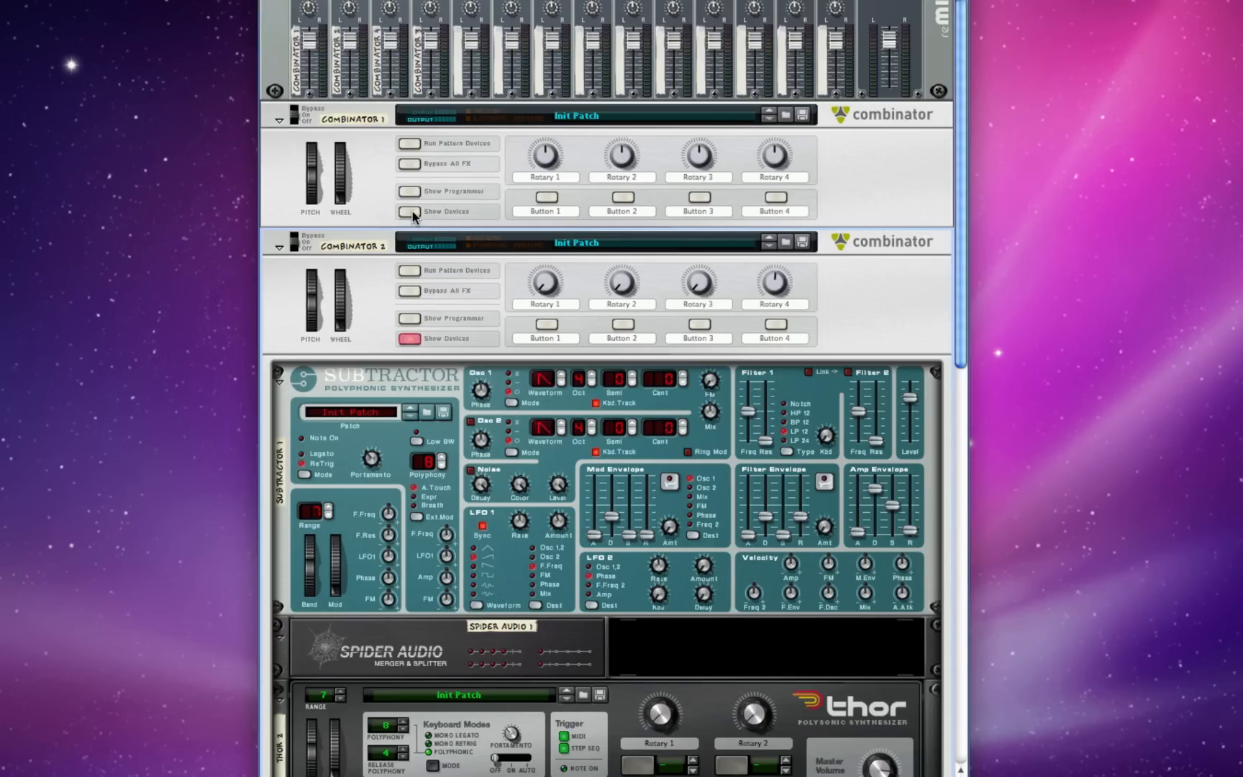
Scroll the rack to bring Combinator 1's Redrum and Thor into view.
scroll(down, 3)
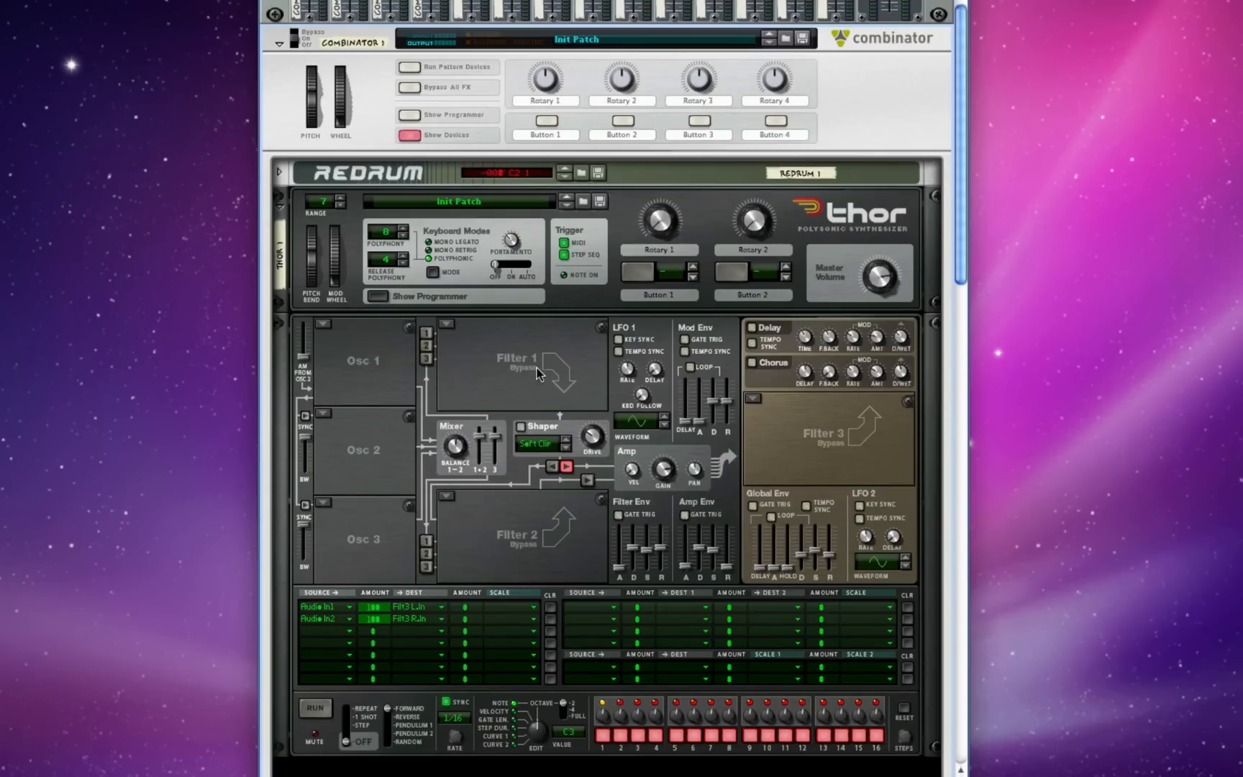
mouse_move(434, 627)
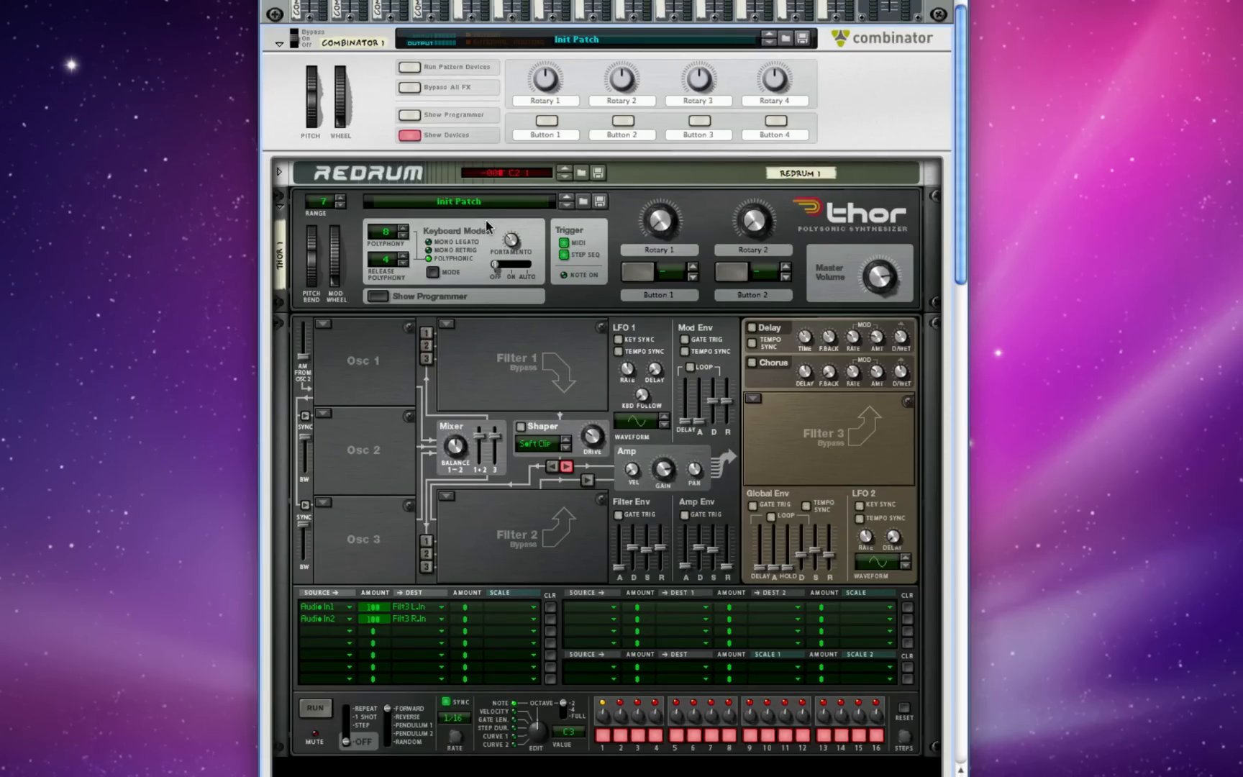
mouse_move(545, 134)
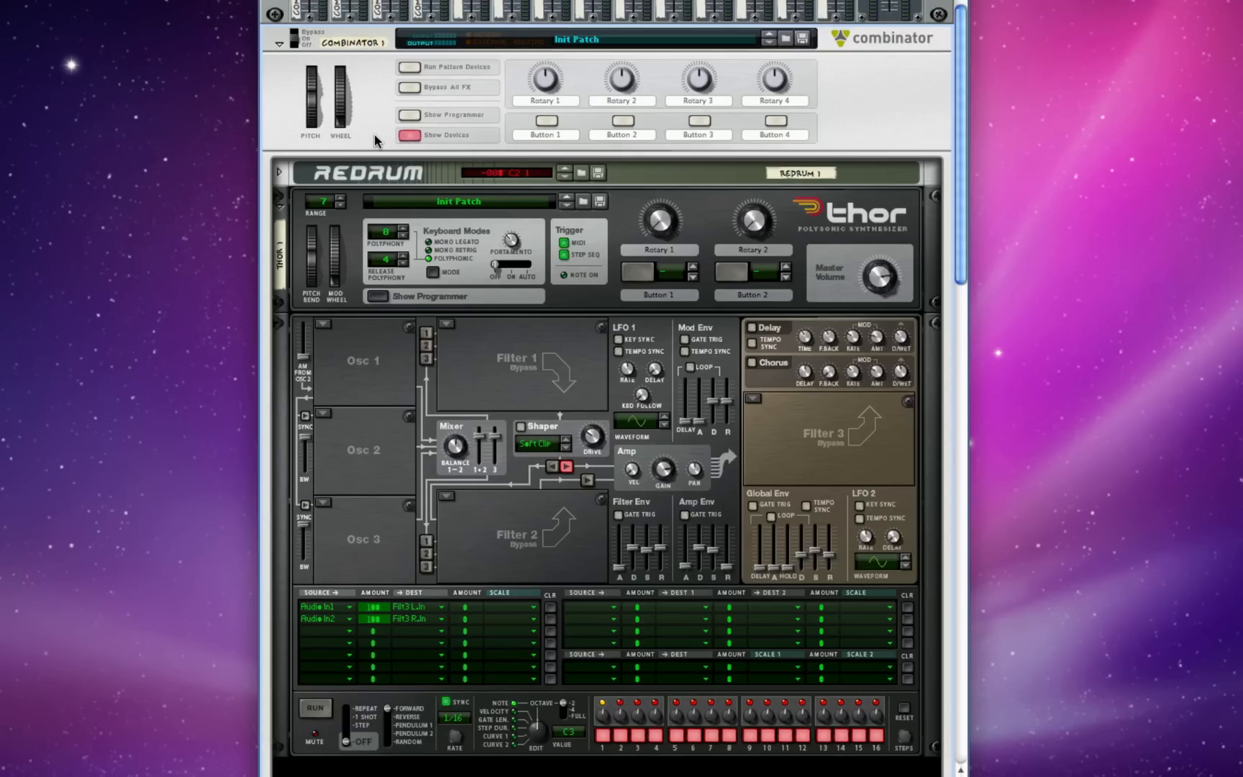
mouse_move(410, 137)
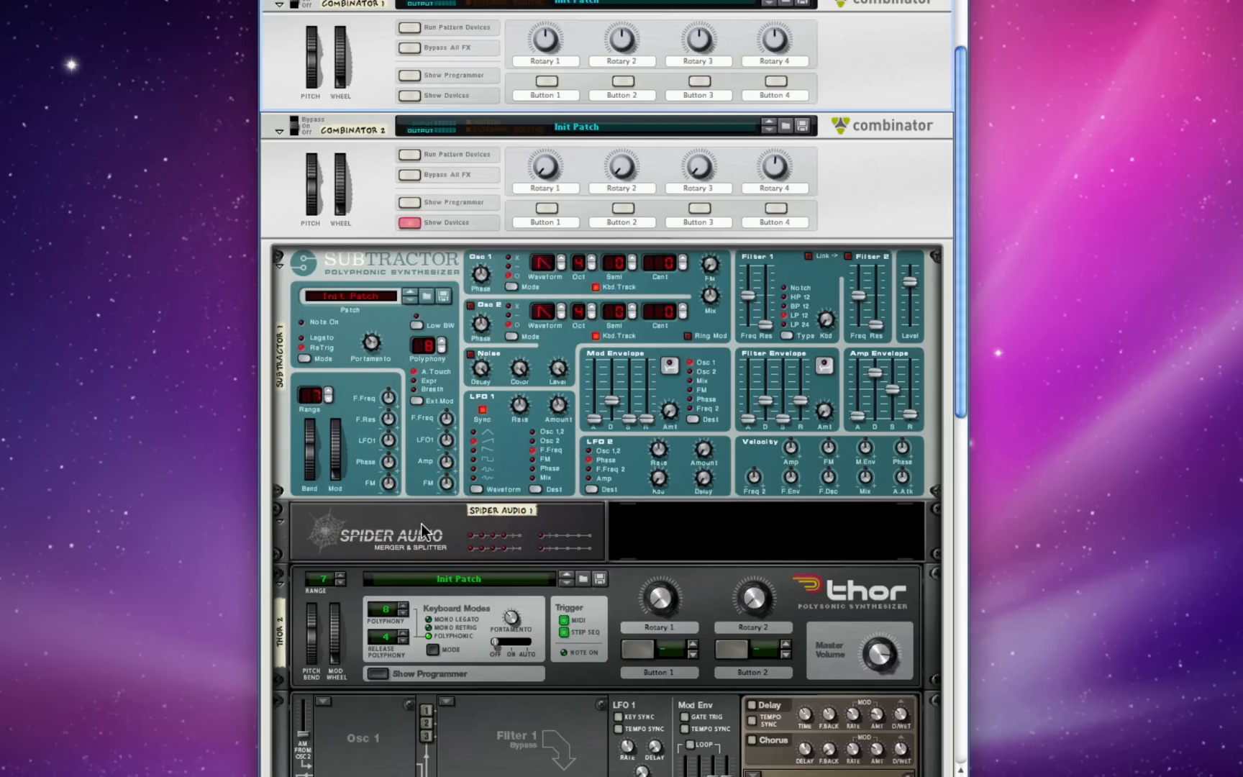
Scroll down through Combinator 2 to Thor's programmer and modulation matrix routing audio inputs to its filters.
scroll(down, 3)
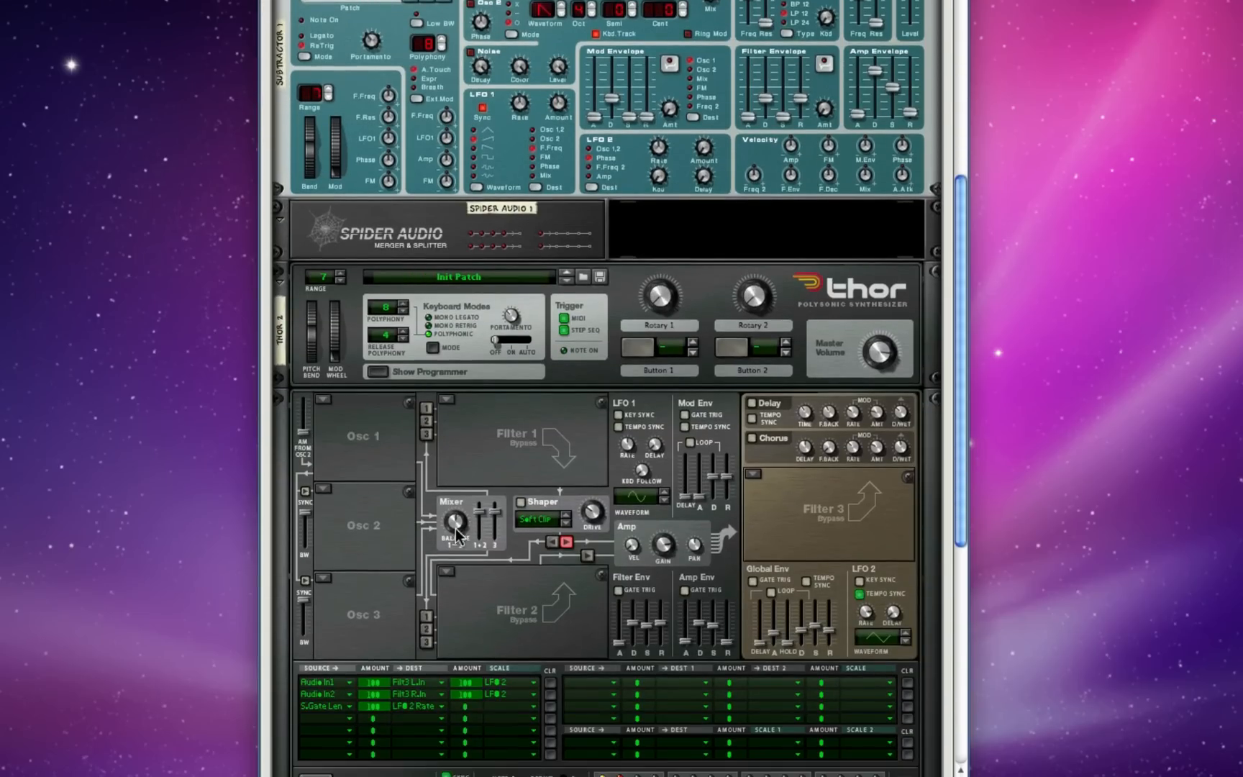
scroll(down, 3)
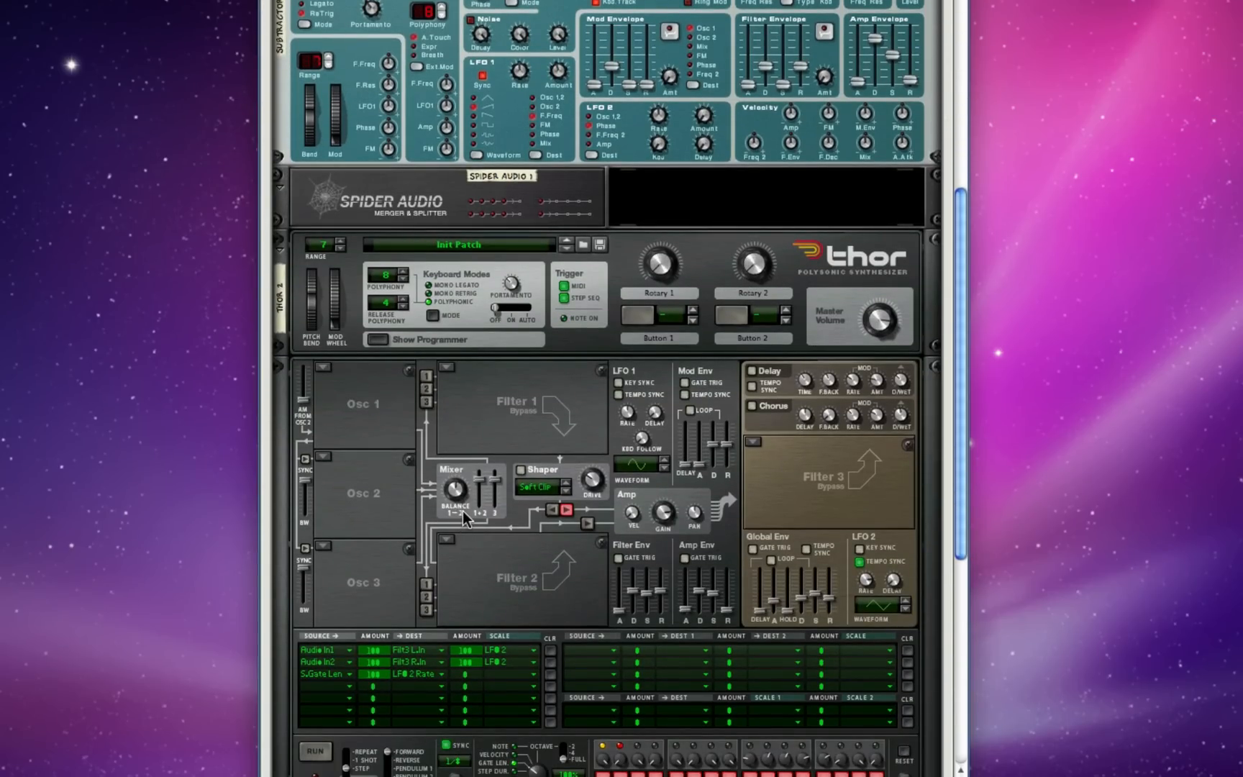
scroll(down, 3)
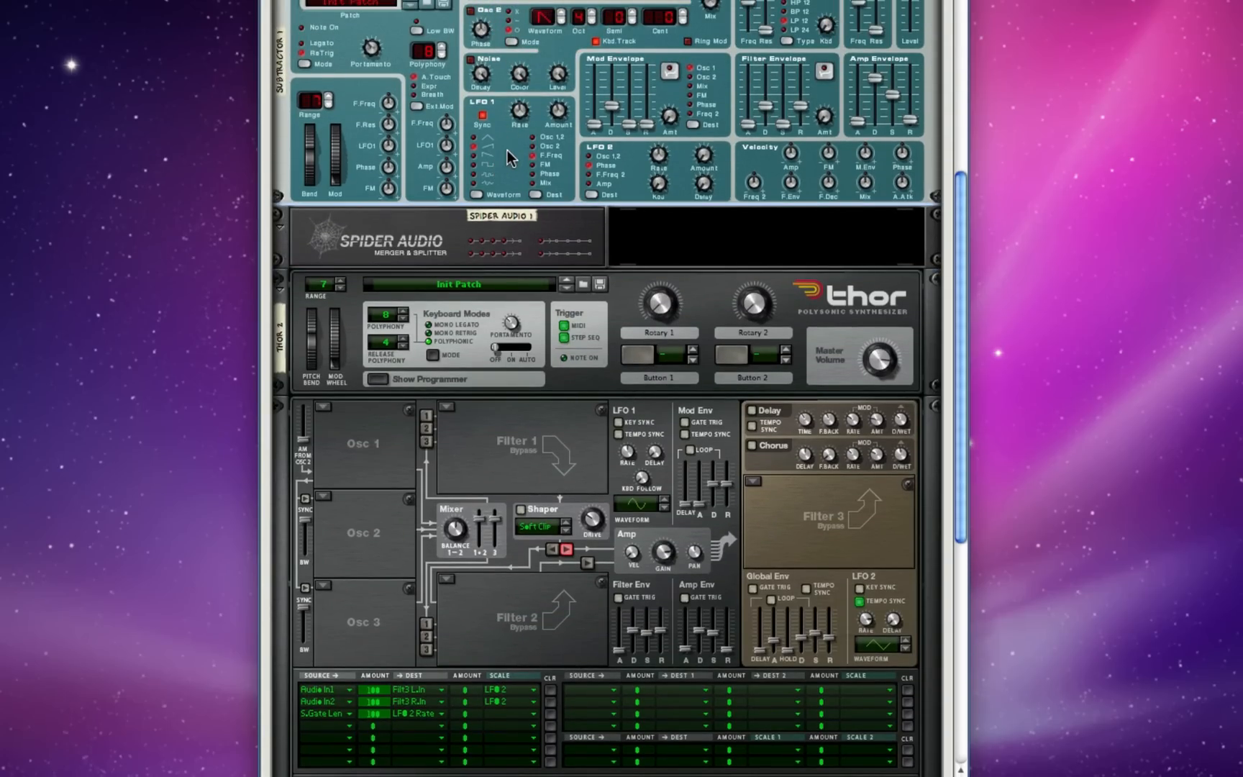
mouse_move(510, 158)
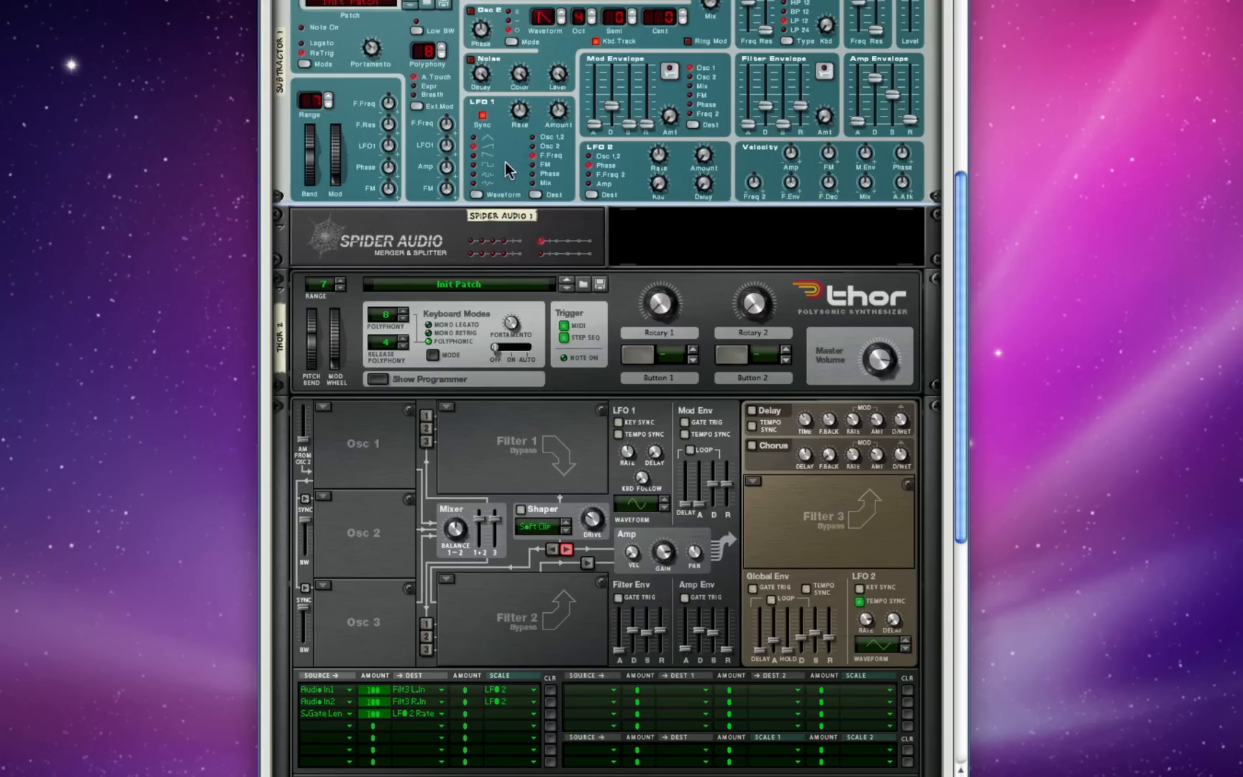
scroll(down, 3)
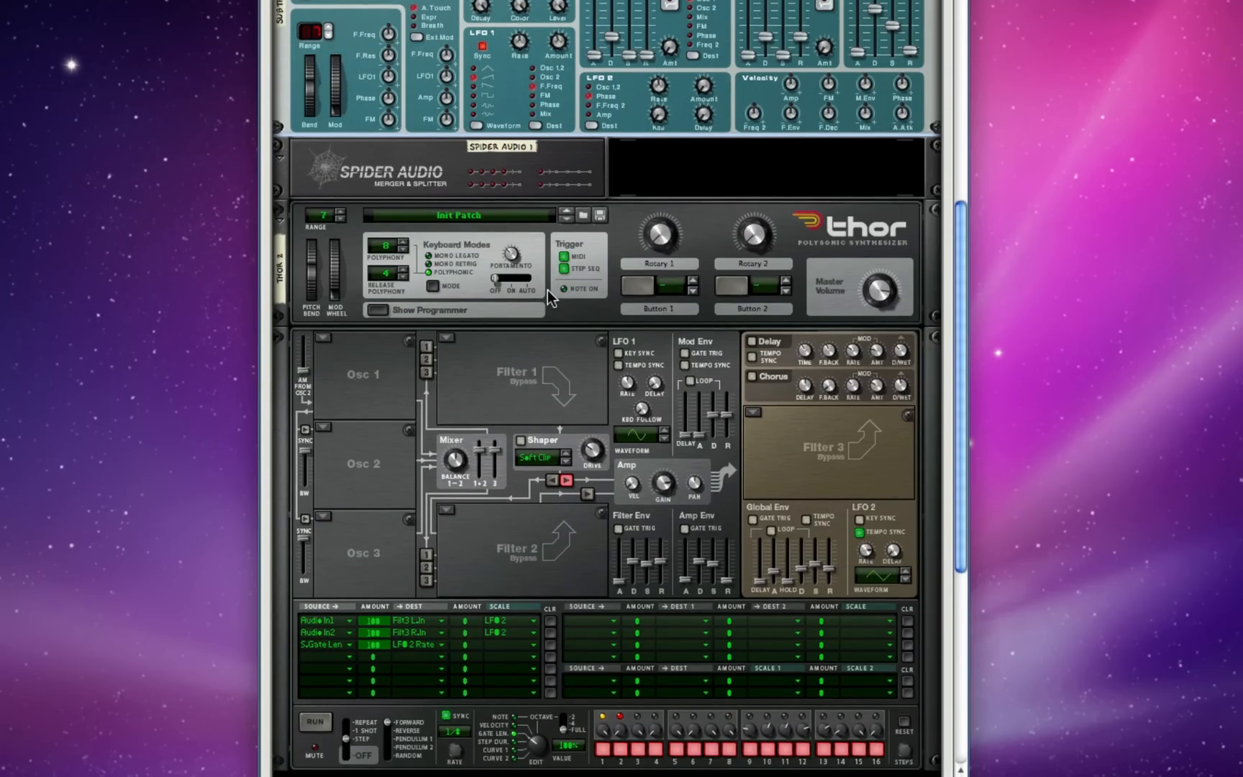
scroll(down, 3)
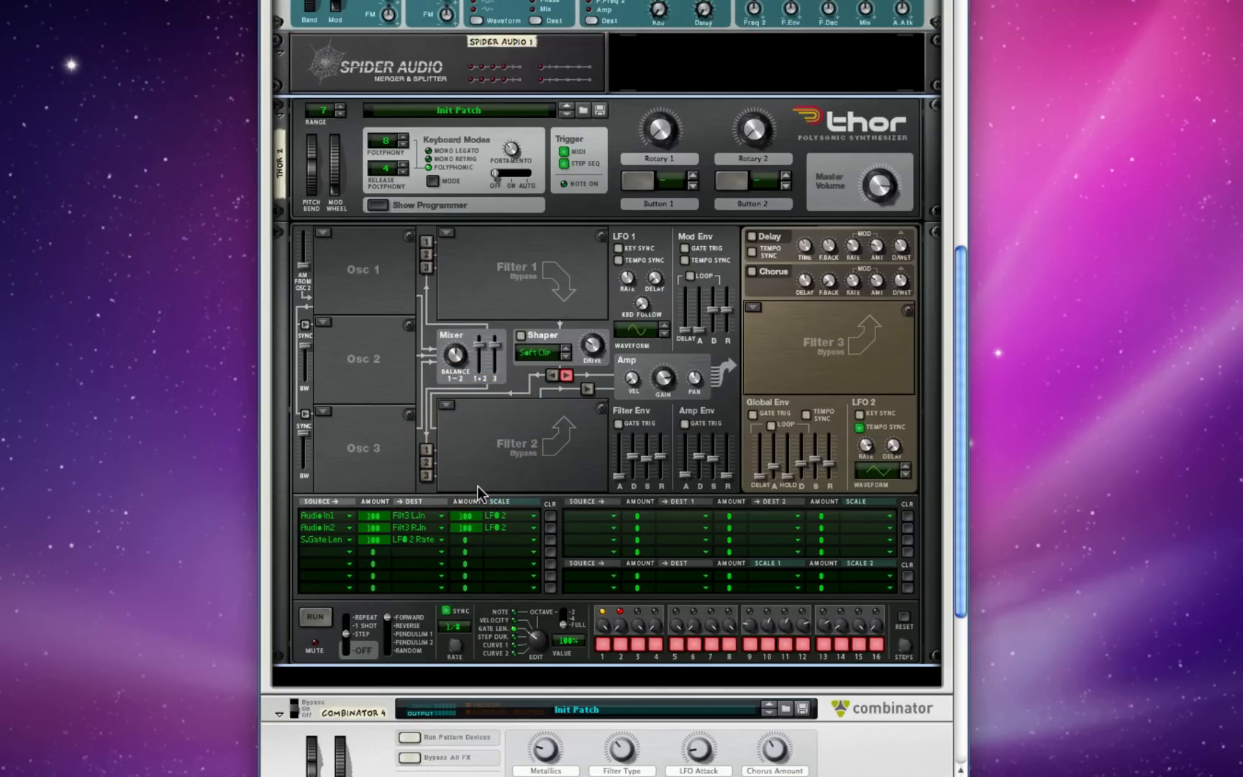
mouse_move(507, 524)
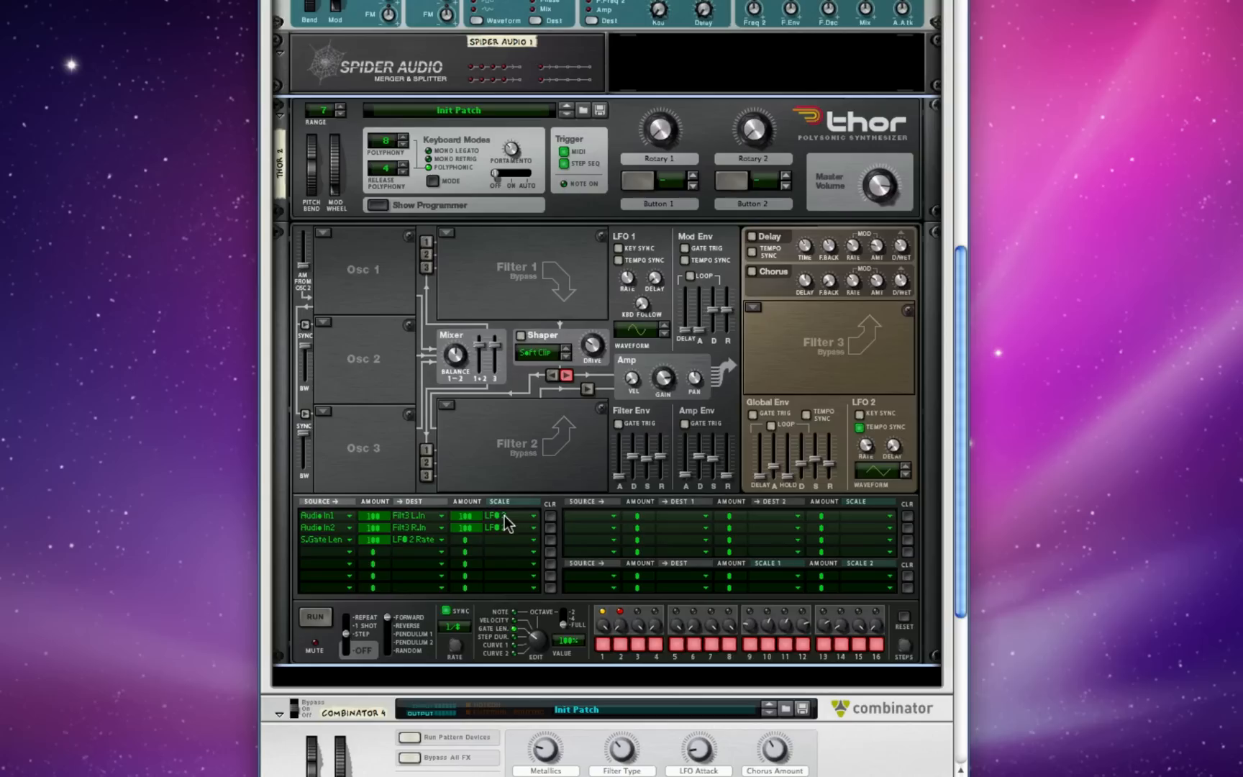
mouse_move(472, 526)
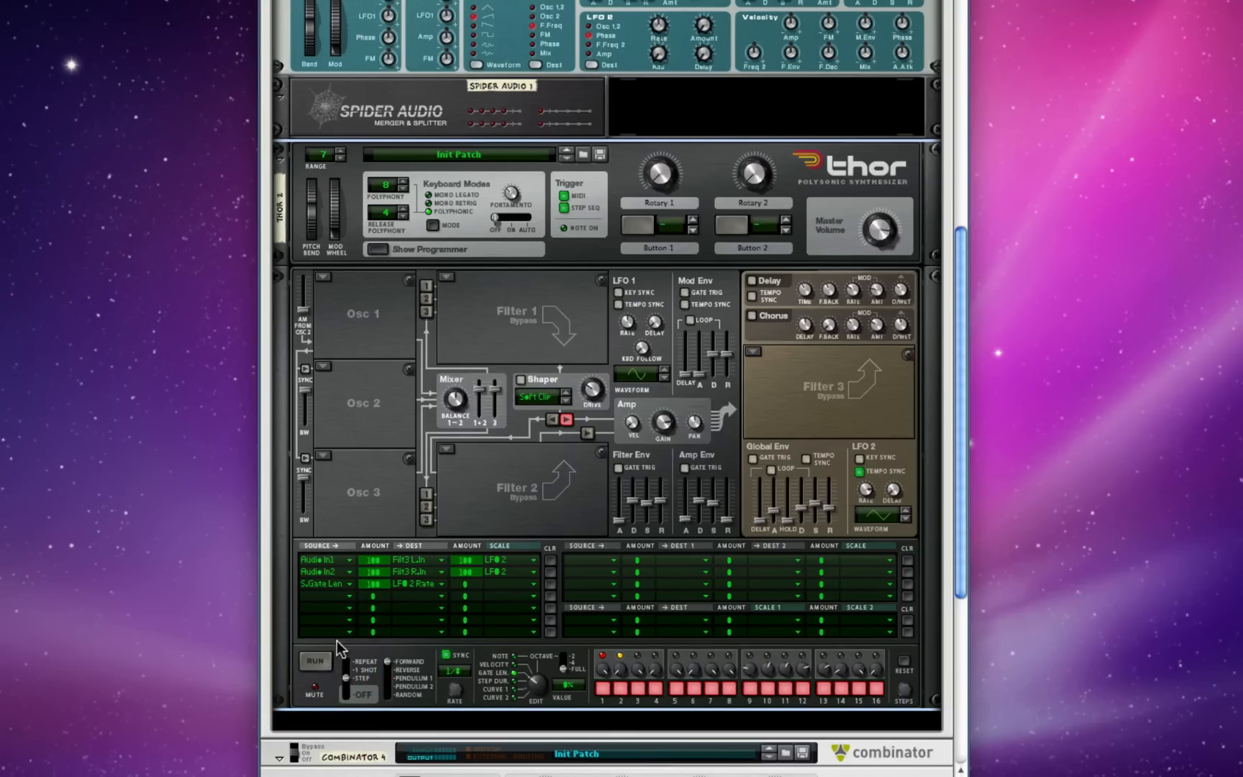
mouse_move(367, 592)
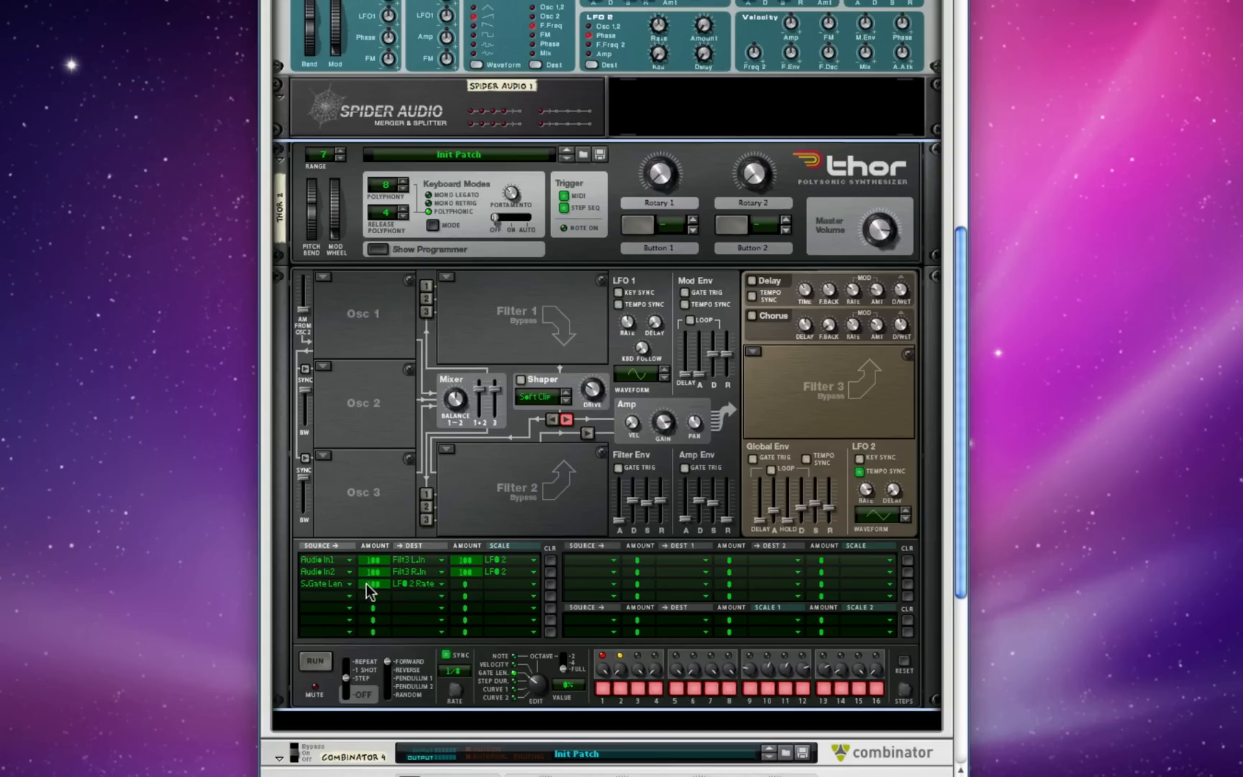
mouse_move(354, 590)
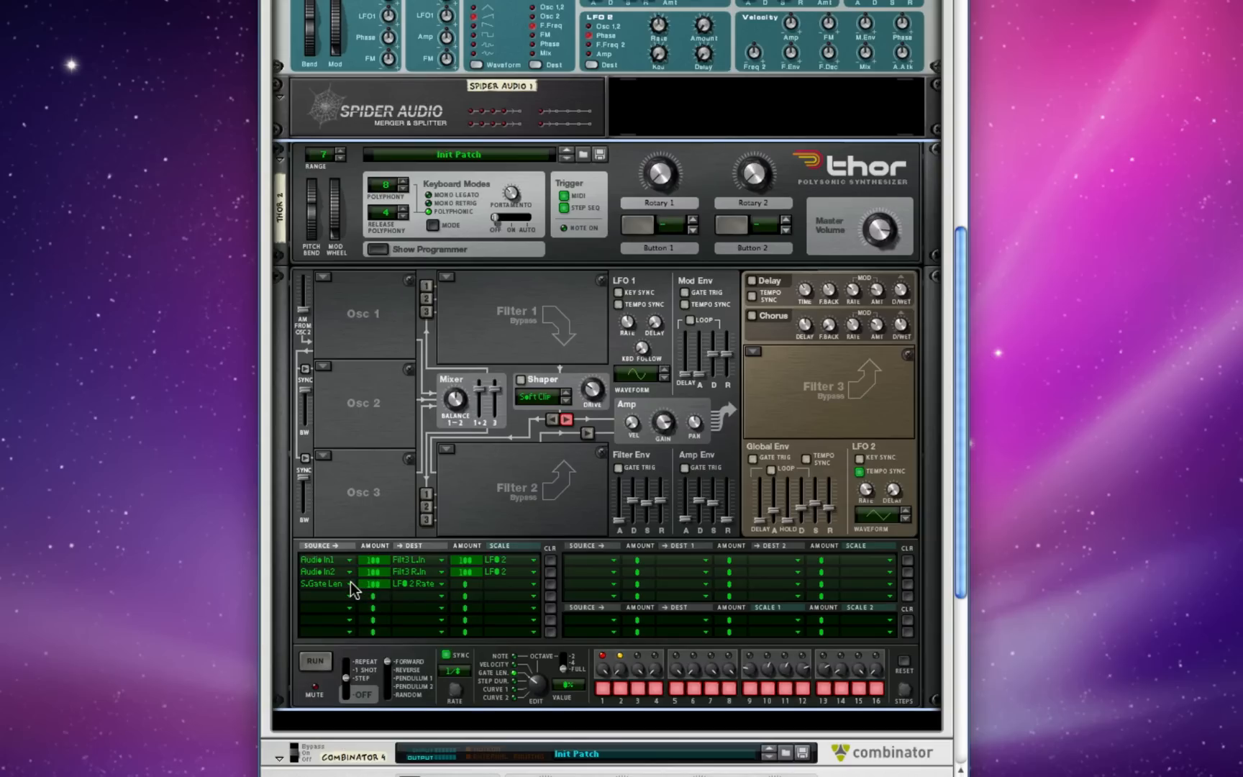
mouse_move(461, 565)
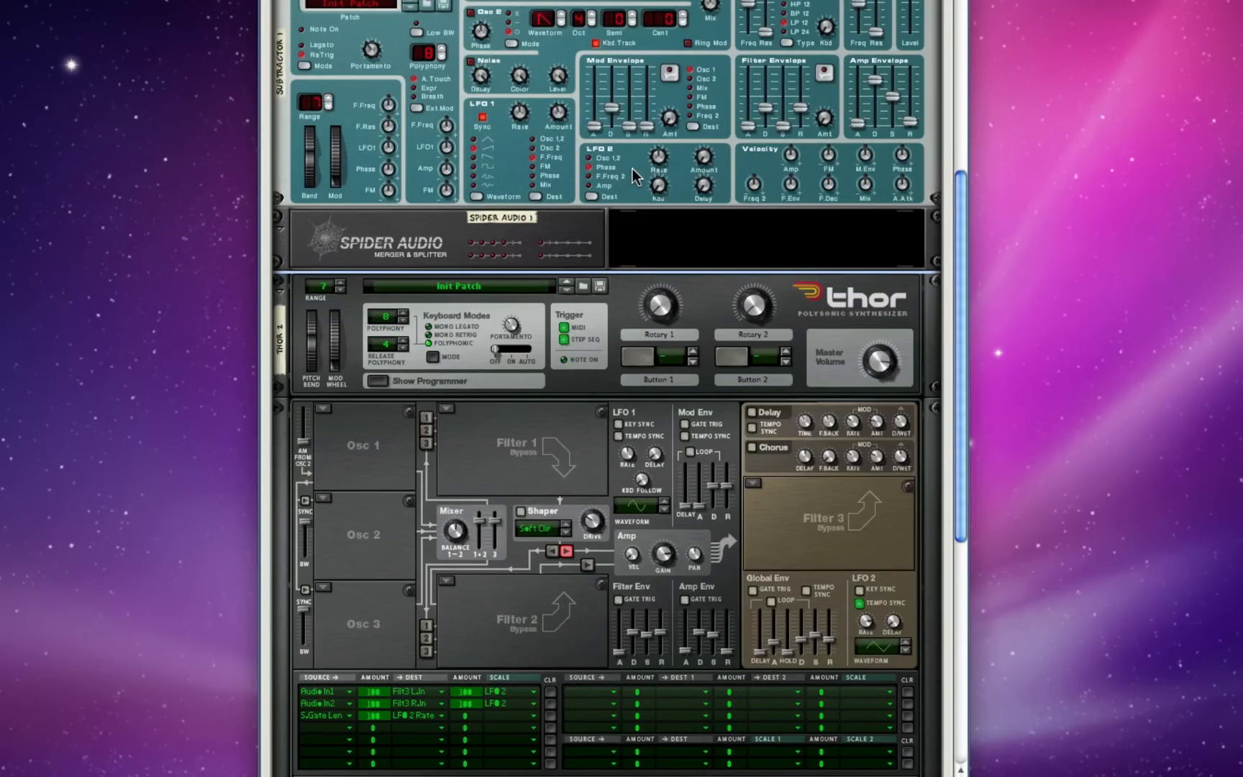
scroll(down, 3)
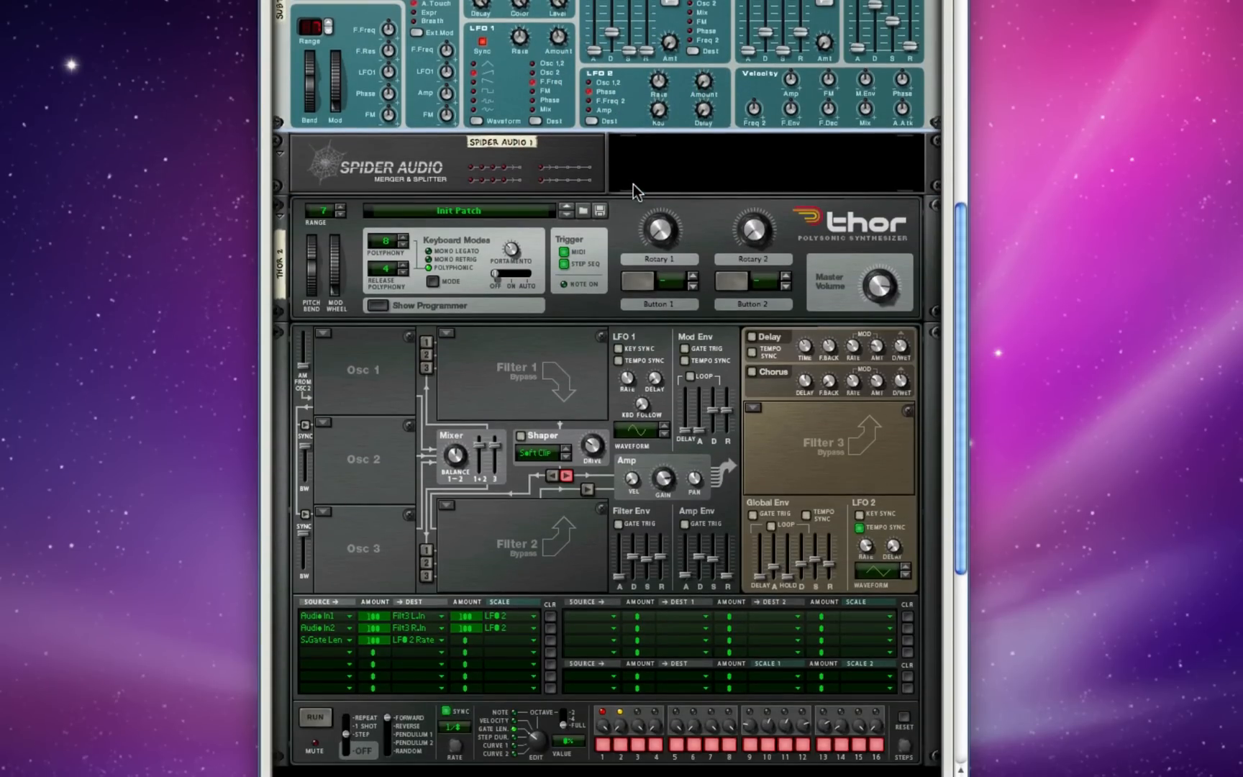
scroll(down, 3)
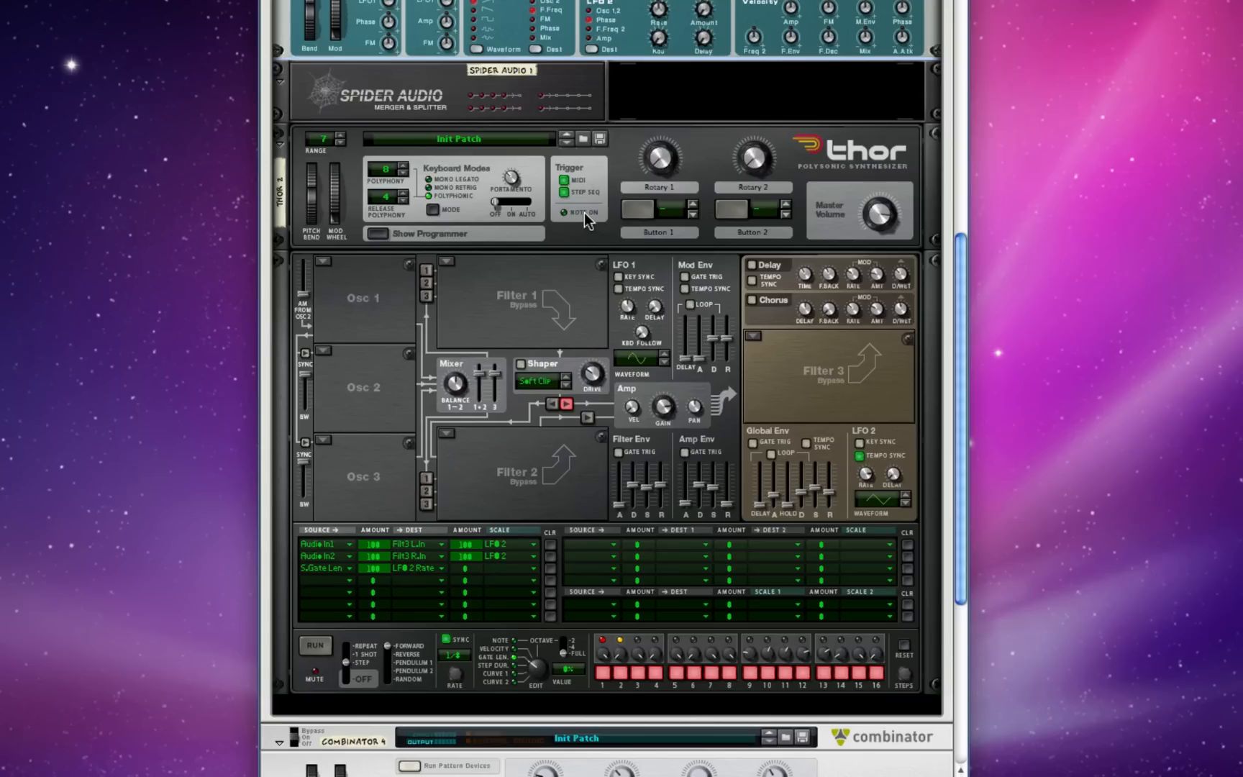
mouse_move(423, 577)
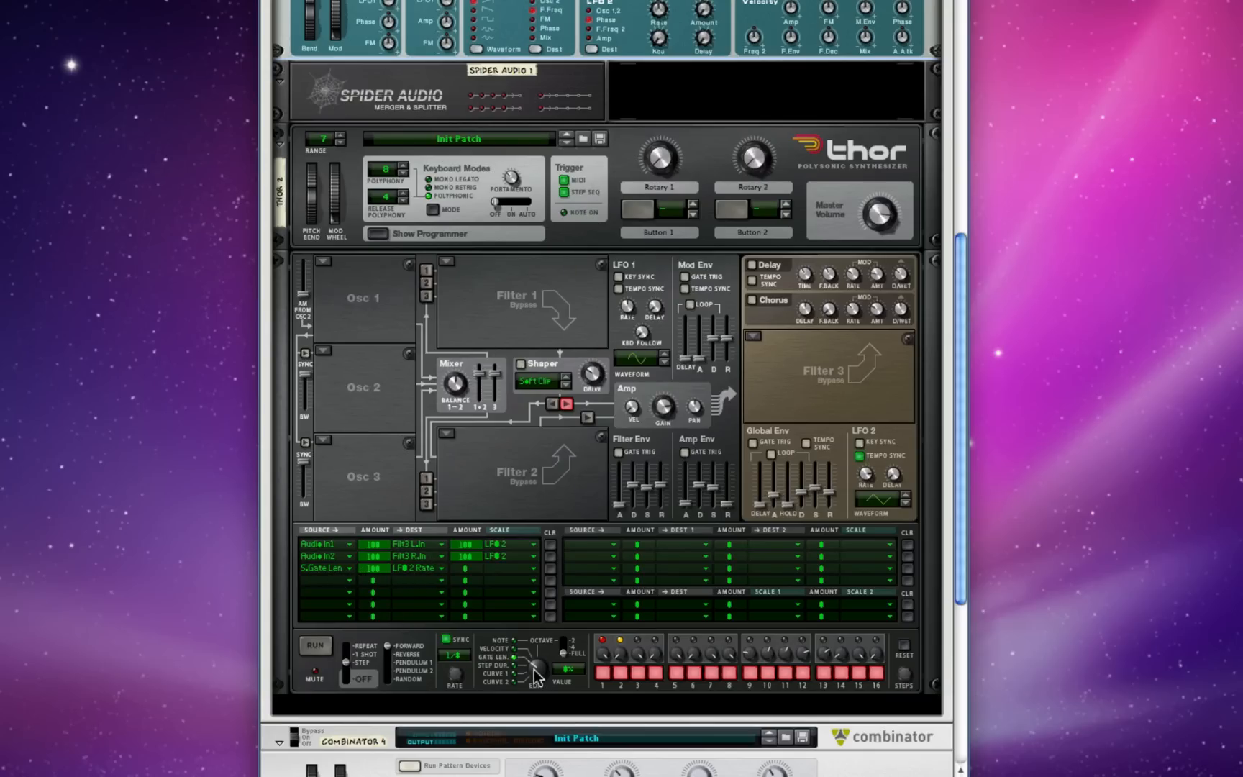
mouse_move(533, 680)
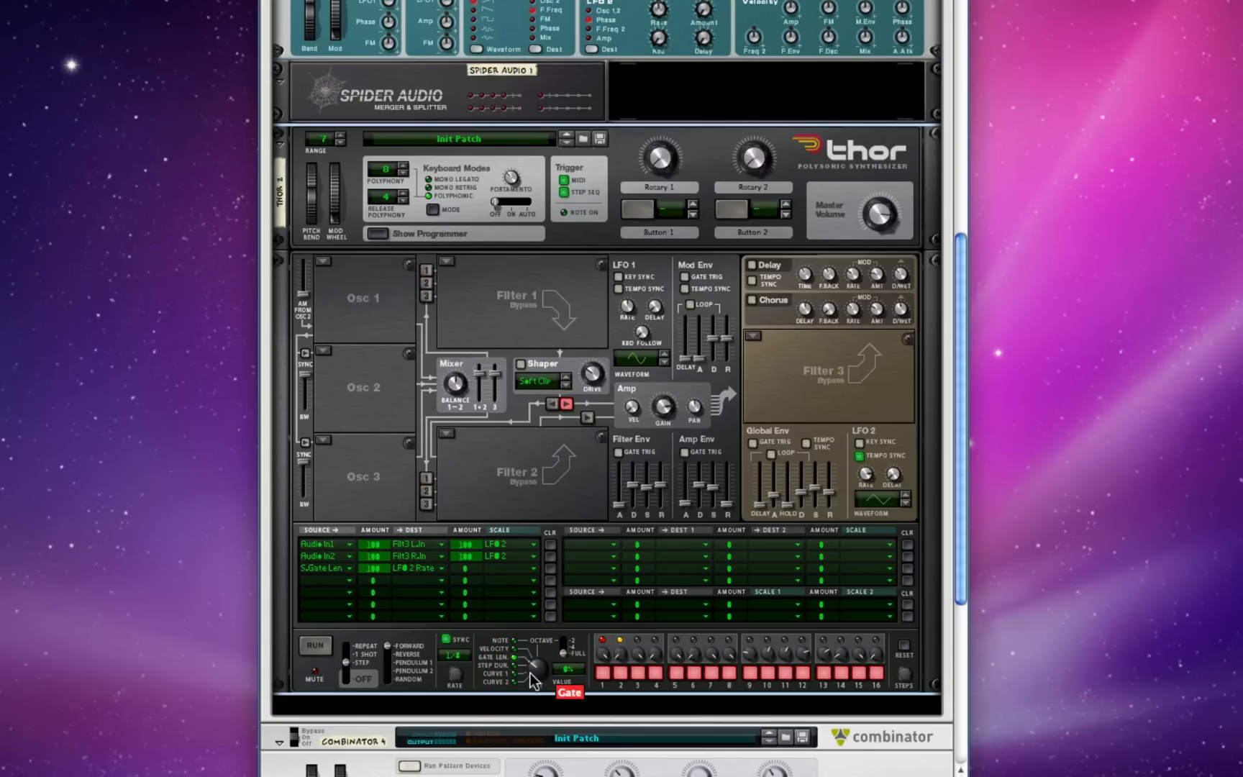
mouse_move(630, 675)
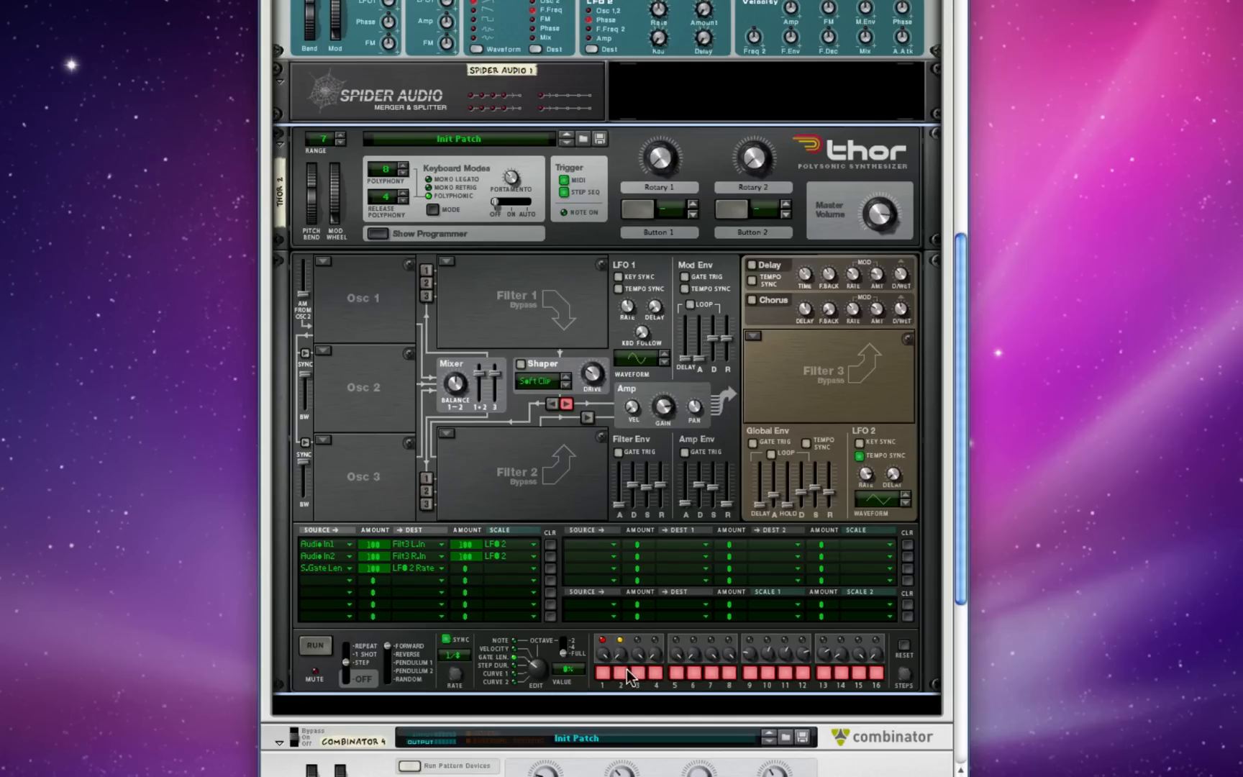
mouse_move(624, 662)
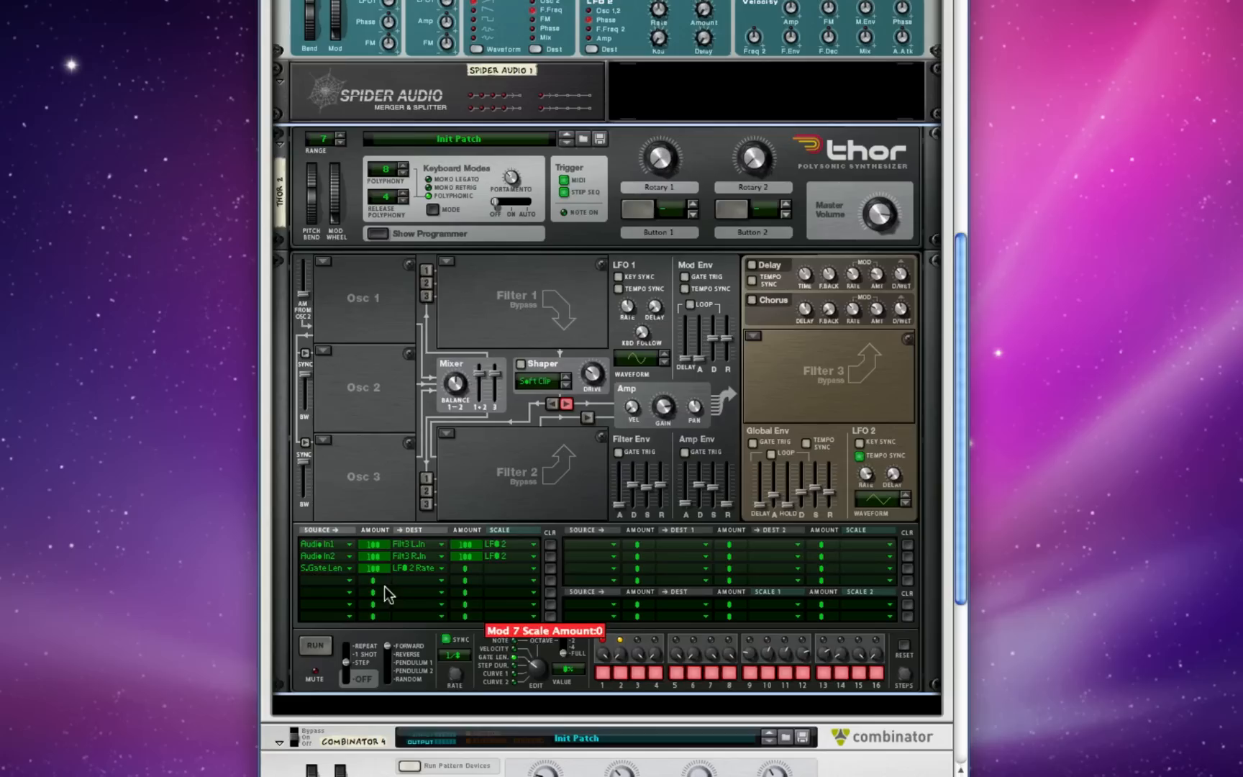
click(325, 569)
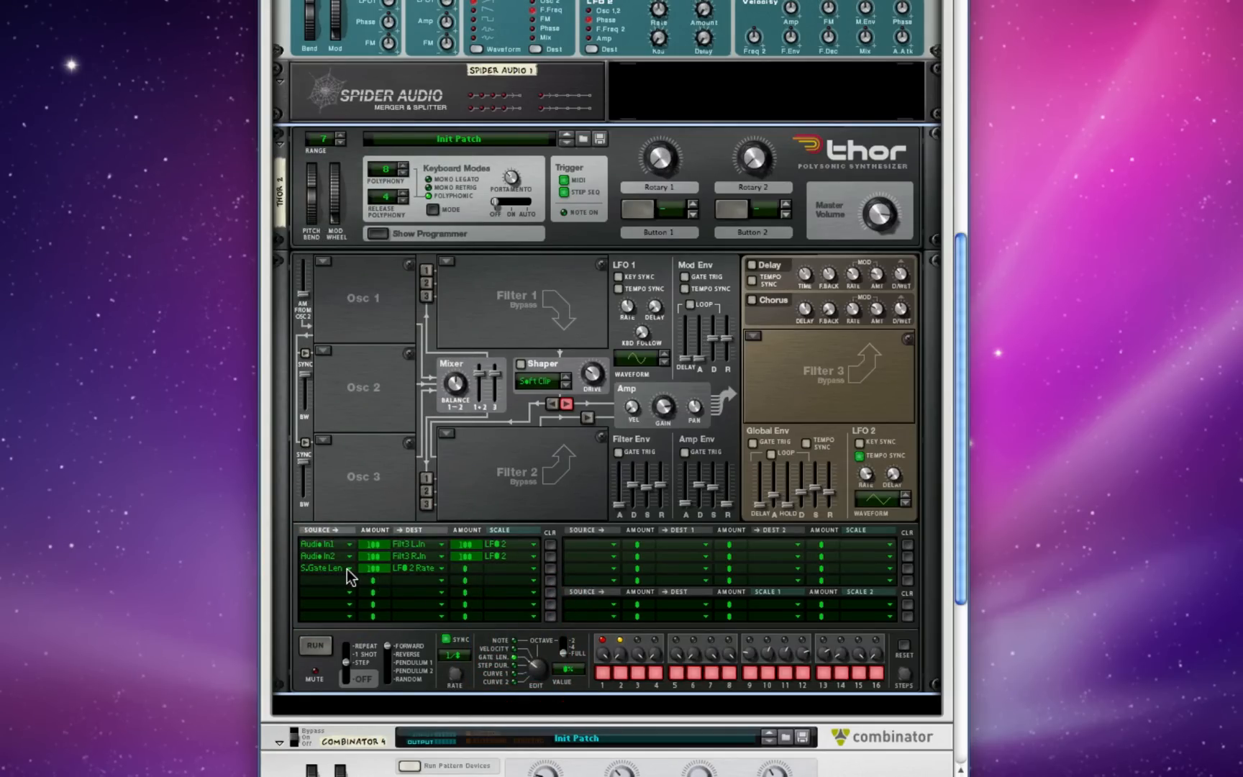
mouse_move(389, 579)
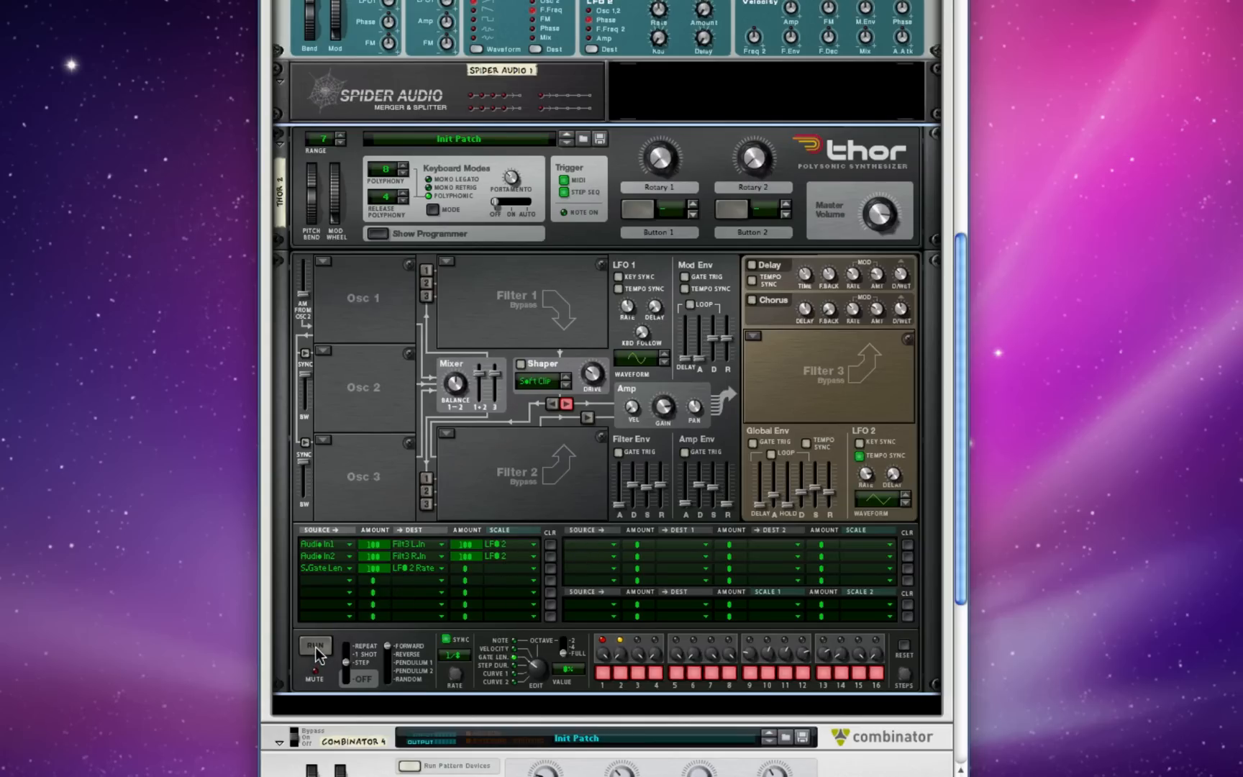
click(313, 646)
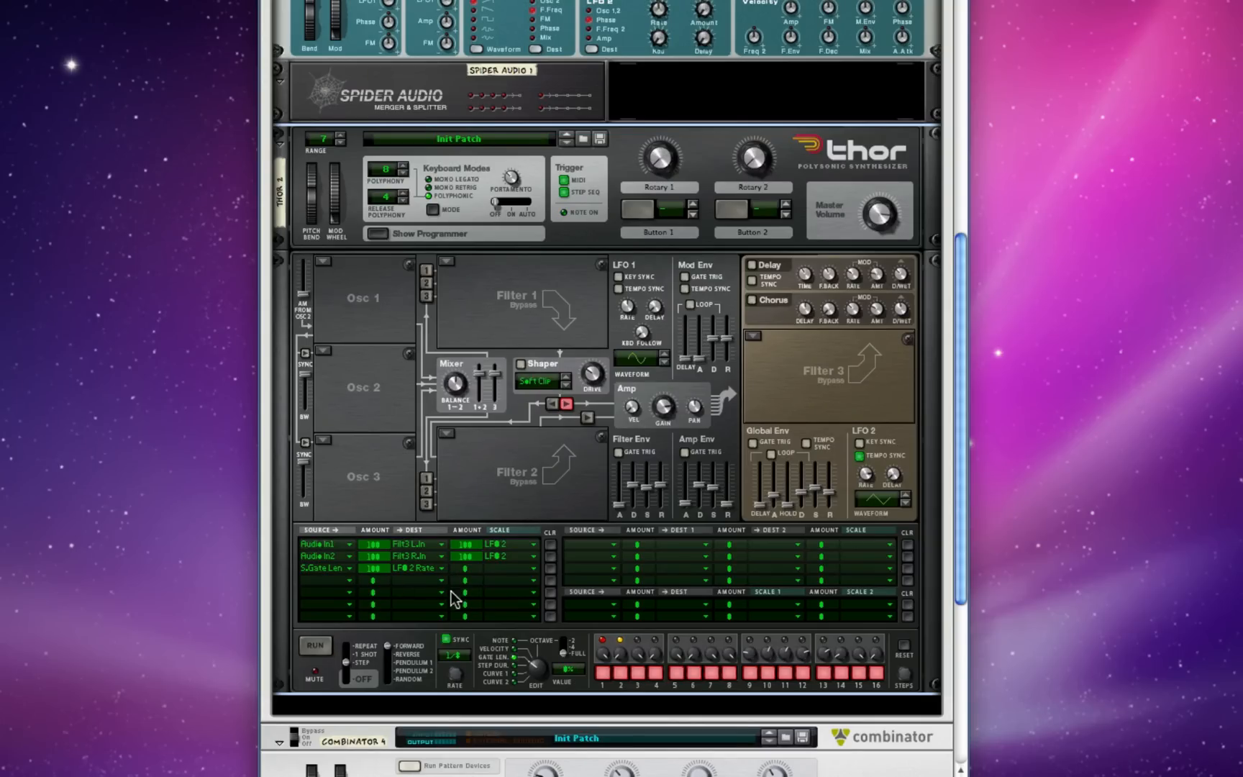
scroll(down, 3)
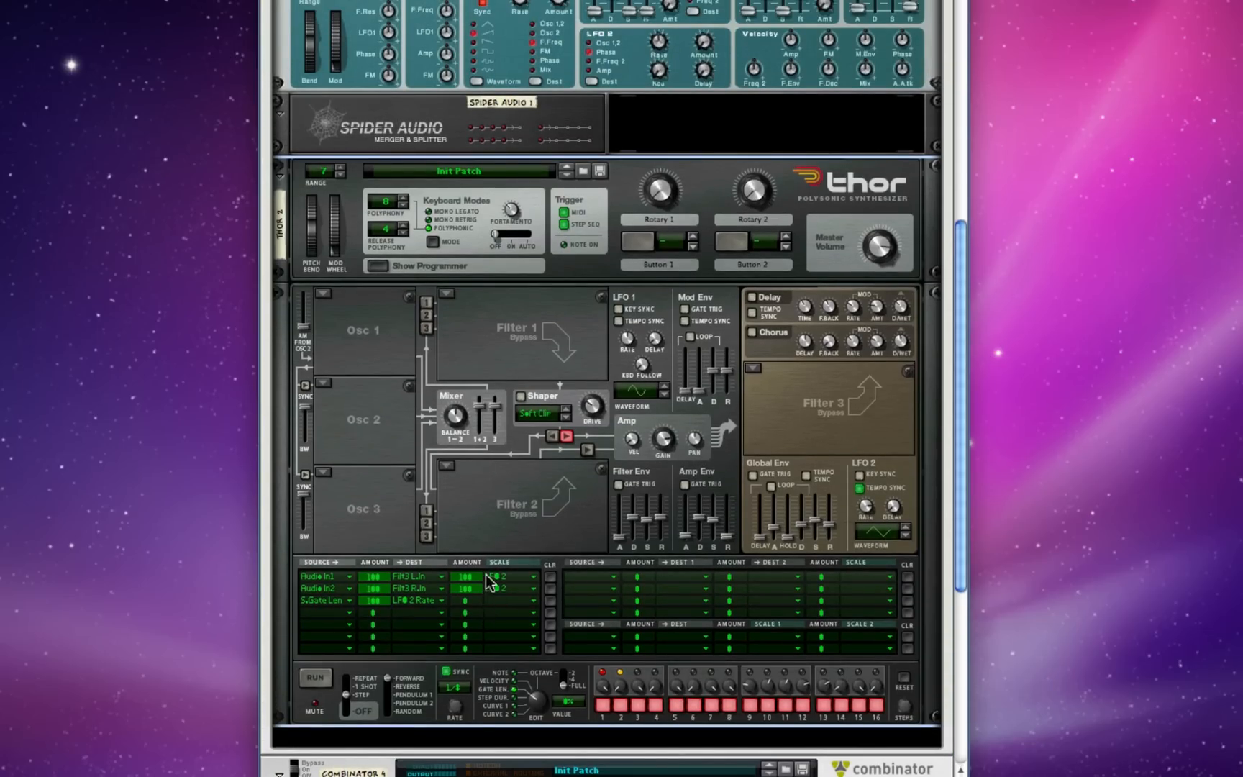
mouse_move(462, 390)
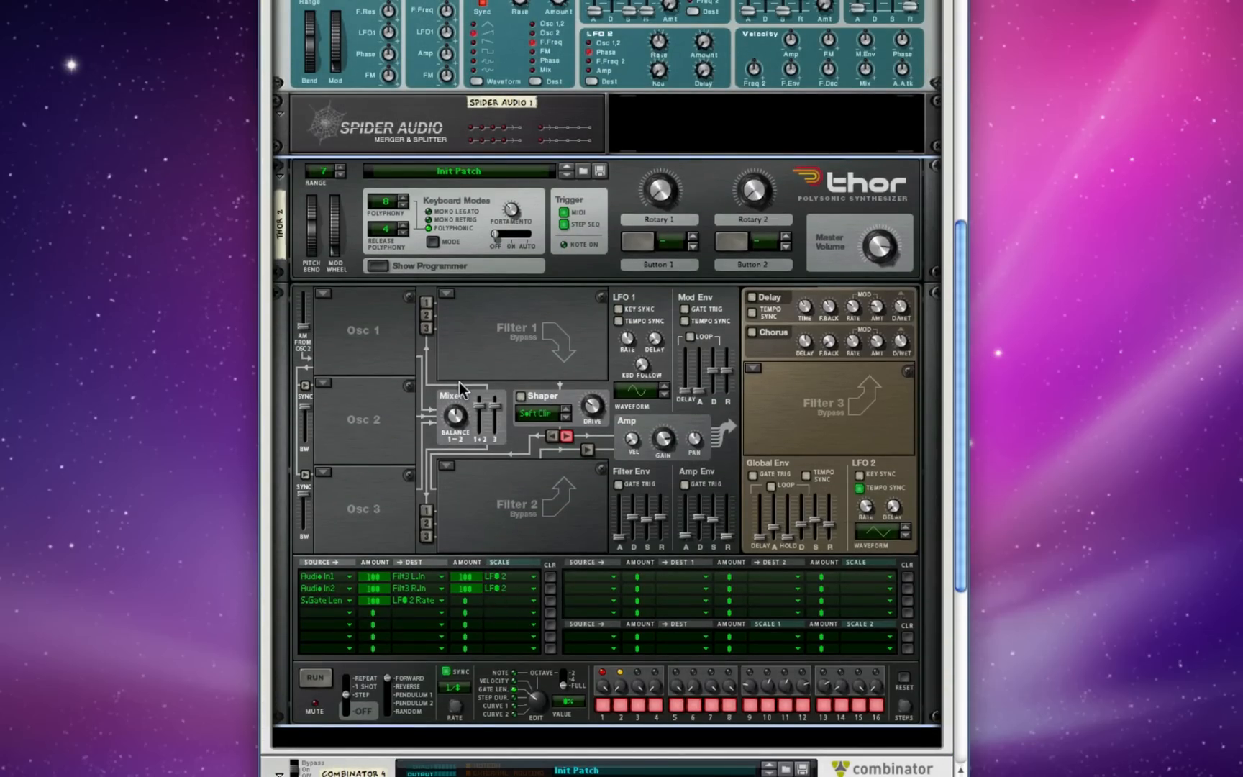
scroll(down, 3)
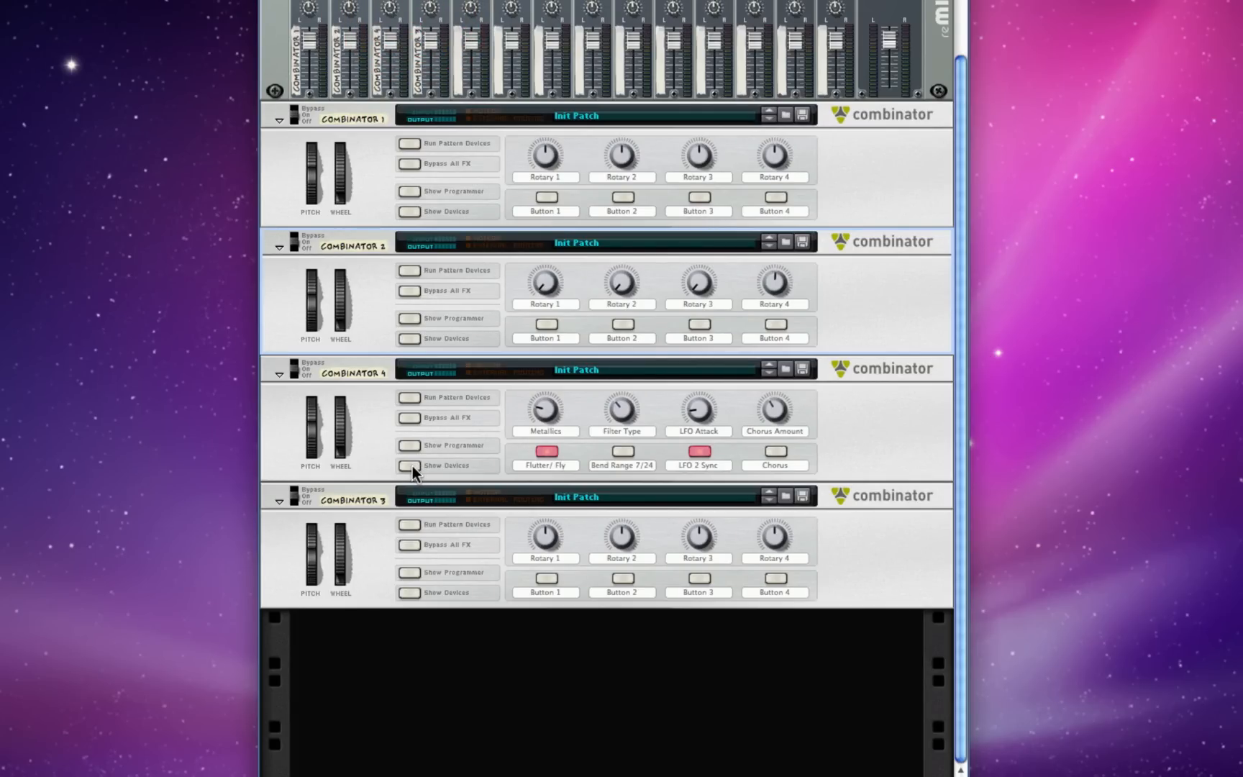
Scroll down the front of the rack to Thor's programmer below the Spider splitter and DDL-1 delay.
scroll(down, 3)
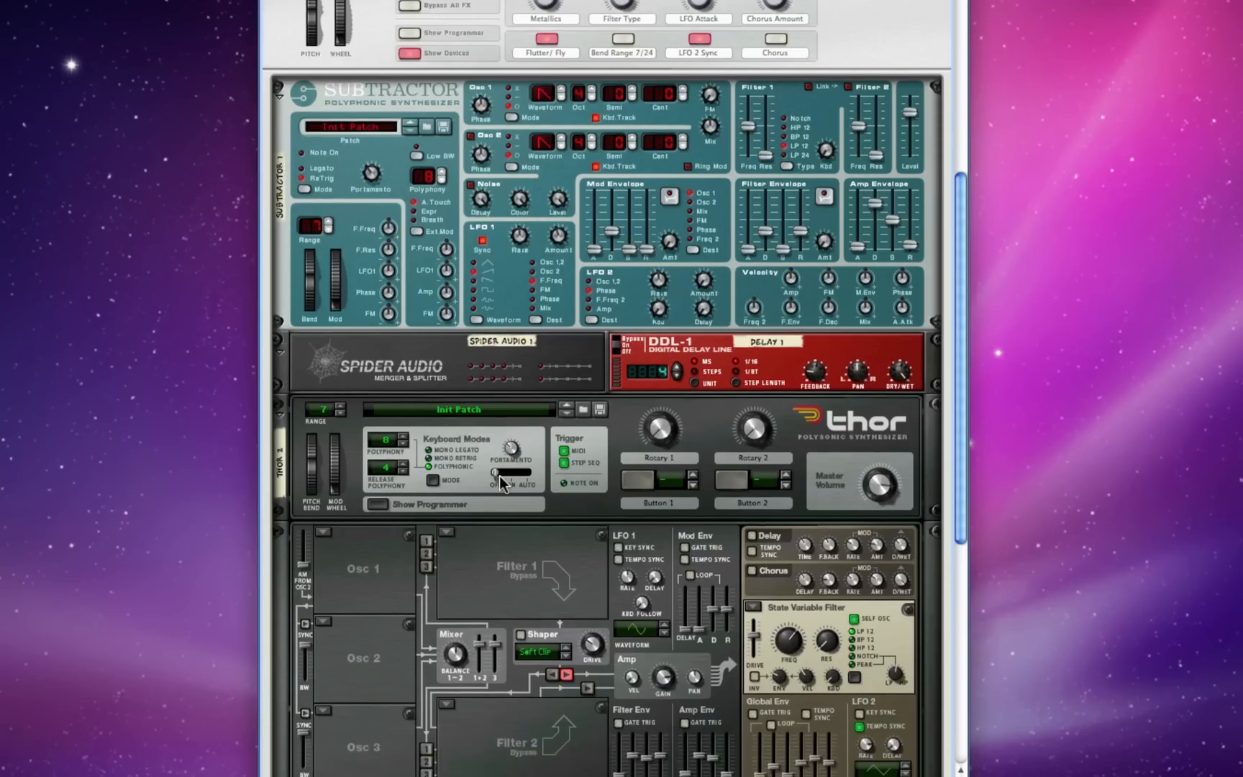
scroll(down, 3)
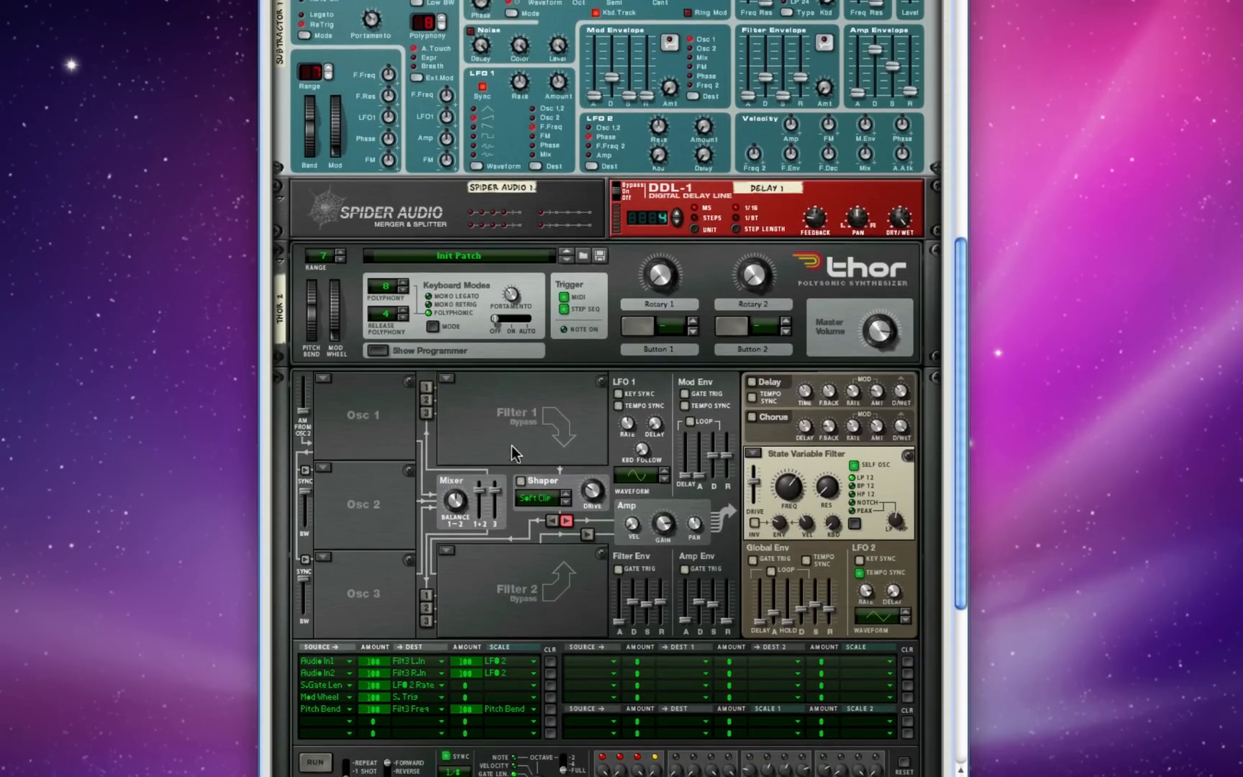
mouse_move(641, 134)
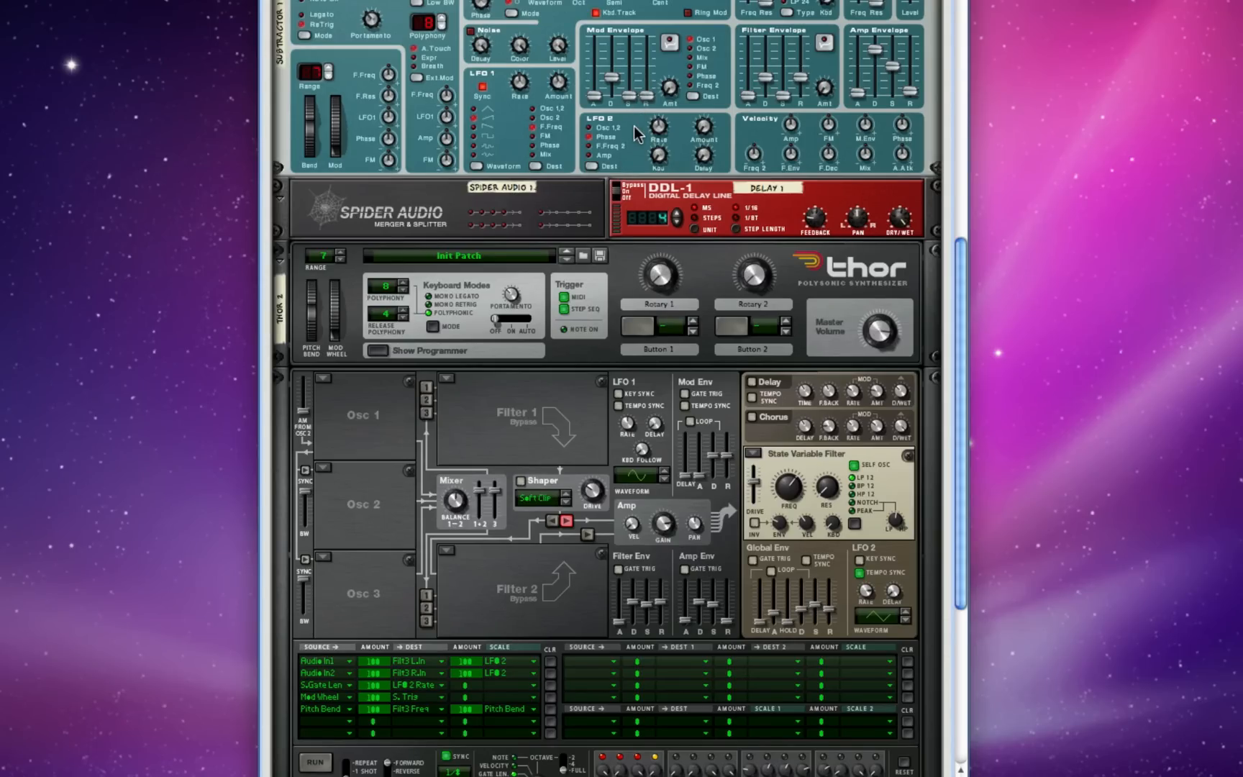
mouse_move(681, 222)
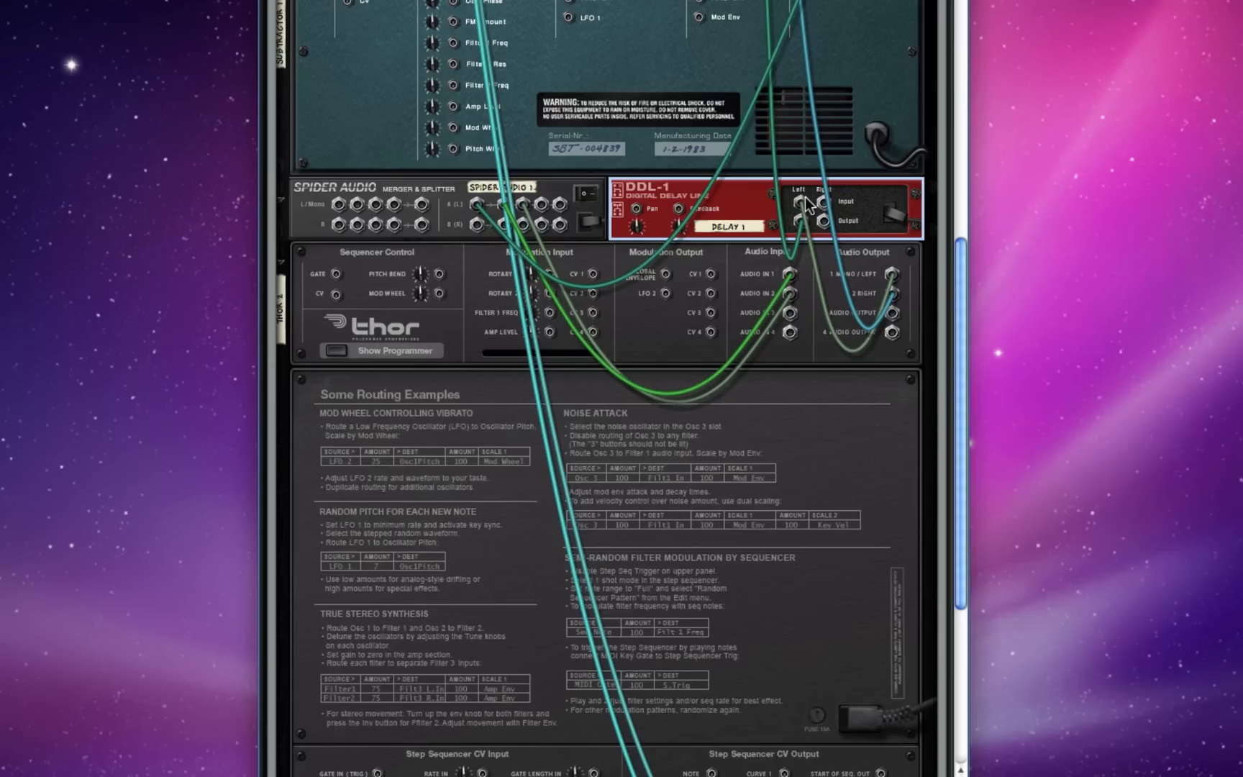
mouse_move(785, 108)
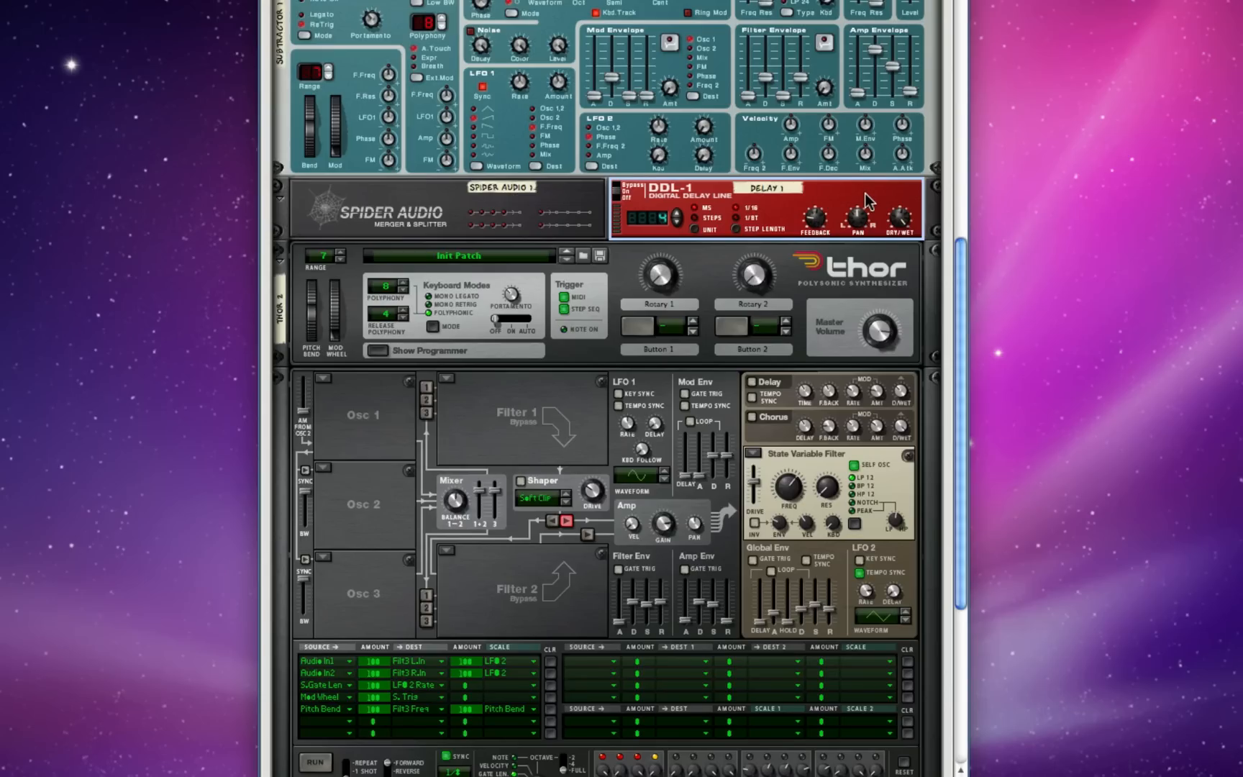
mouse_move(872, 200)
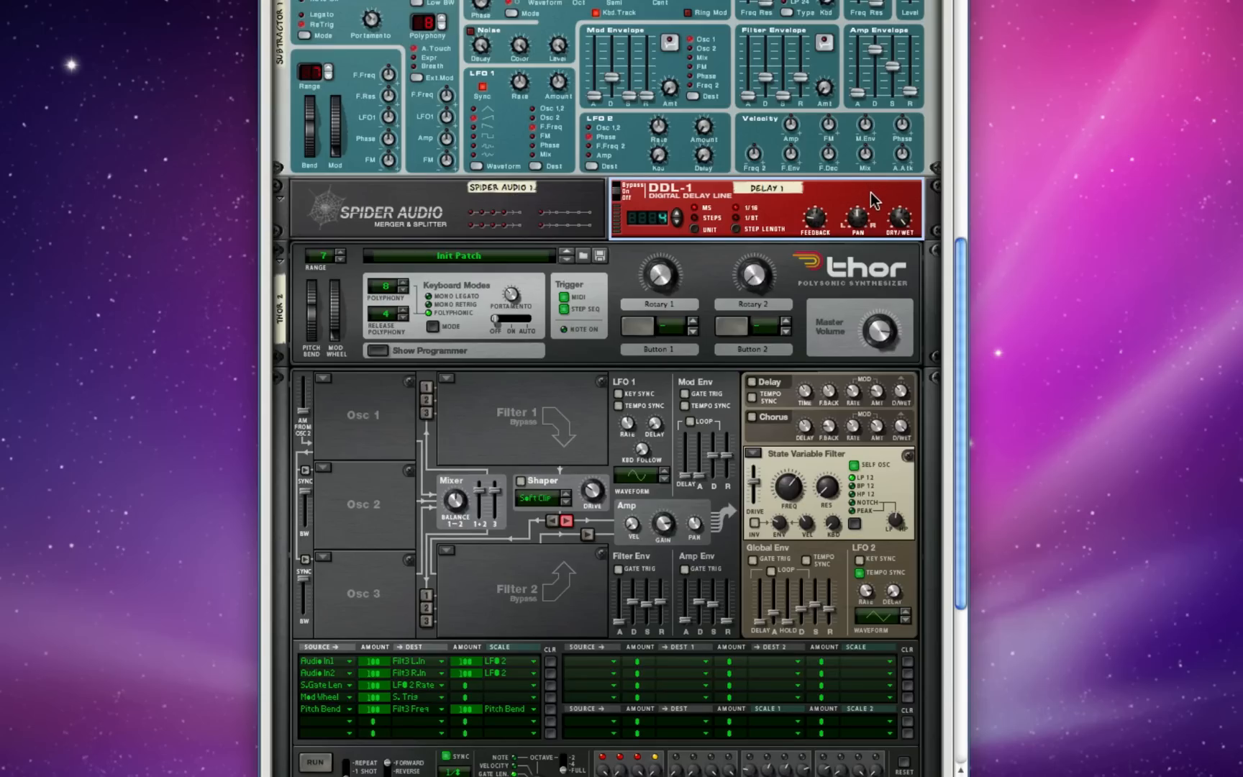
mouse_move(875, 200)
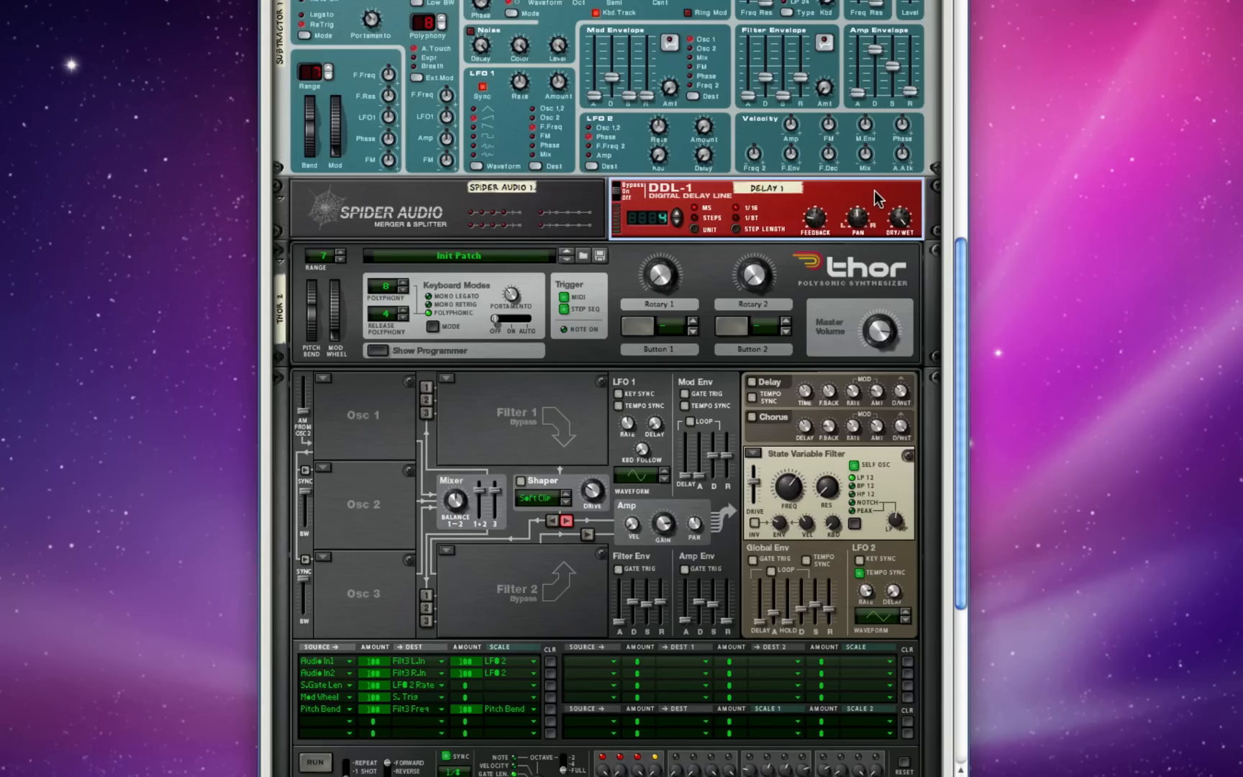
mouse_move(869, 193)
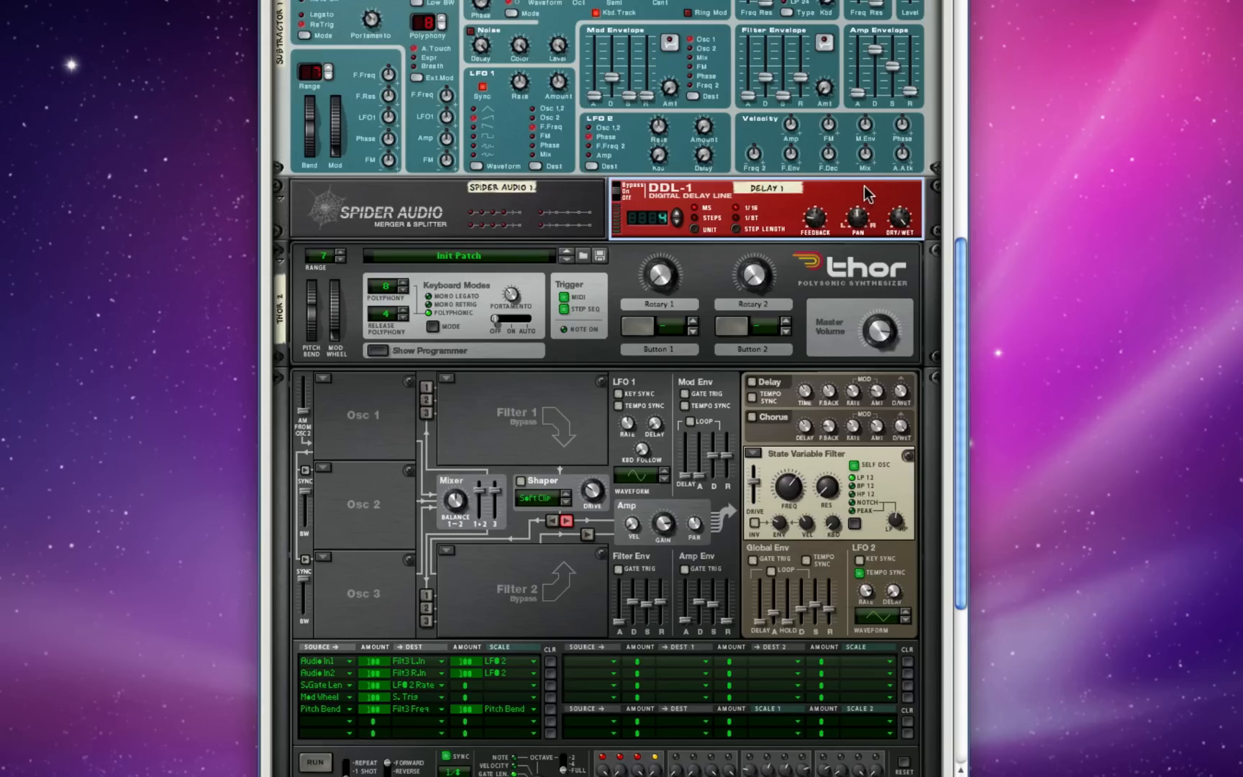
mouse_move(866, 203)
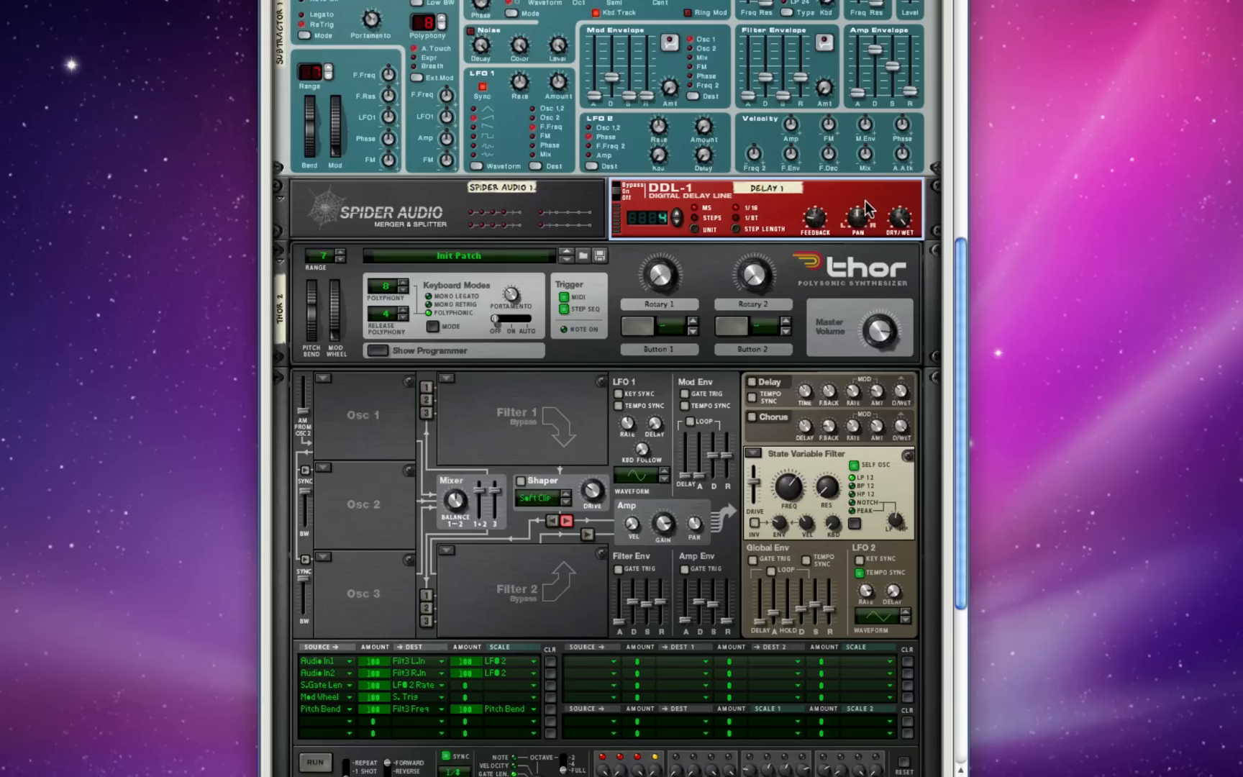
scroll(down, 3)
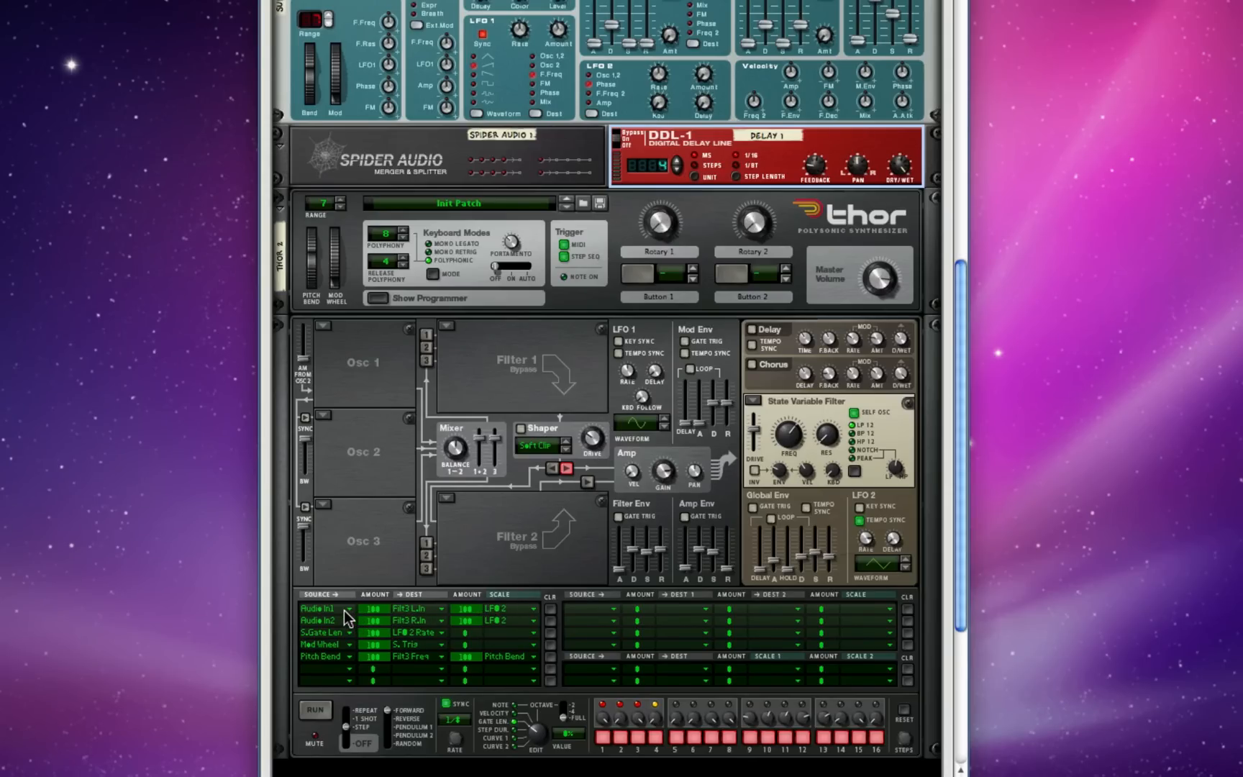
mouse_move(347, 618)
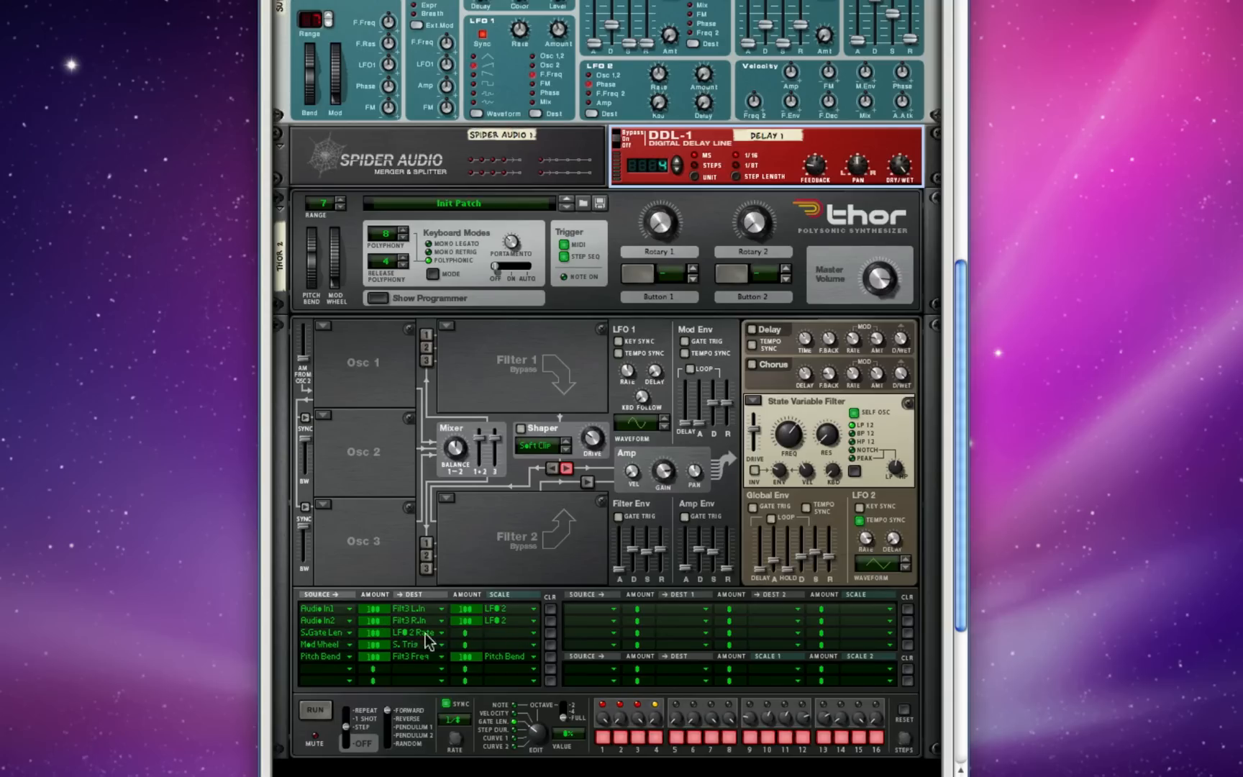
mouse_move(611, 735)
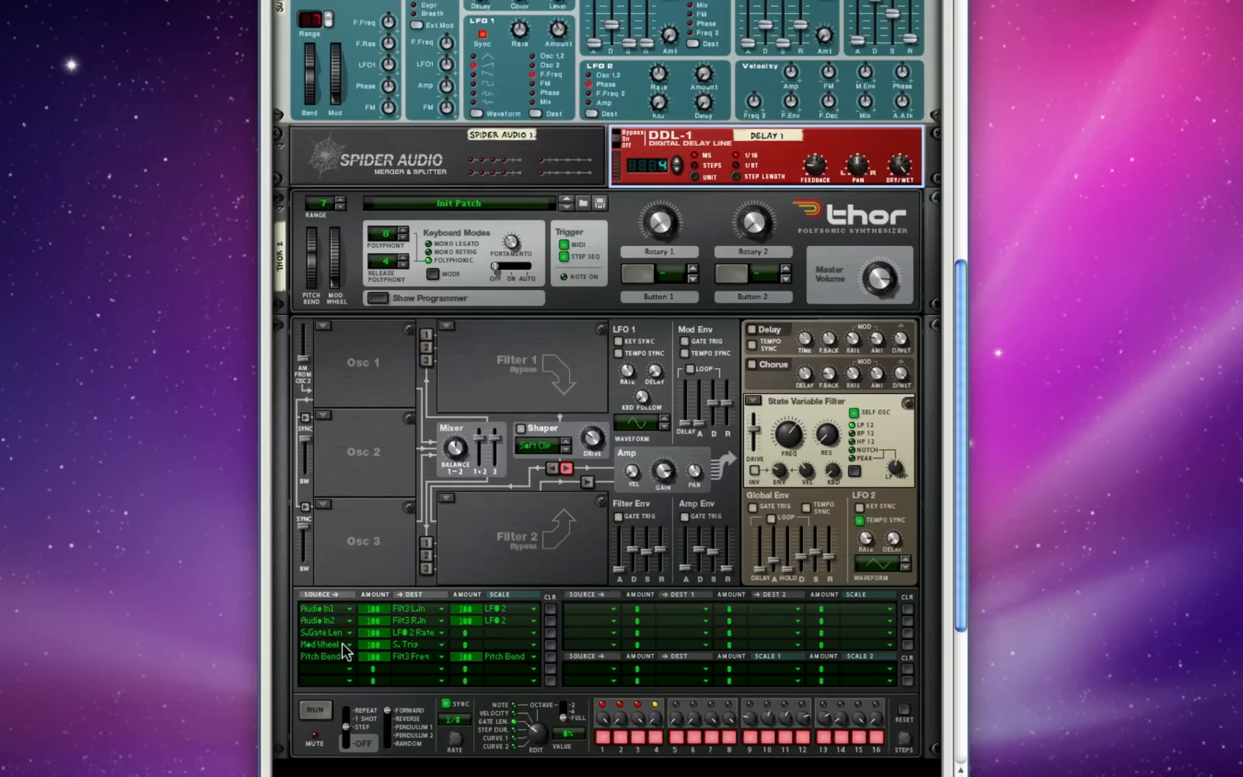
mouse_move(404, 704)
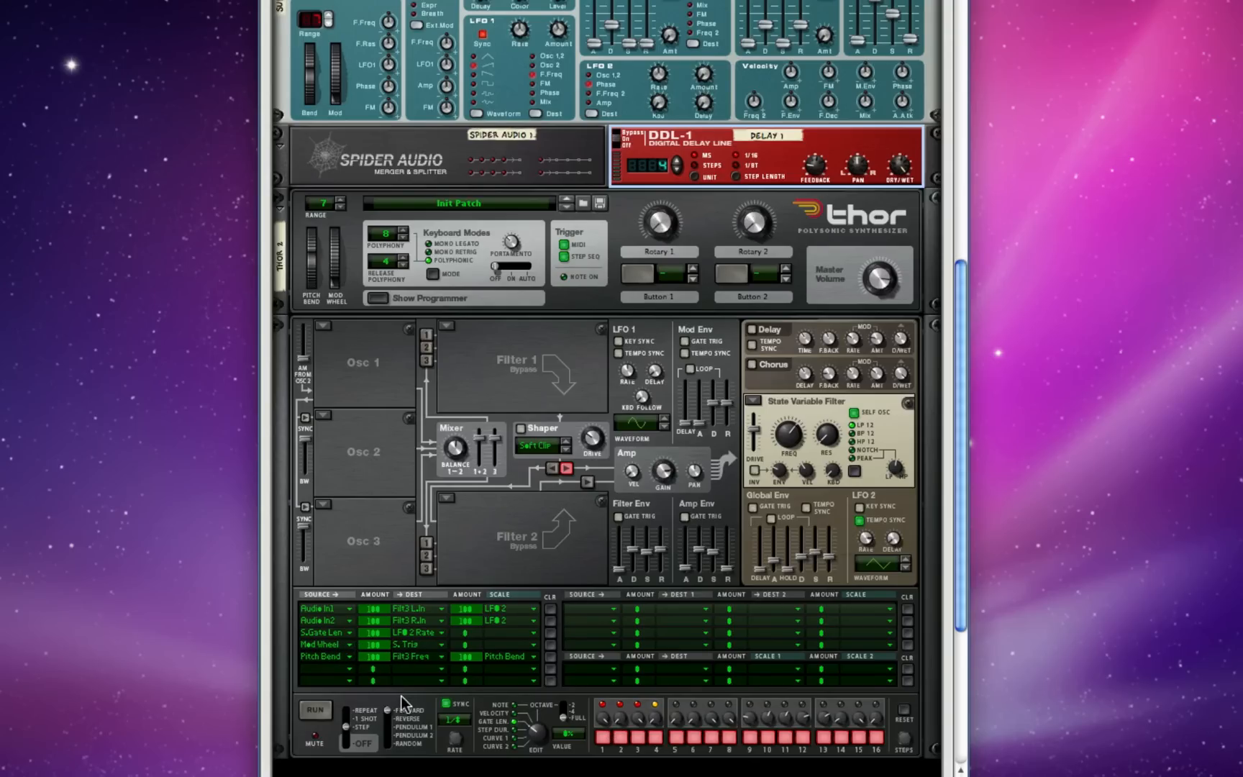
mouse_move(343, 659)
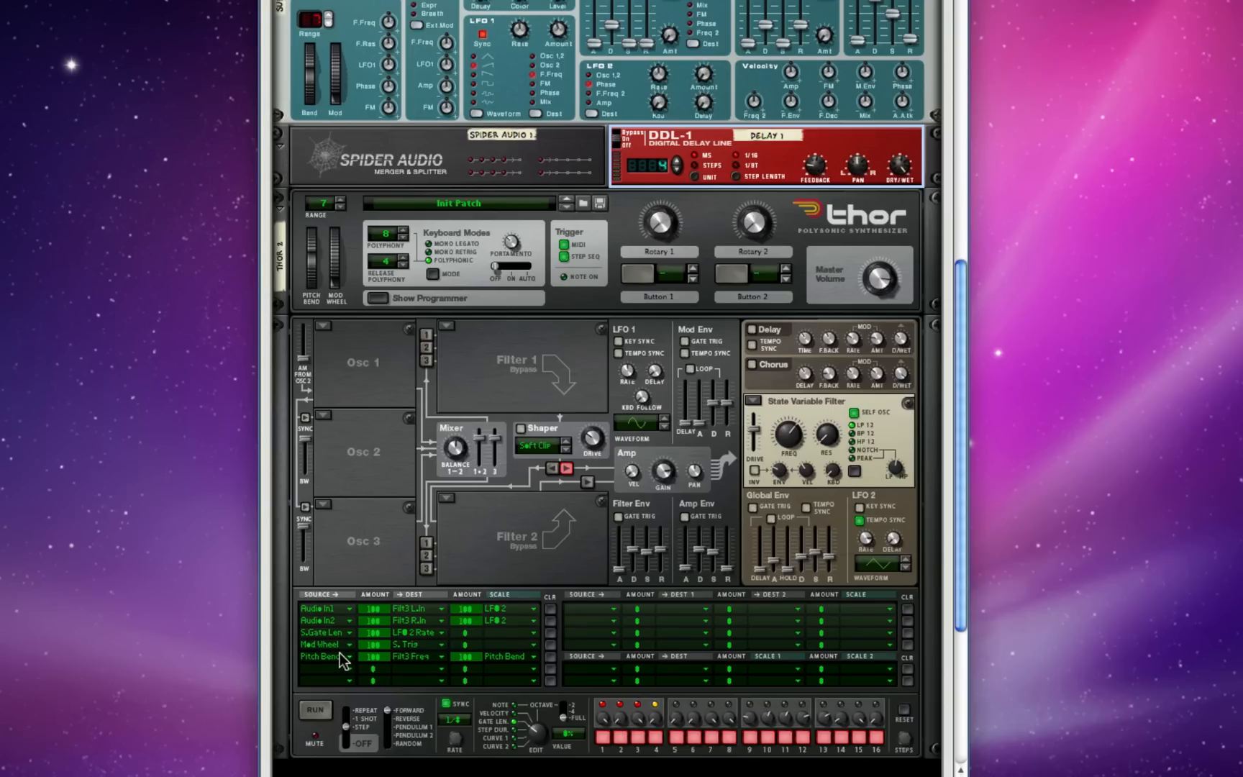
mouse_move(433, 664)
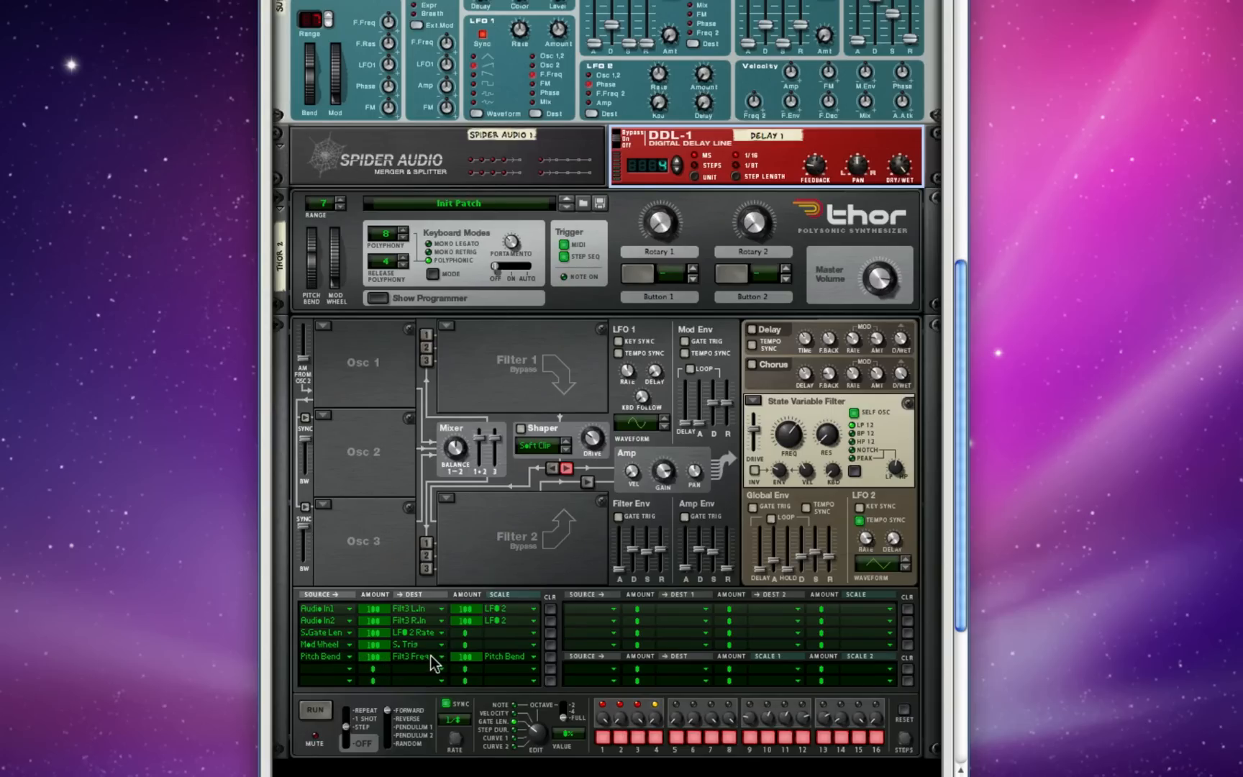
mouse_move(504, 666)
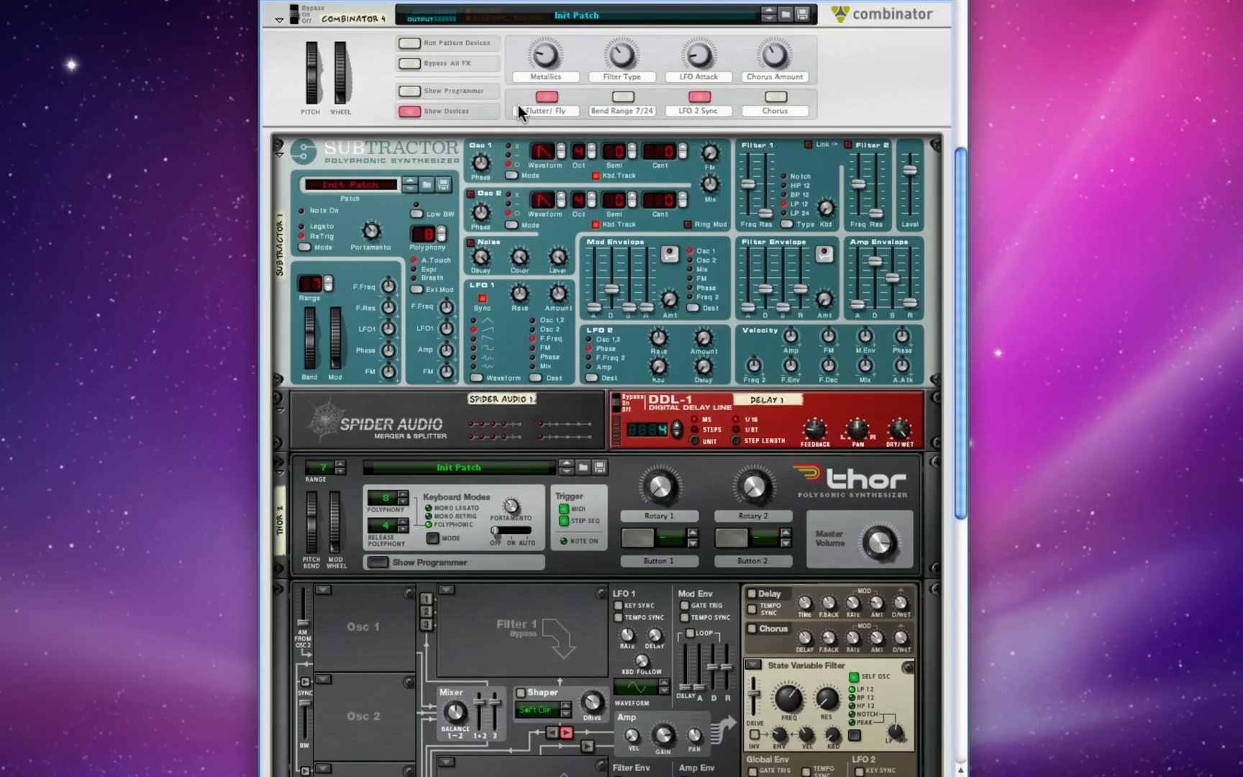
Audition a Combinator rotary with a small turn, then scroll through its Subtractor, delay and Thor.
scroll(down, 3)
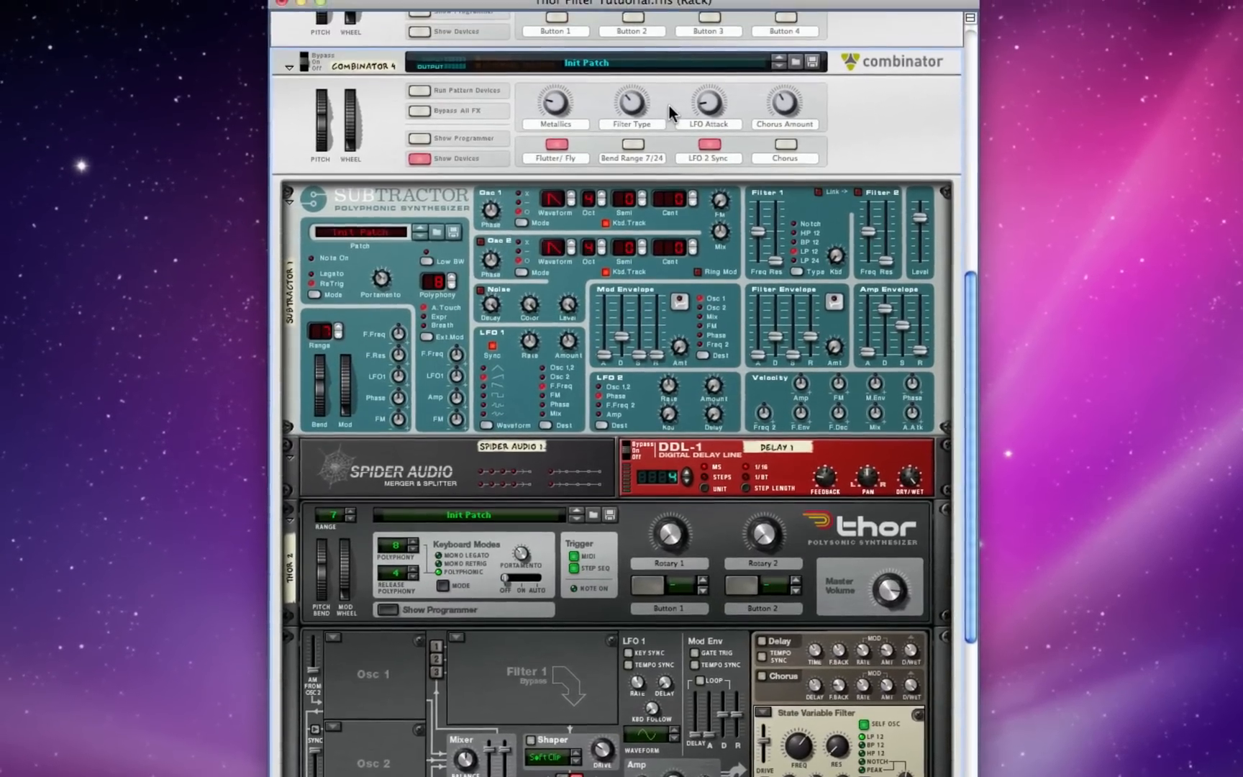
drag(706, 107, 713, 119)
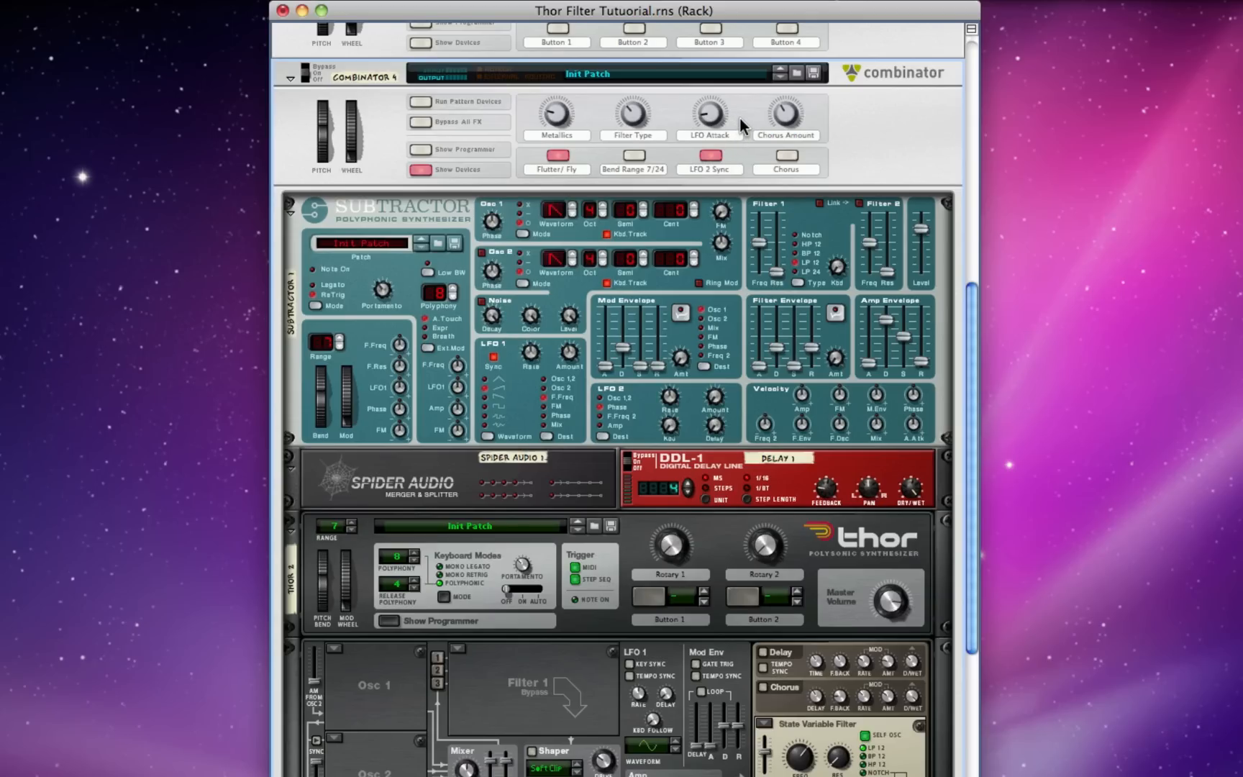
mouse_move(738, 121)
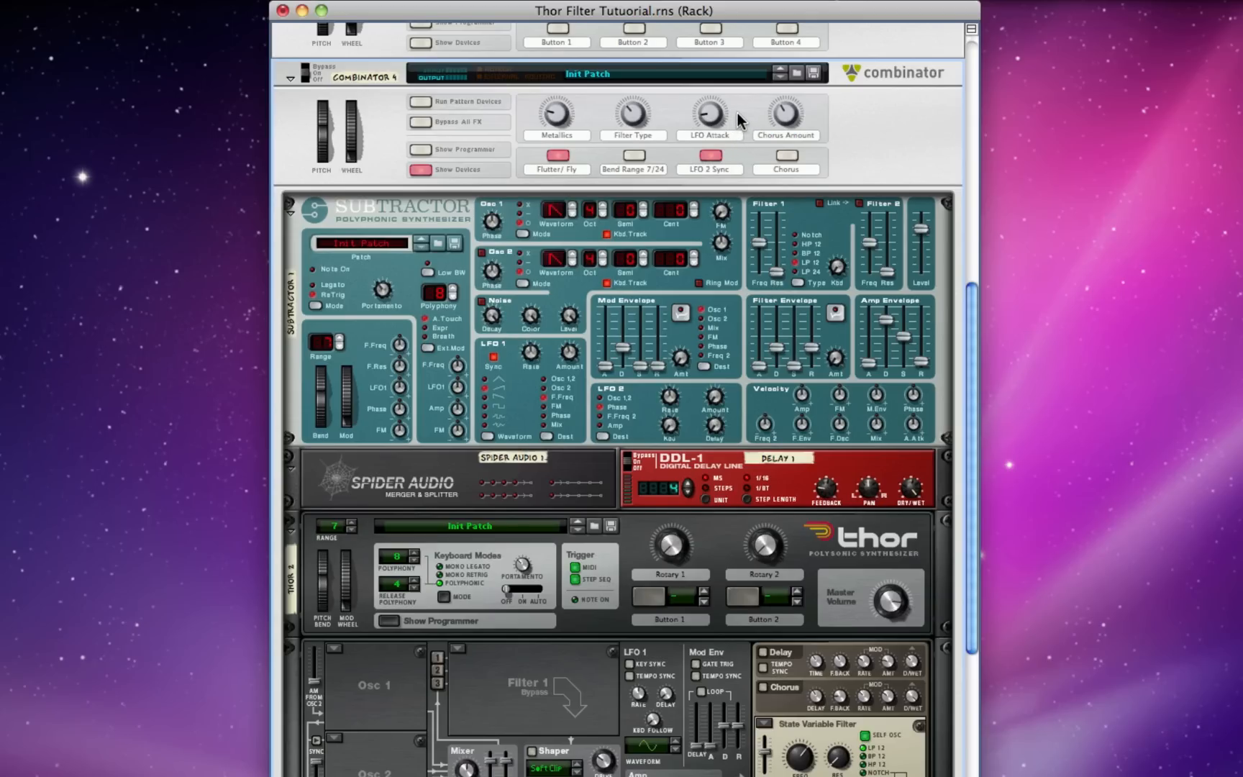
mouse_move(746, 118)
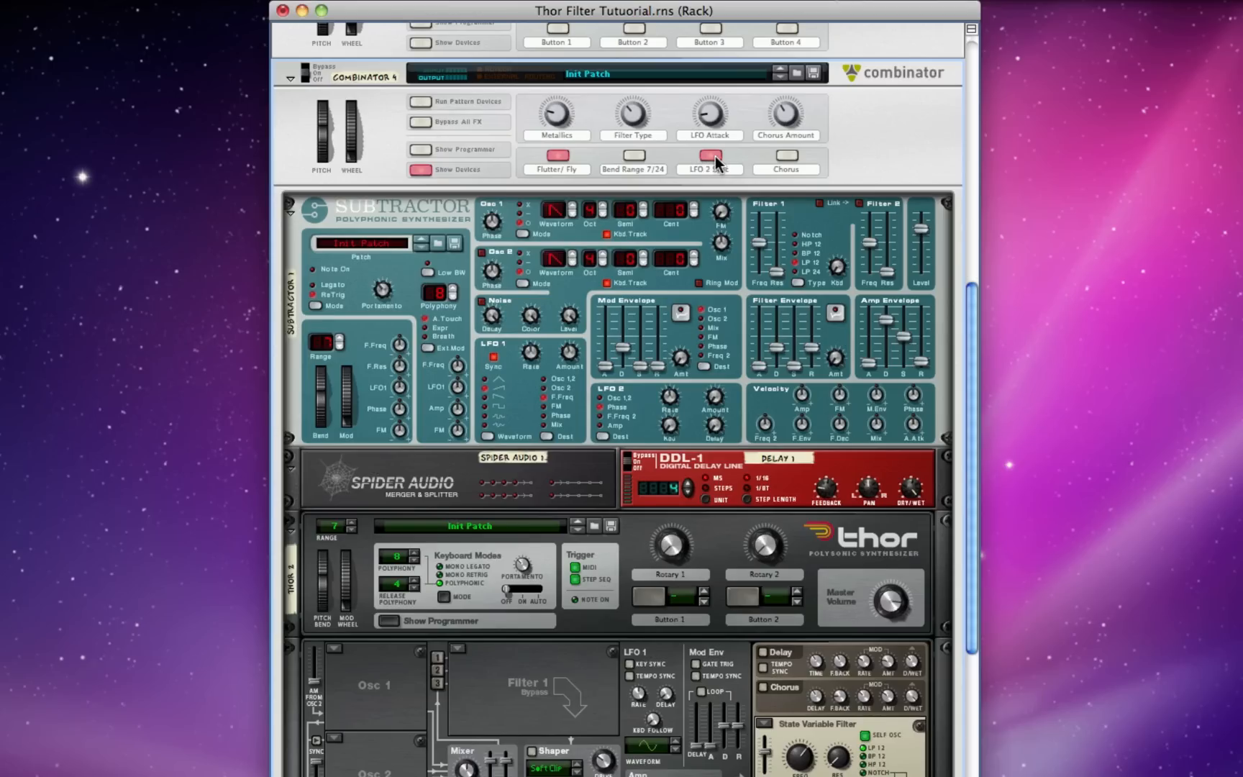
mouse_move(711, 162)
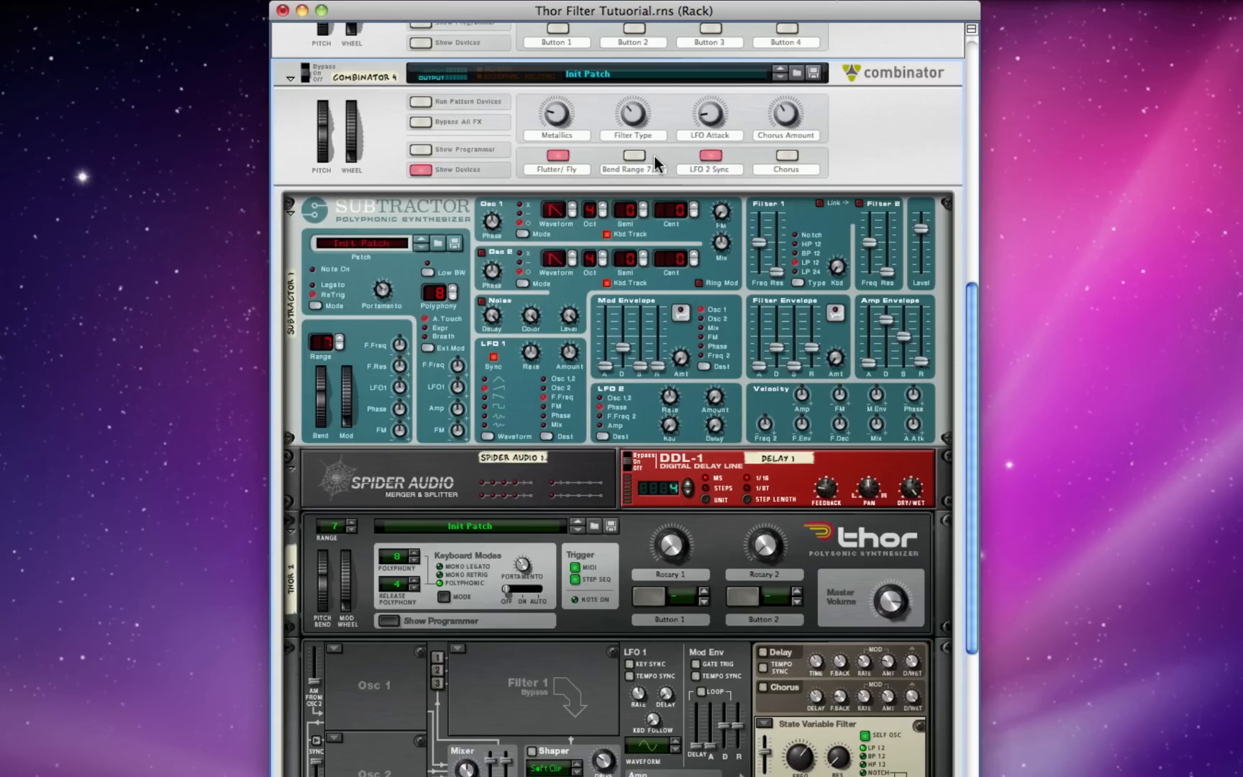
mouse_move(635, 158)
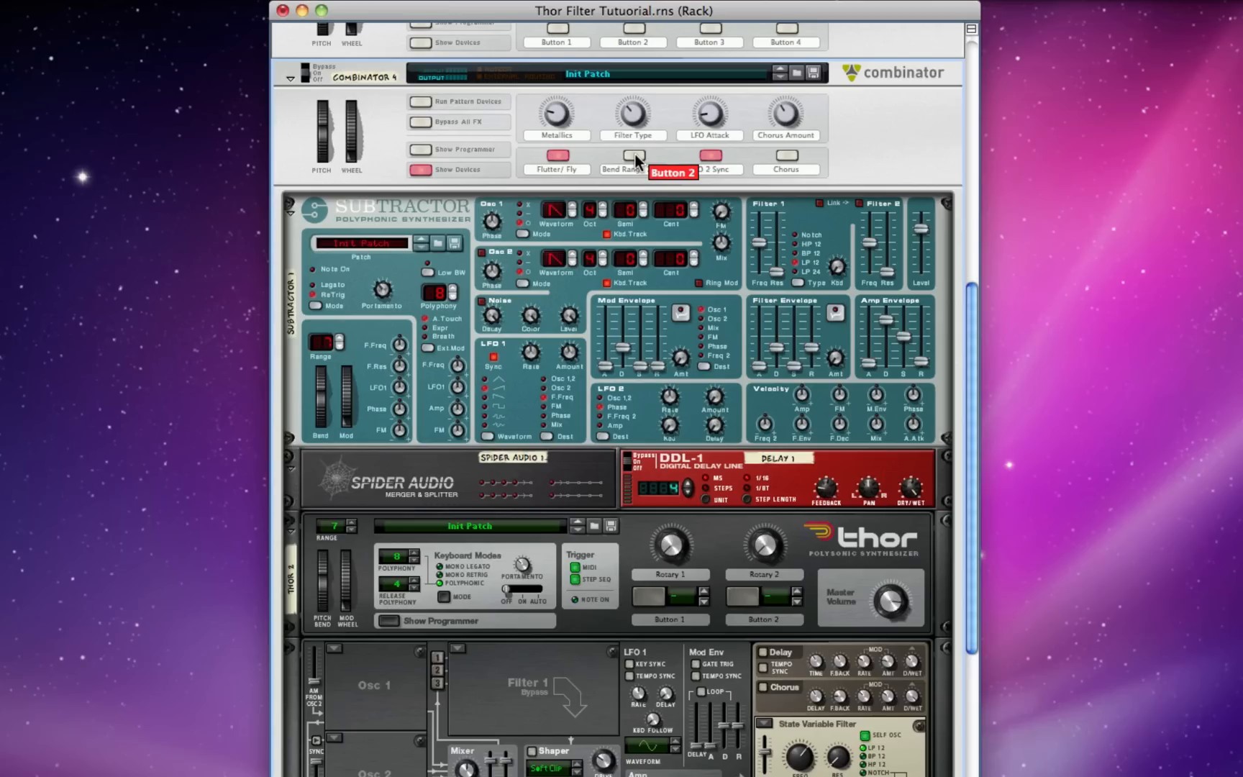
mouse_move(652, 159)
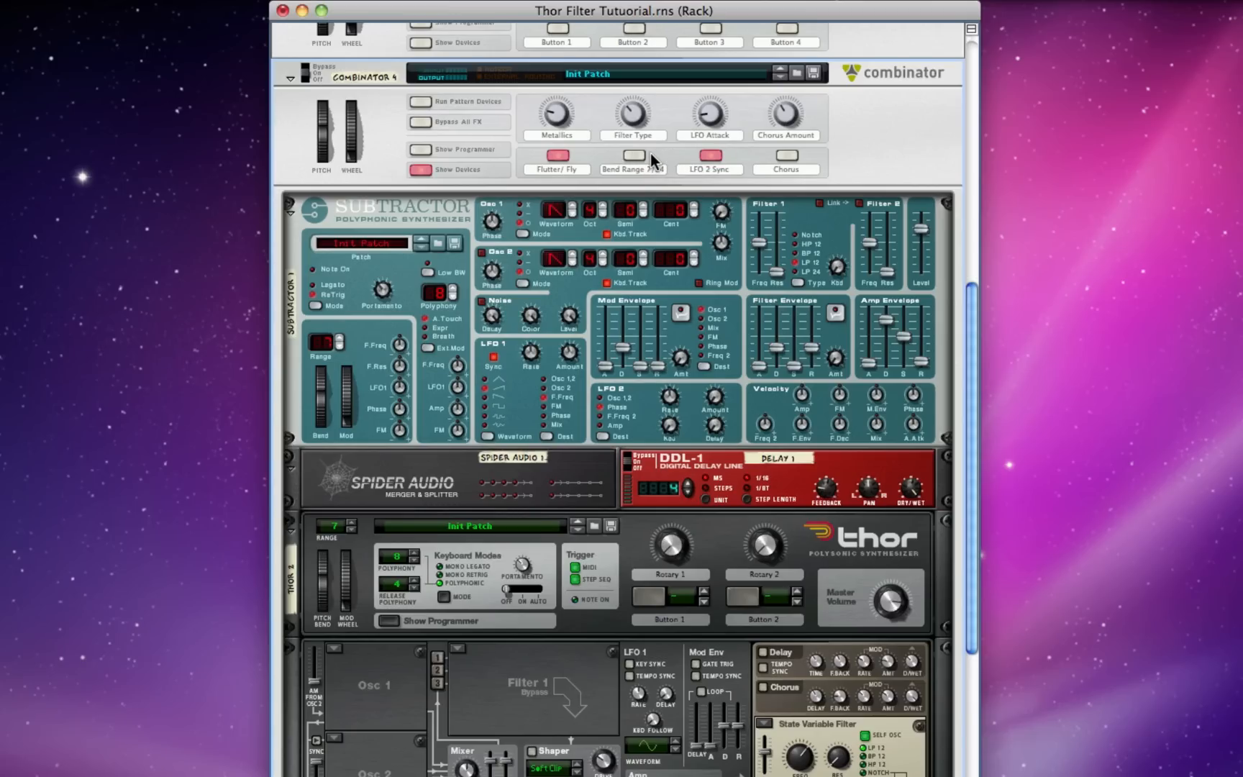
scroll(down, 3)
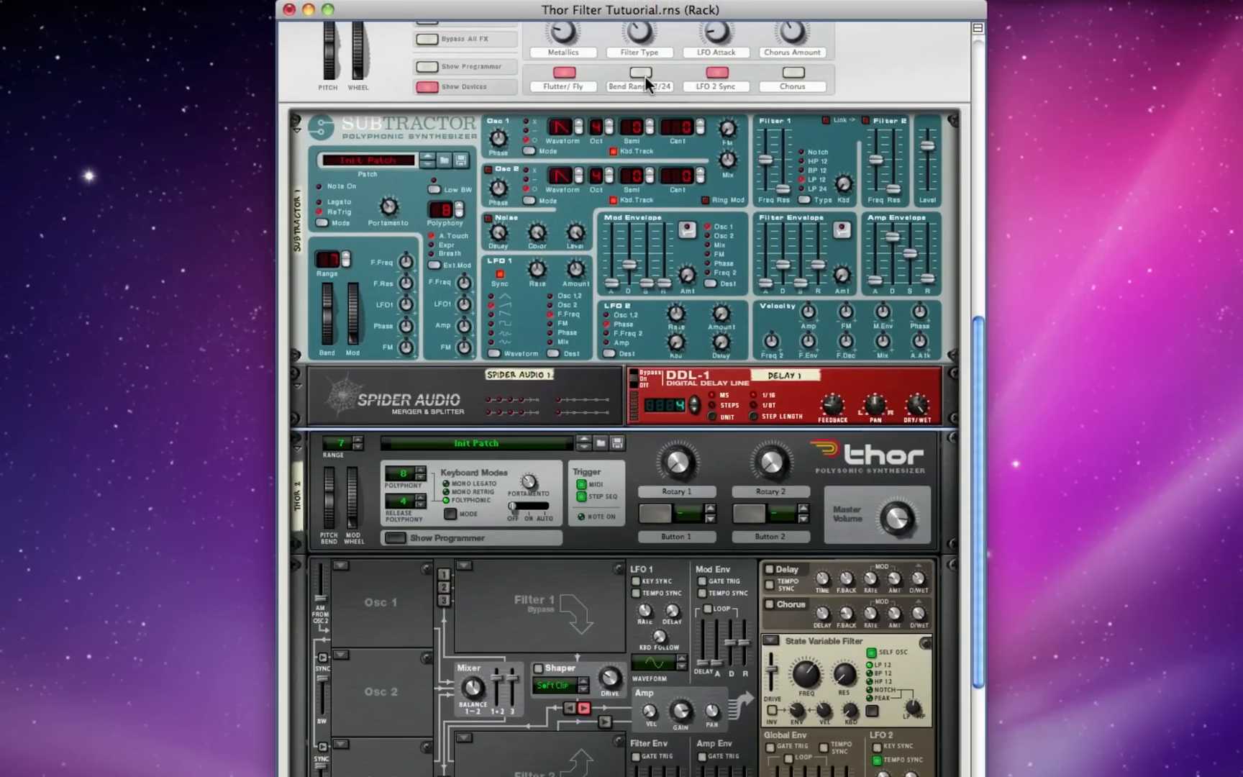
mouse_move(646, 82)
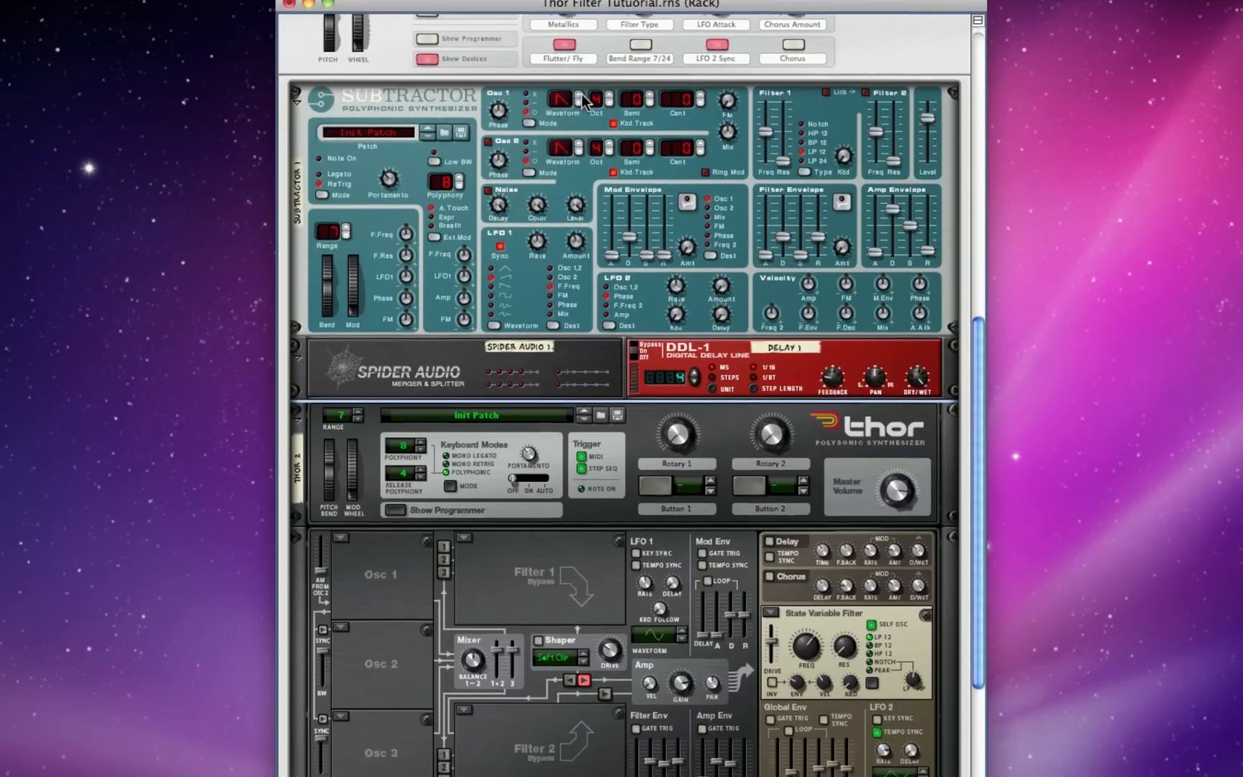
scroll(down, 3)
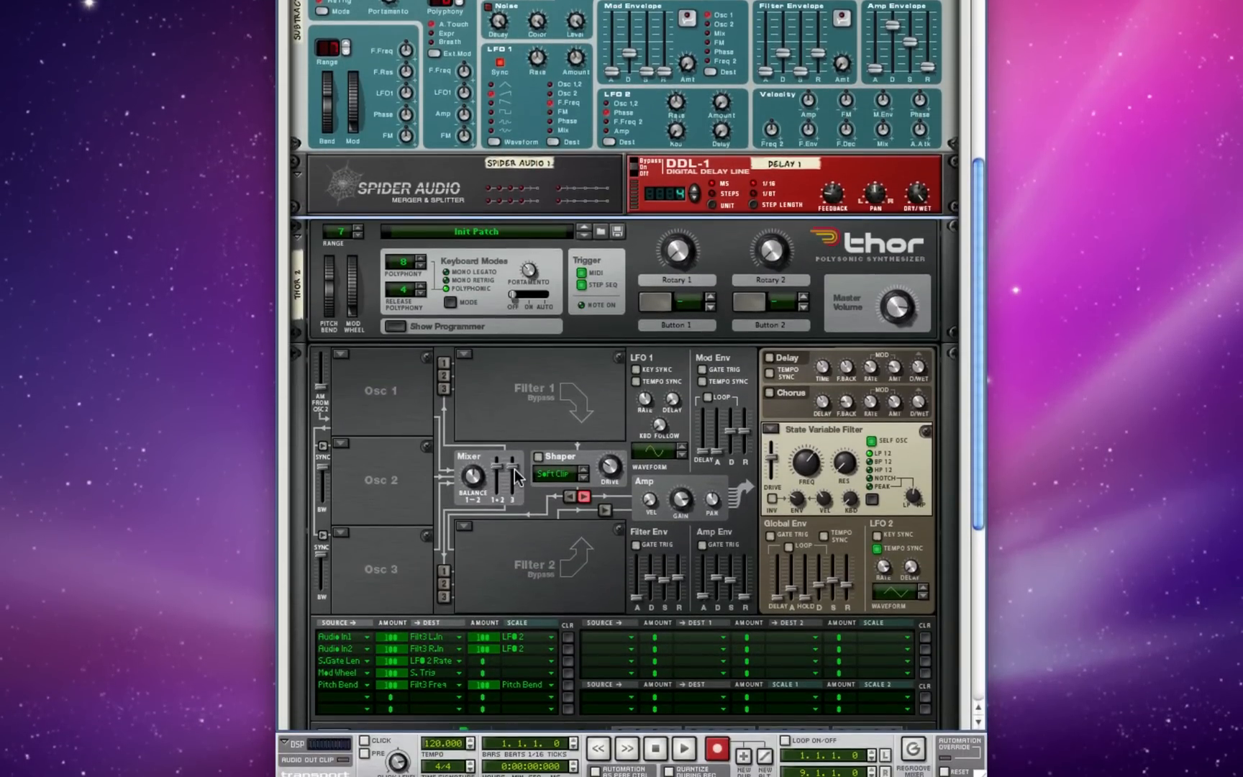
mouse_move(511, 599)
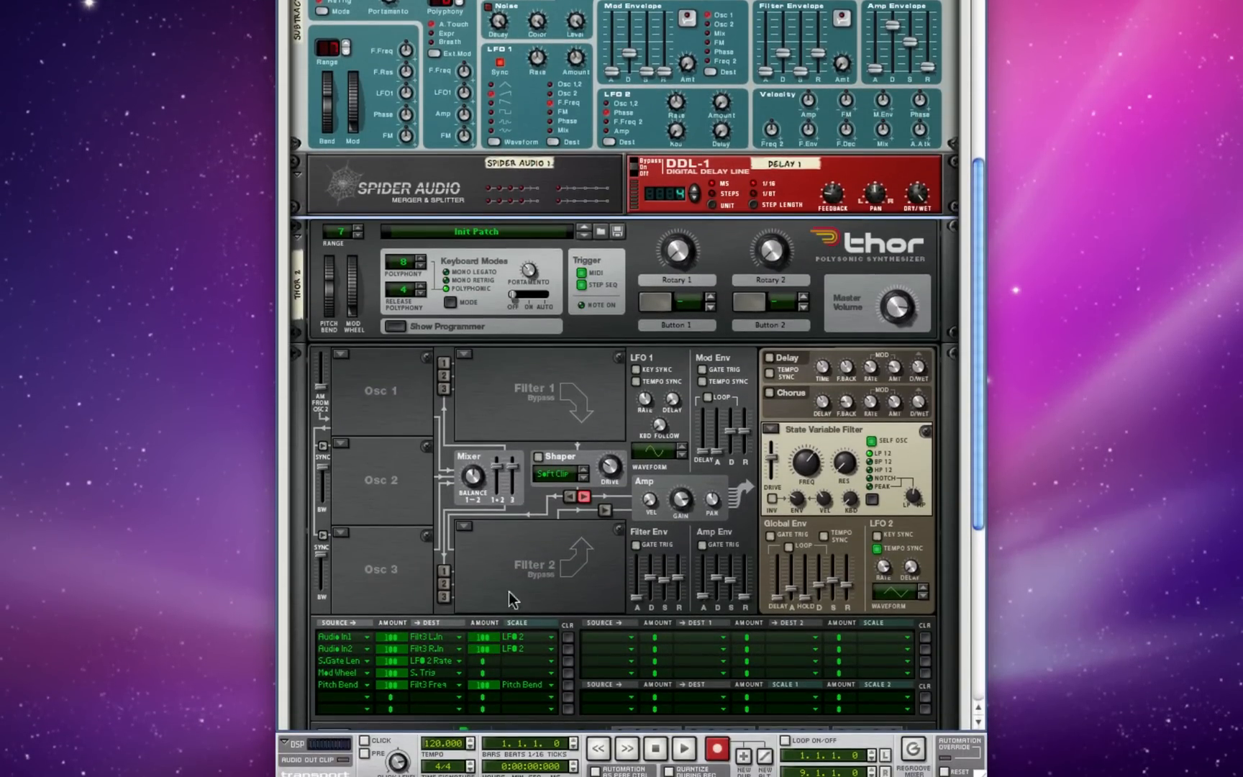
scroll(down, 3)
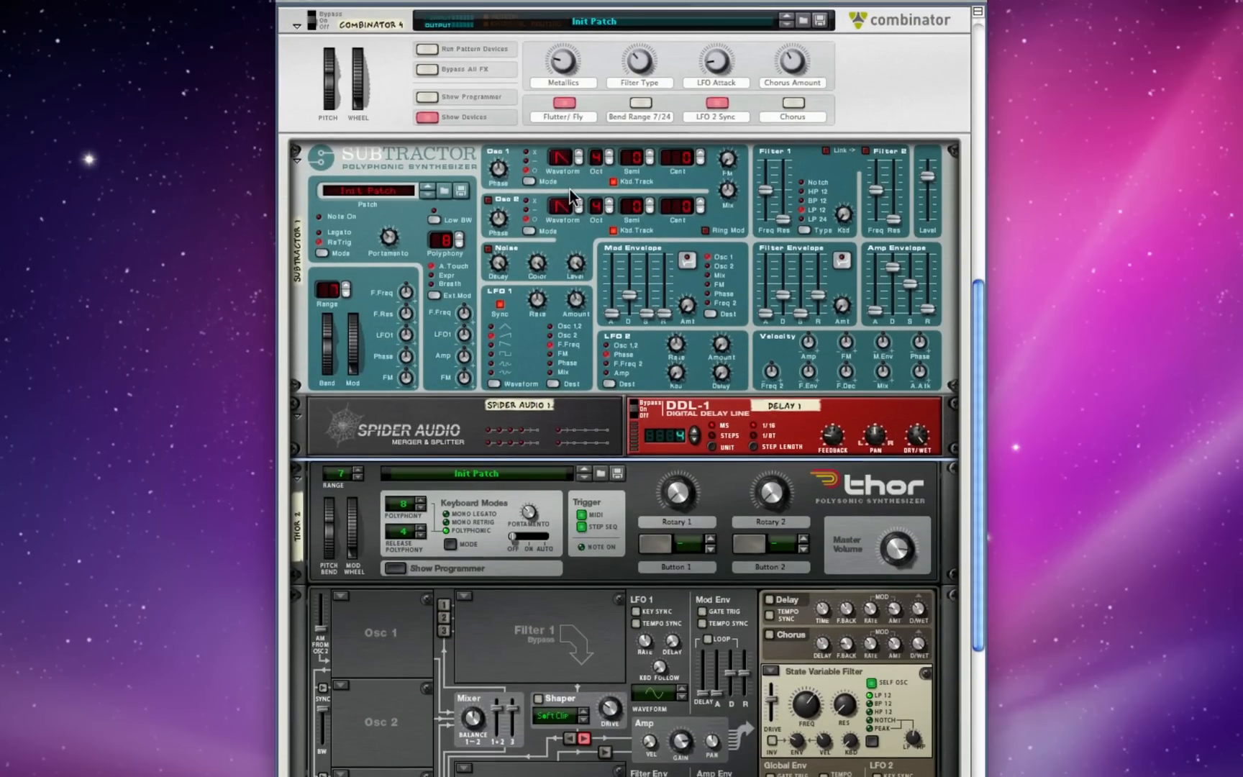
scroll(down, 3)
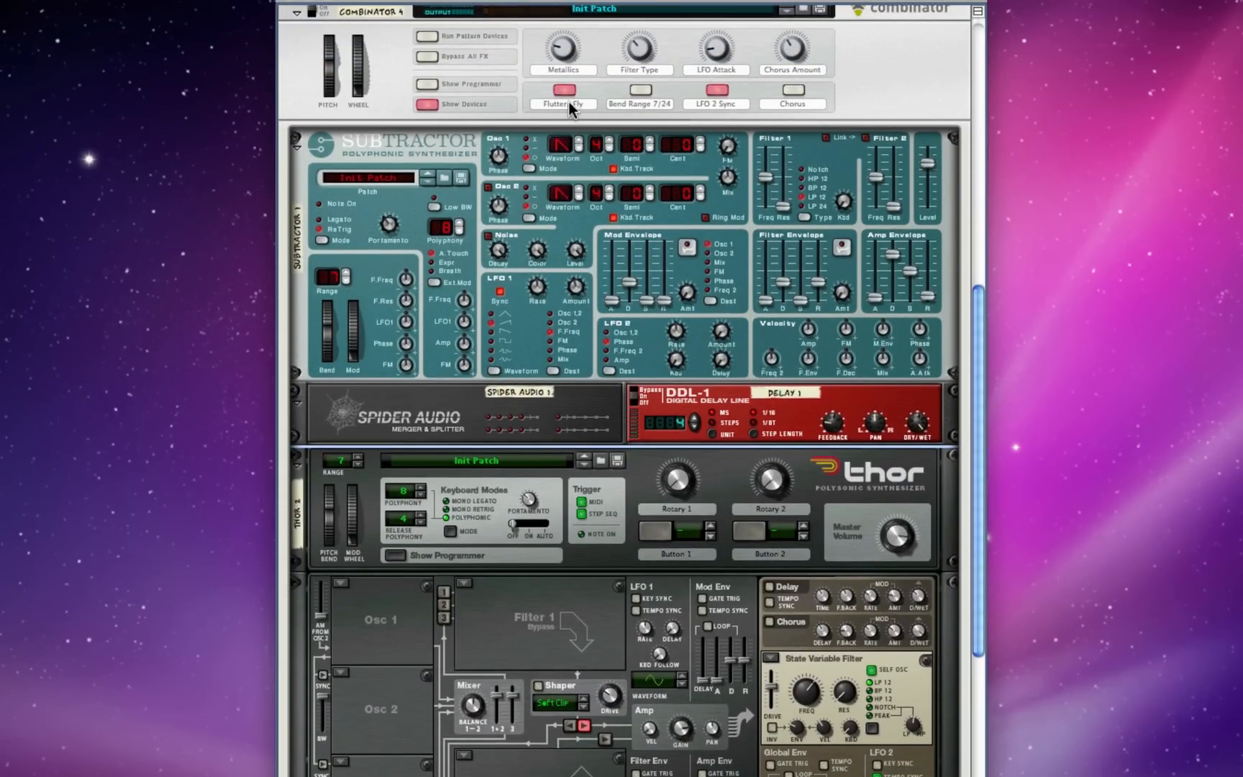
click(562, 93)
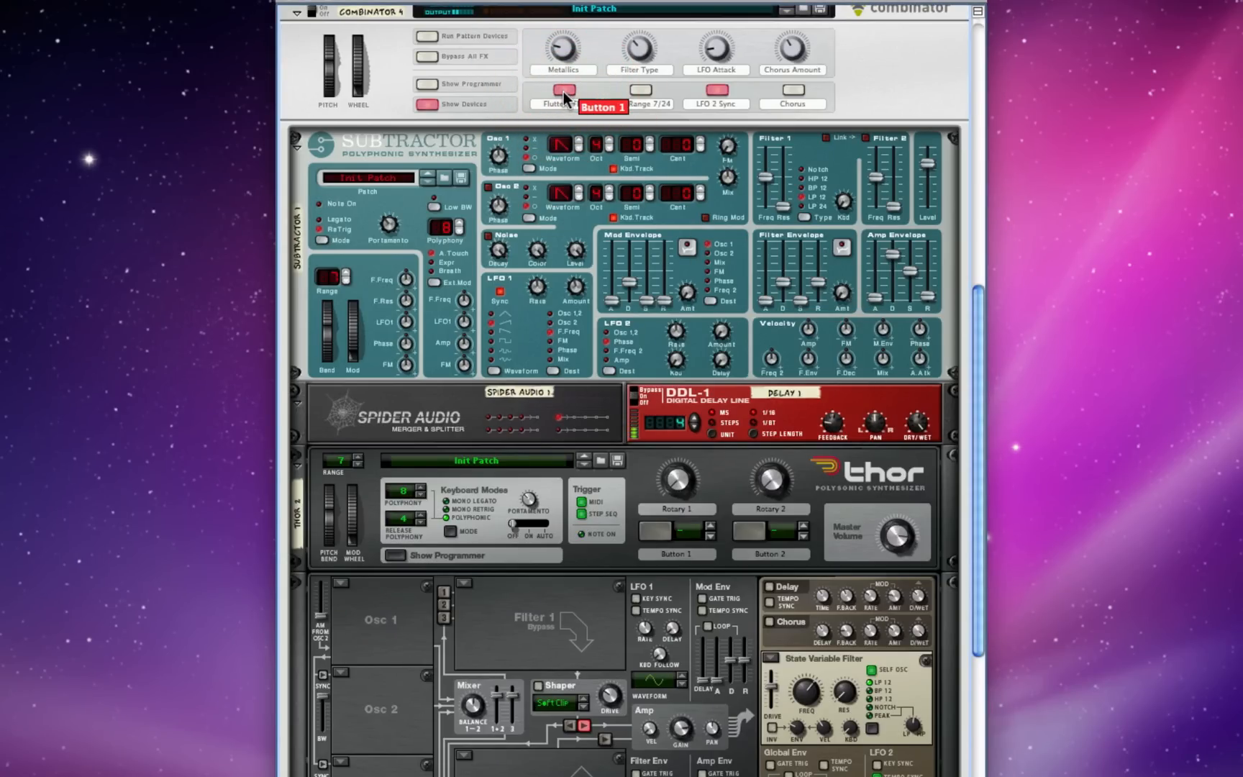
click(564, 92)
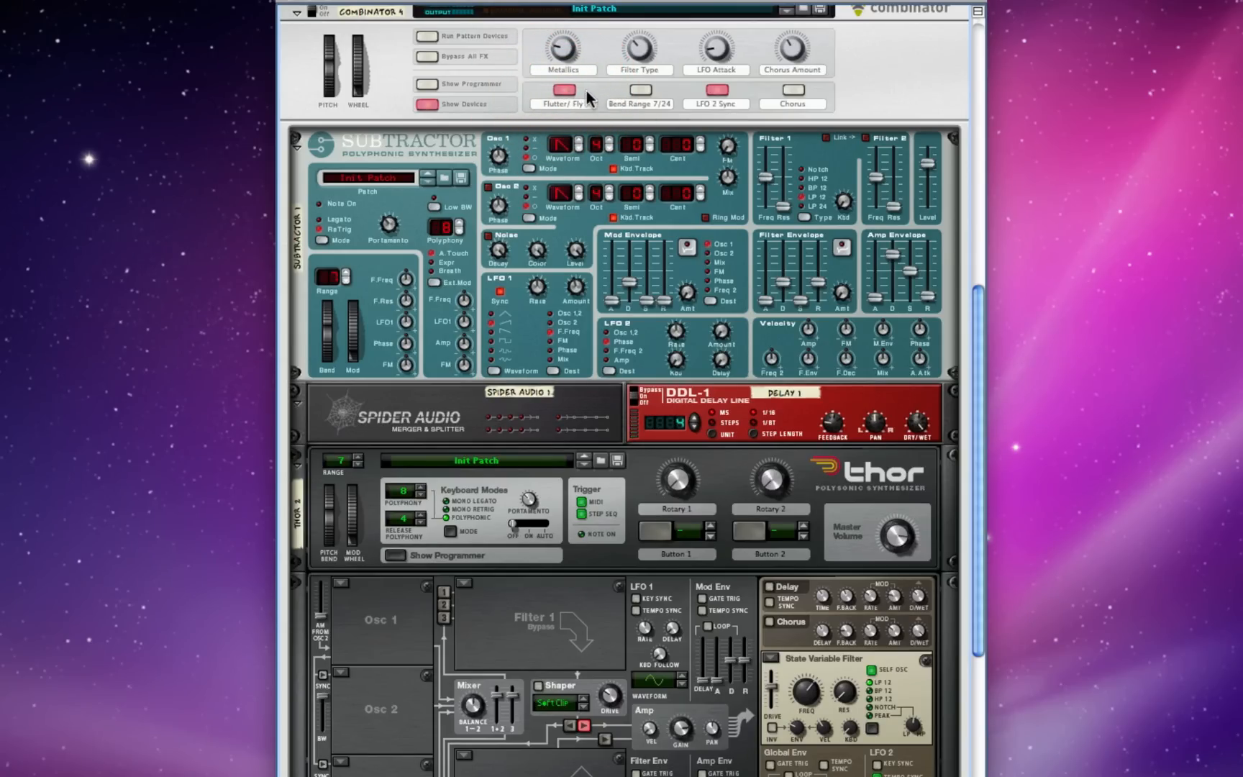
mouse_move(575, 96)
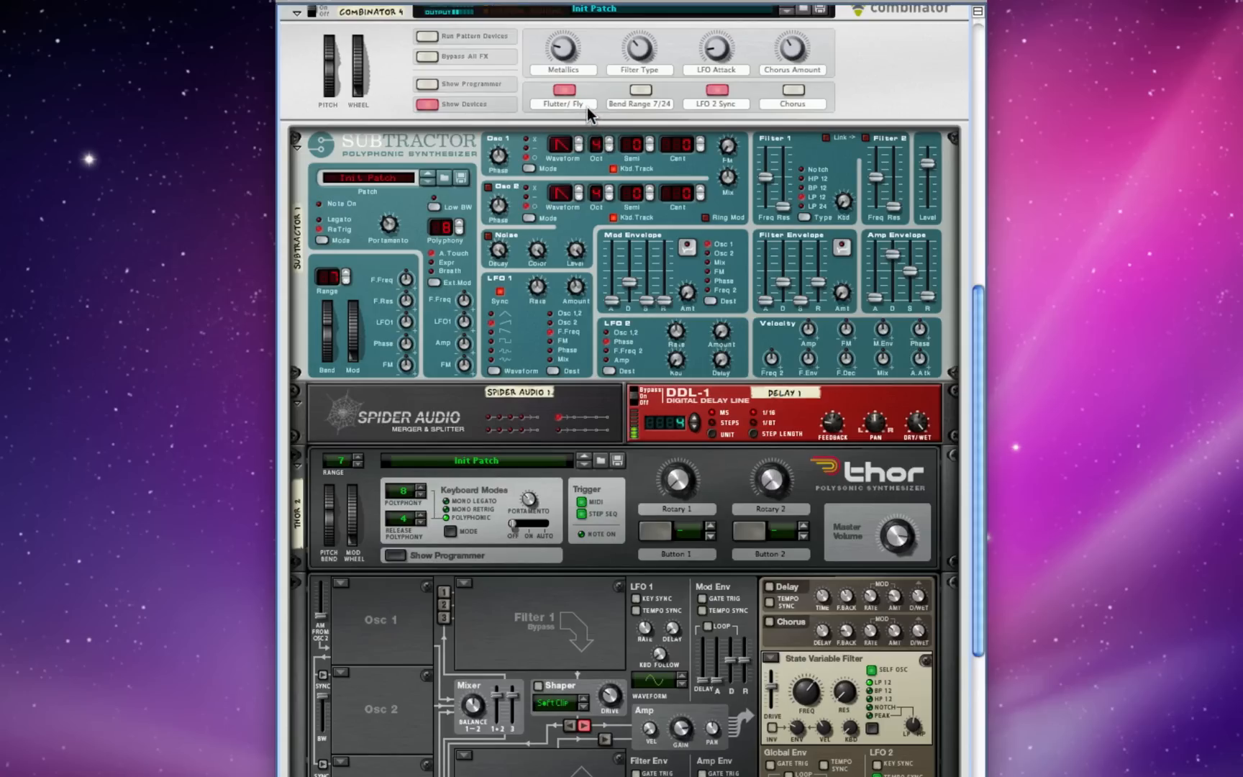
click(562, 90)
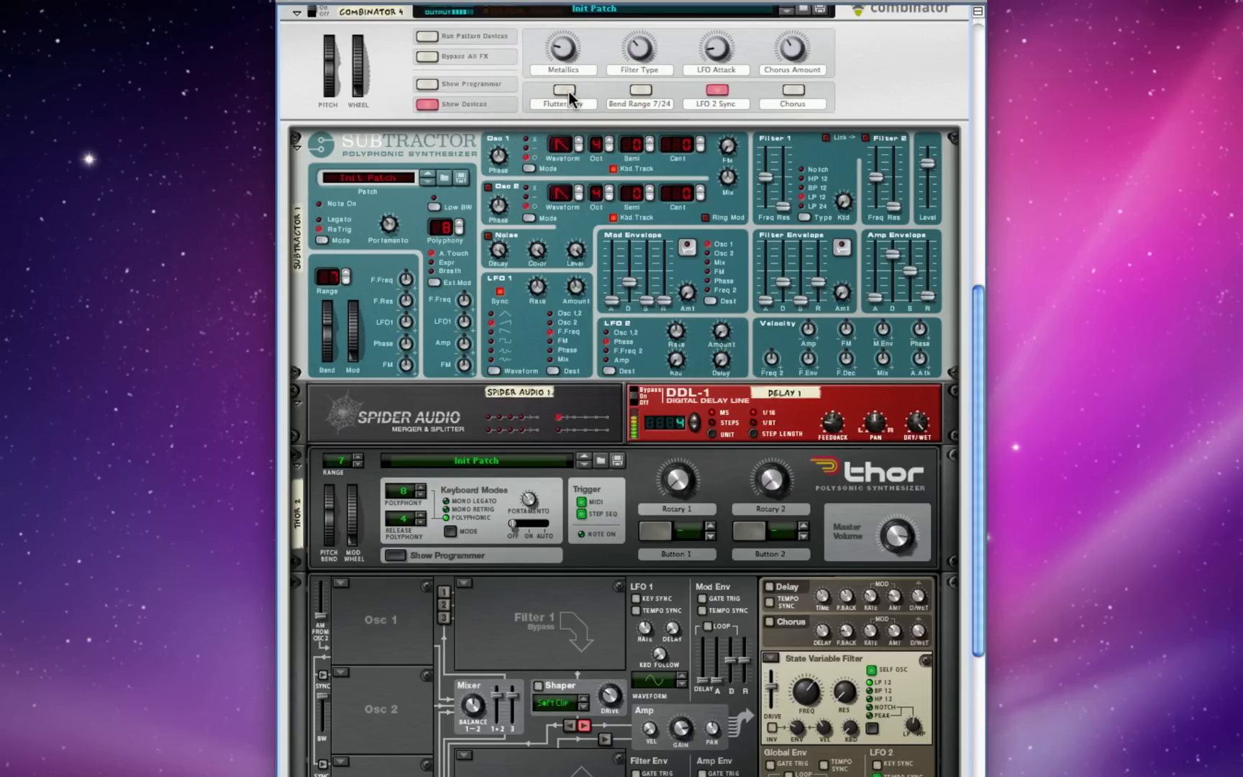
click(563, 91)
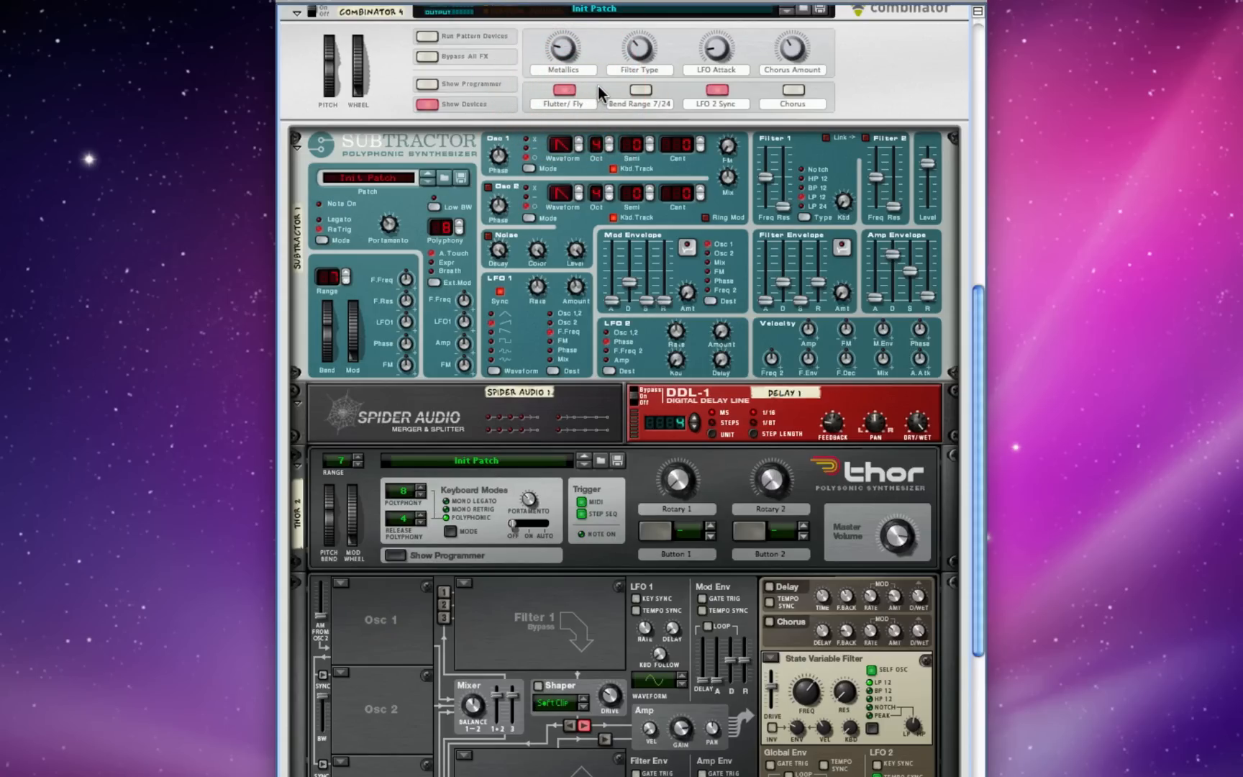
mouse_move(605, 89)
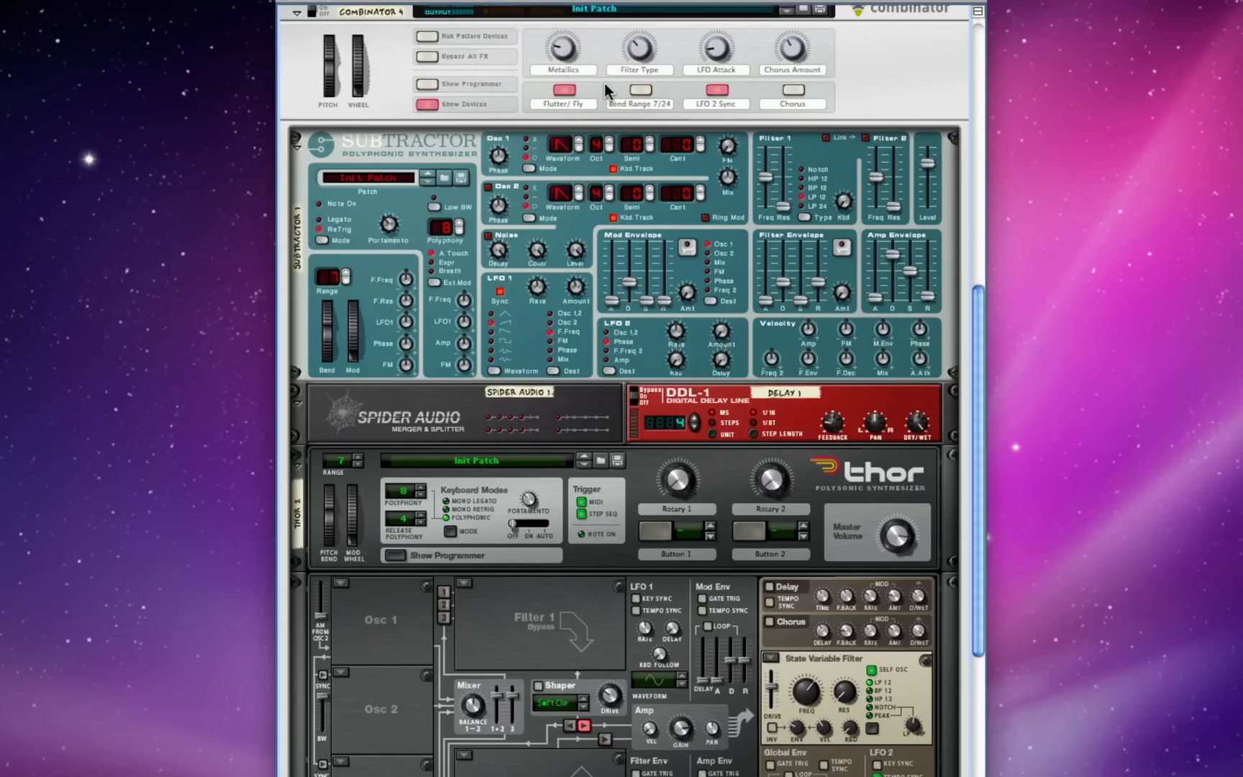
mouse_move(561, 49)
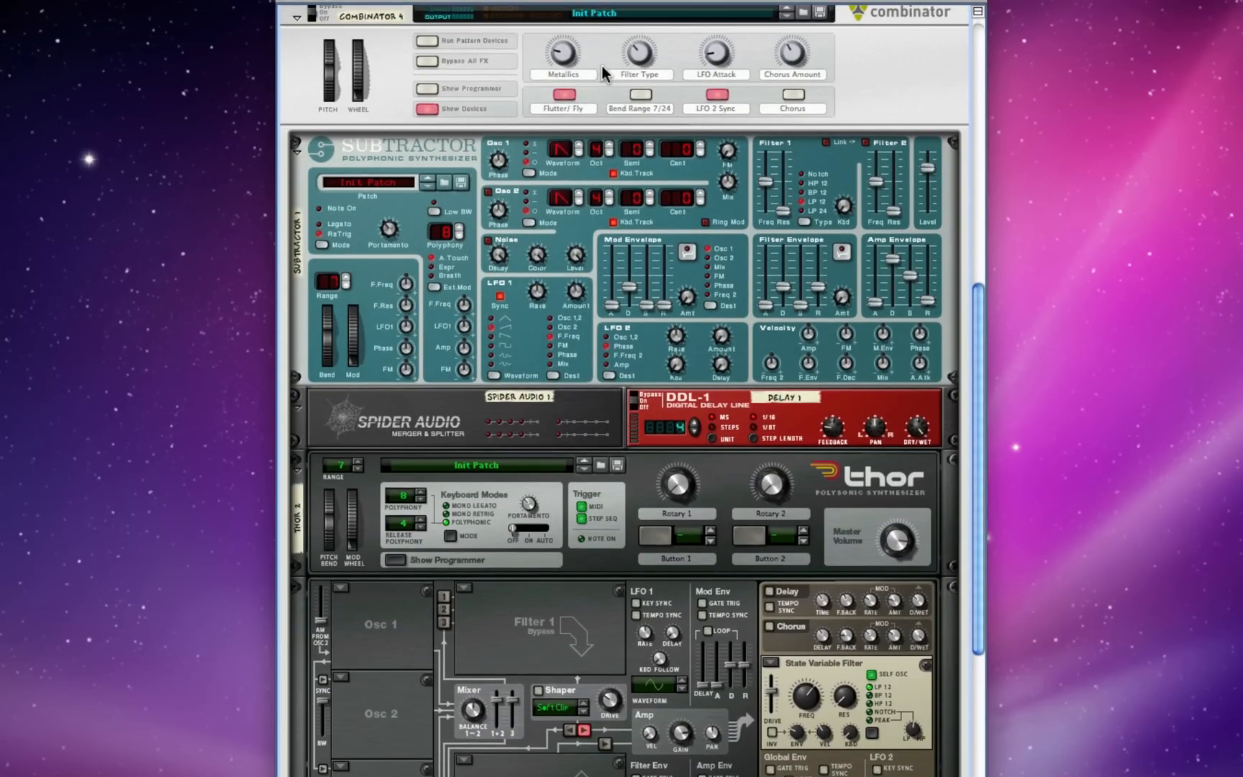
mouse_move(604, 86)
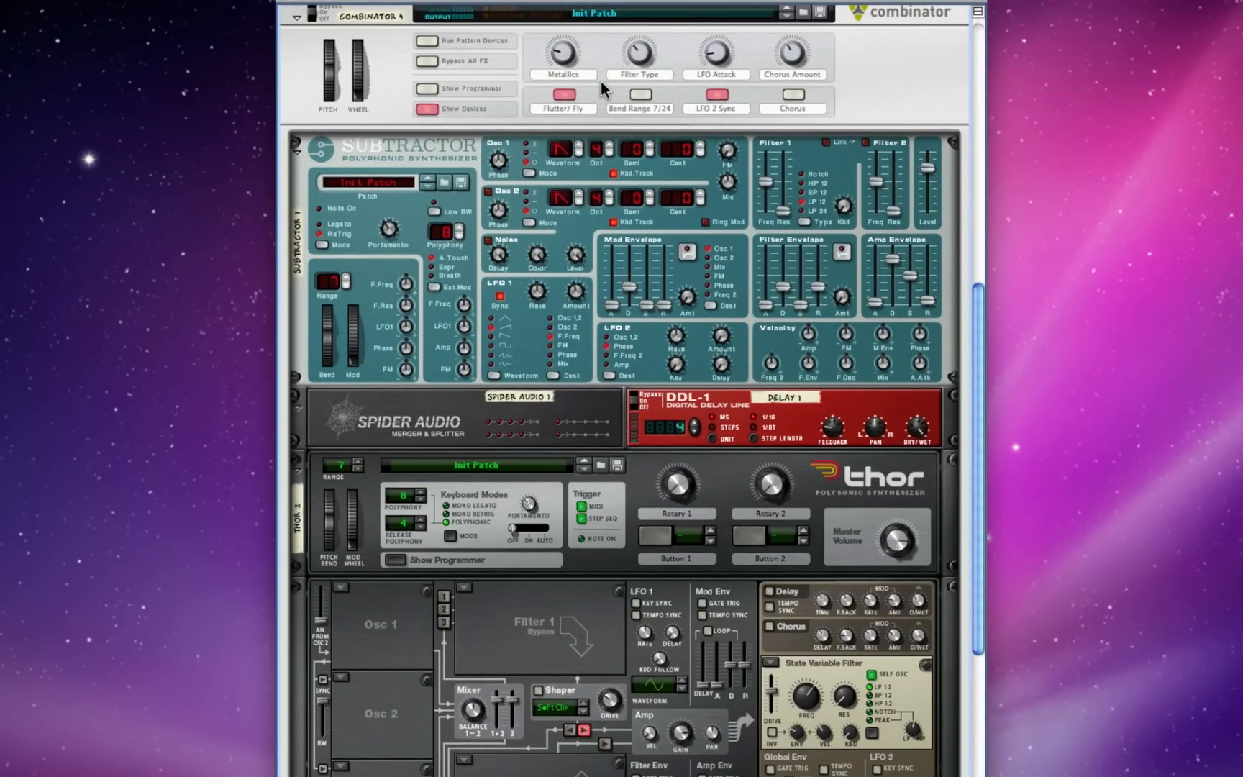
mouse_move(636, 72)
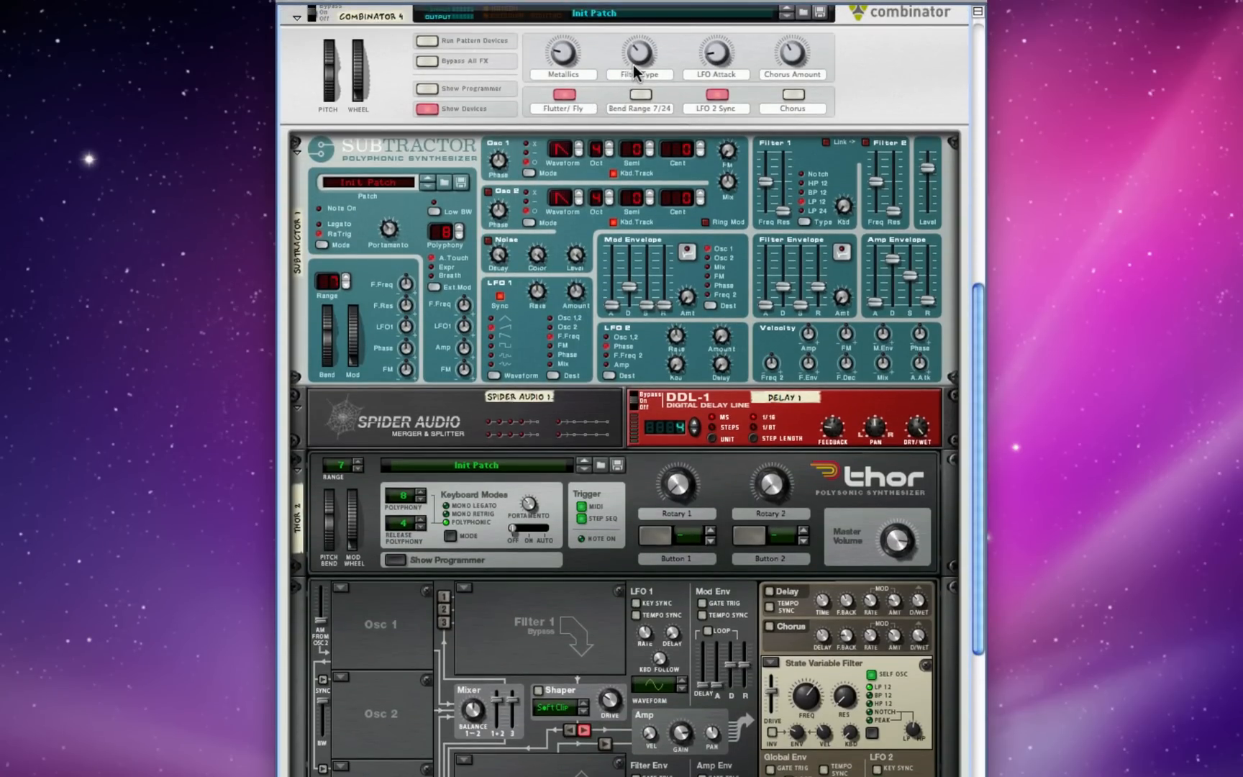
drag(636, 51, 636, 41)
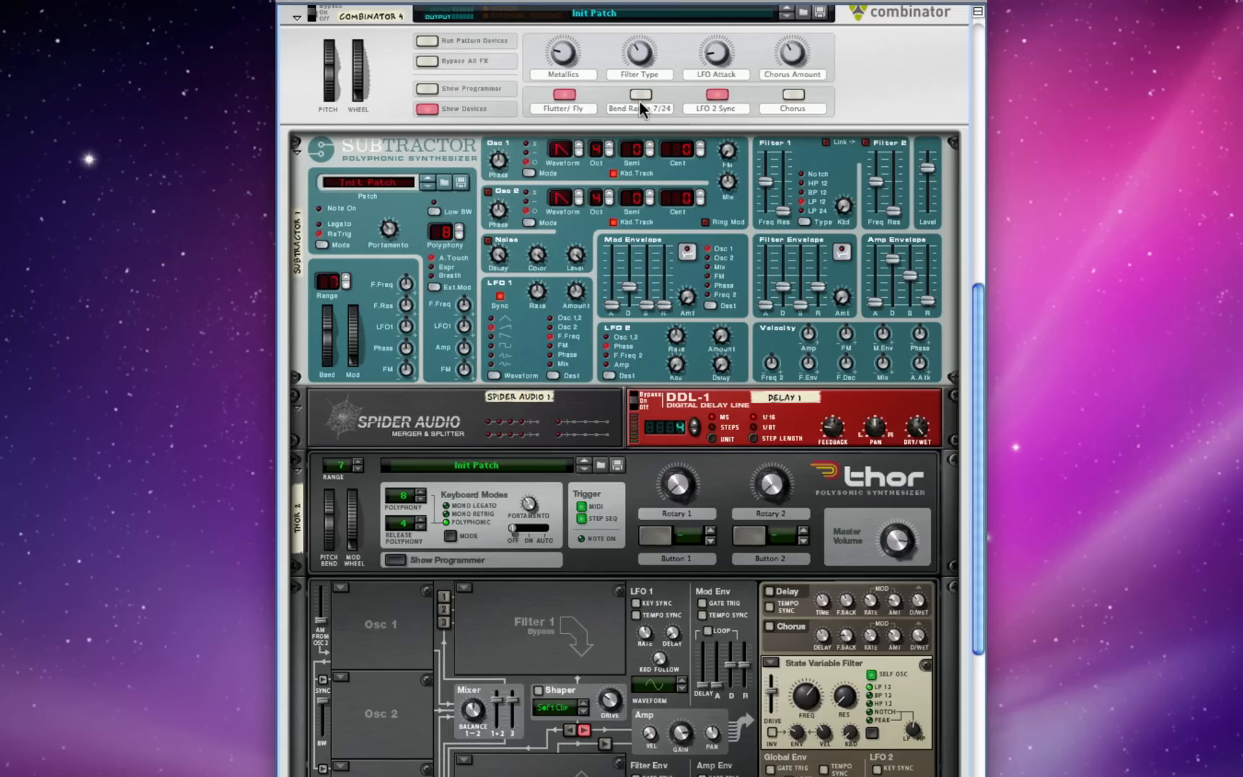
mouse_move(642, 99)
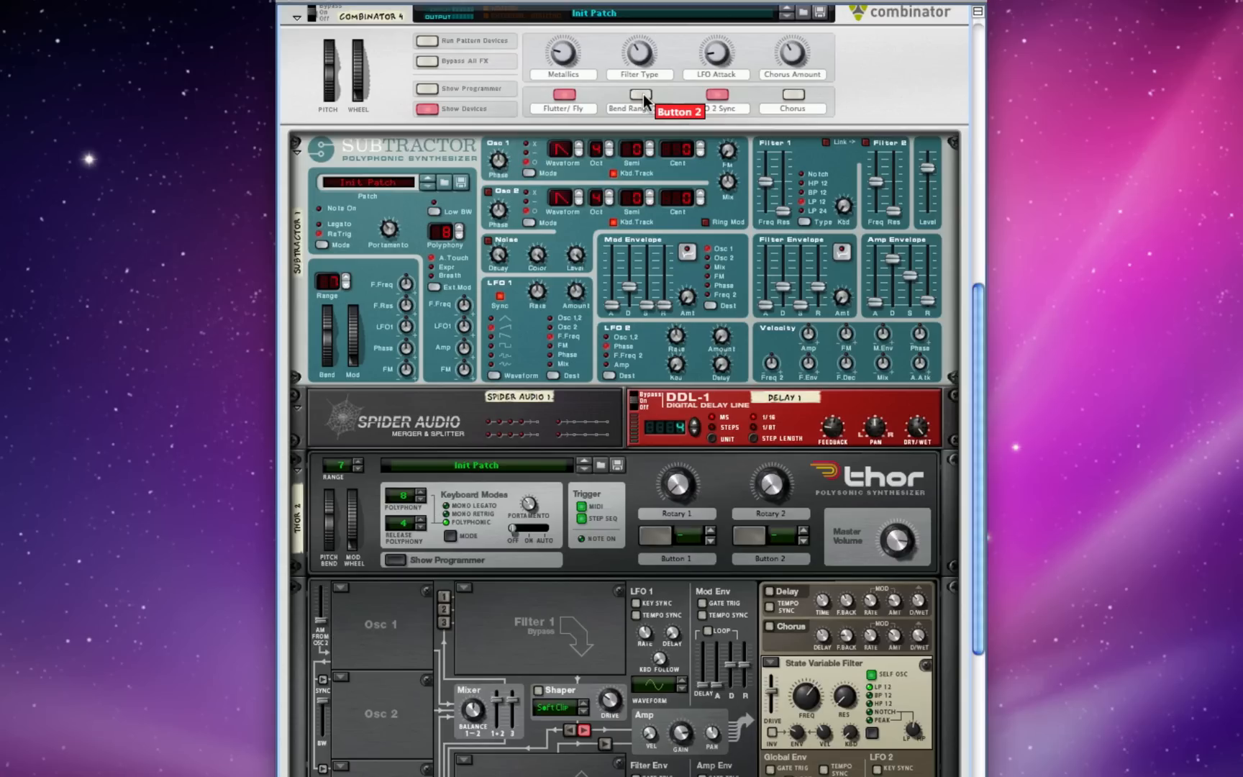
scroll(down, 3)
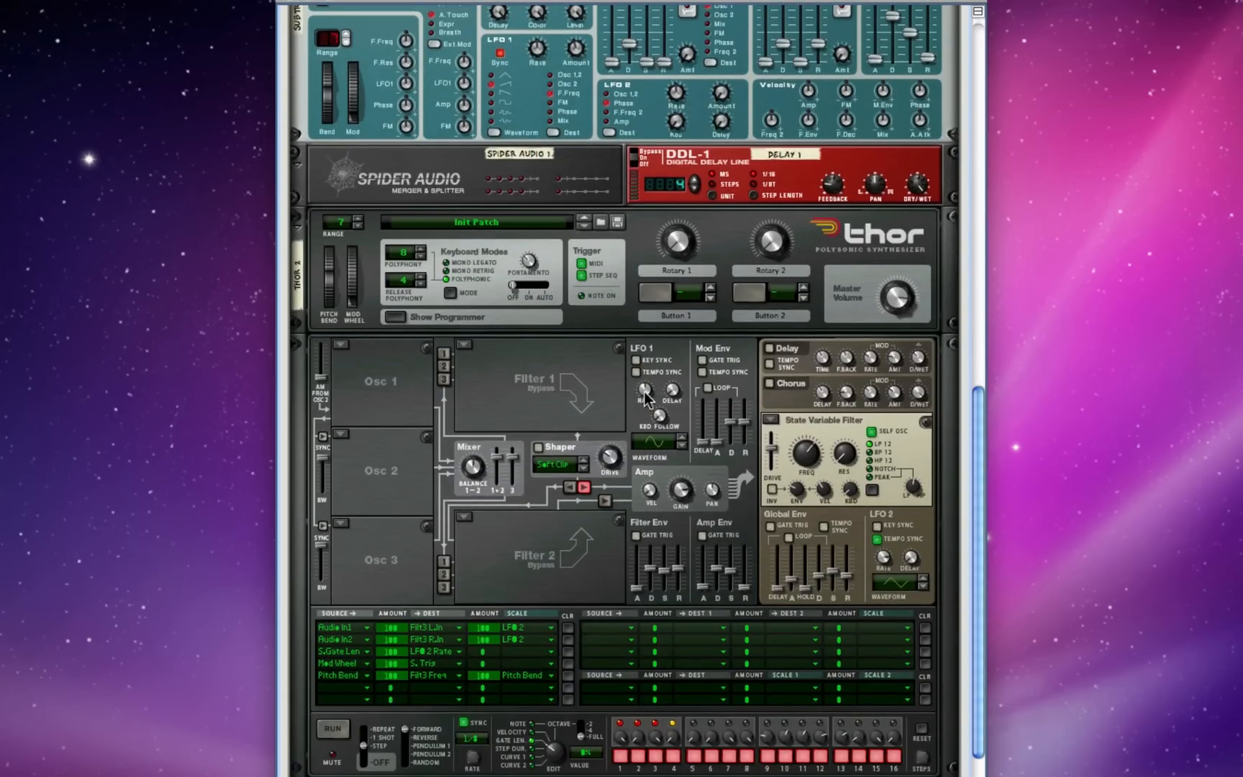
mouse_move(373, 761)
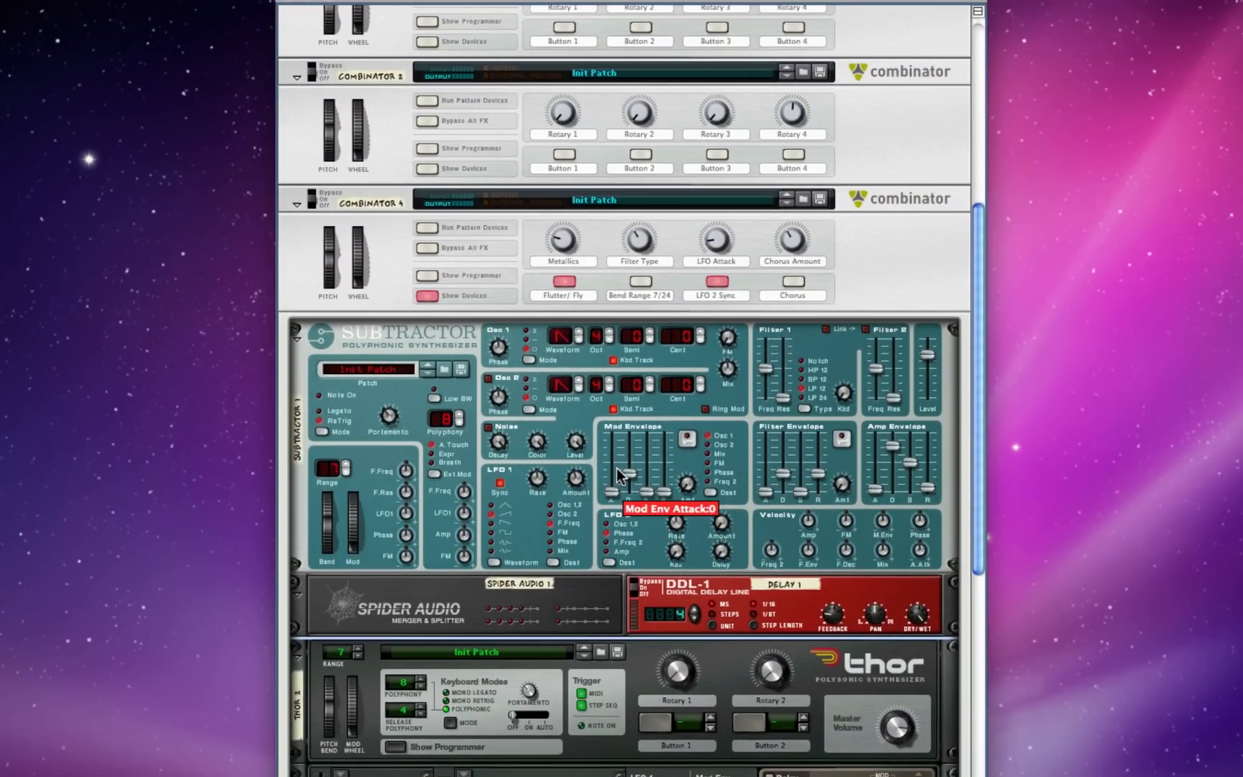
mouse_move(639, 289)
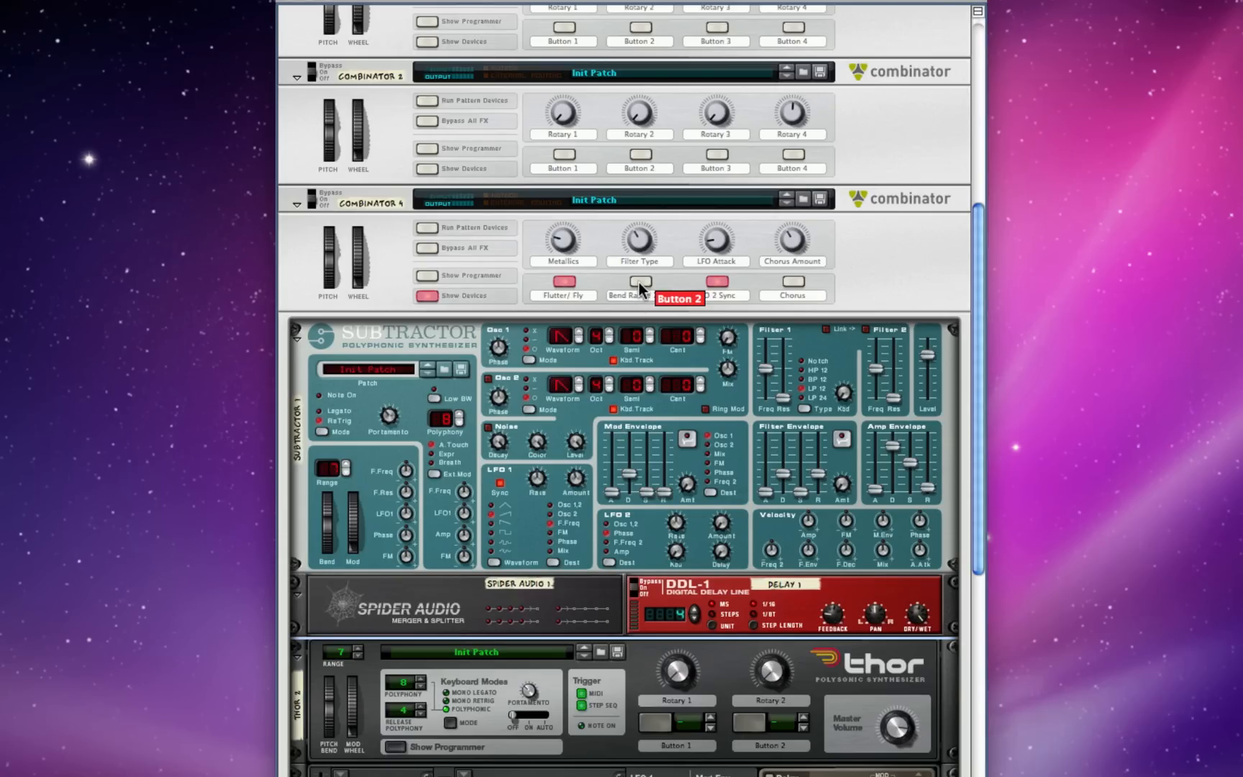
click(629, 283)
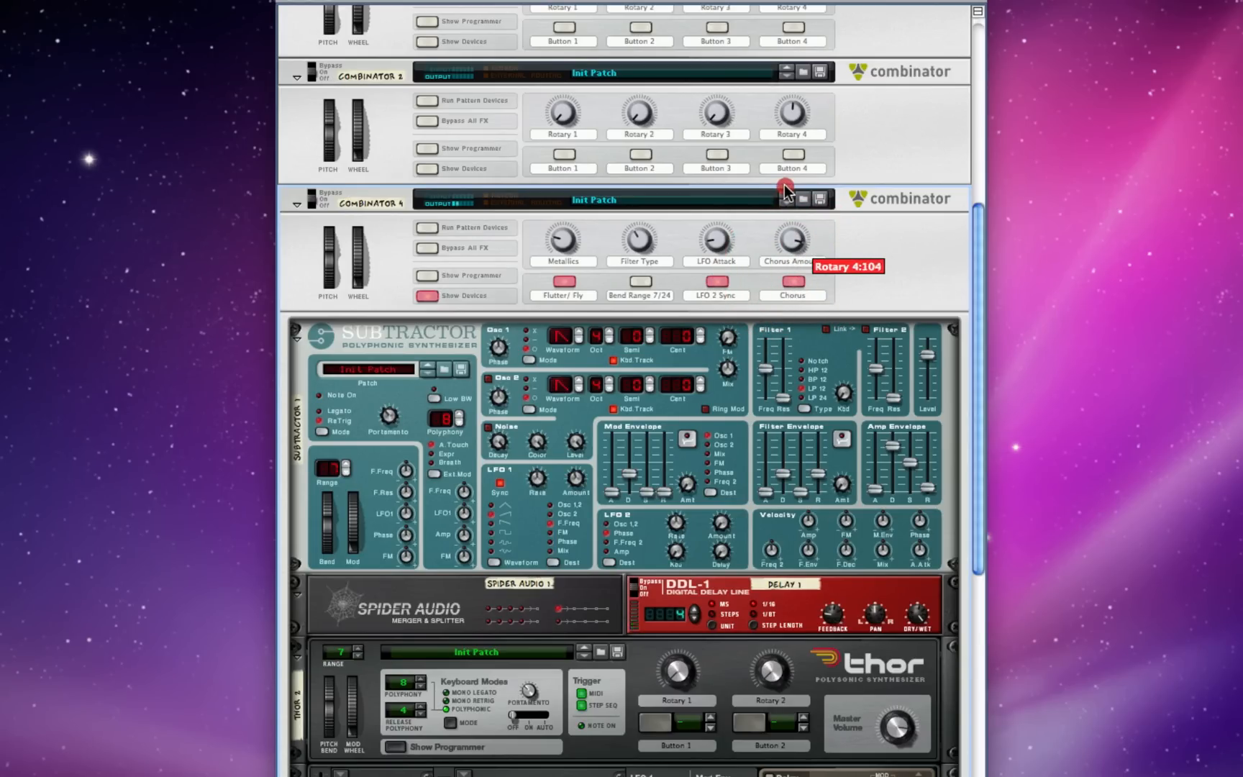
mouse_move(749, 177)
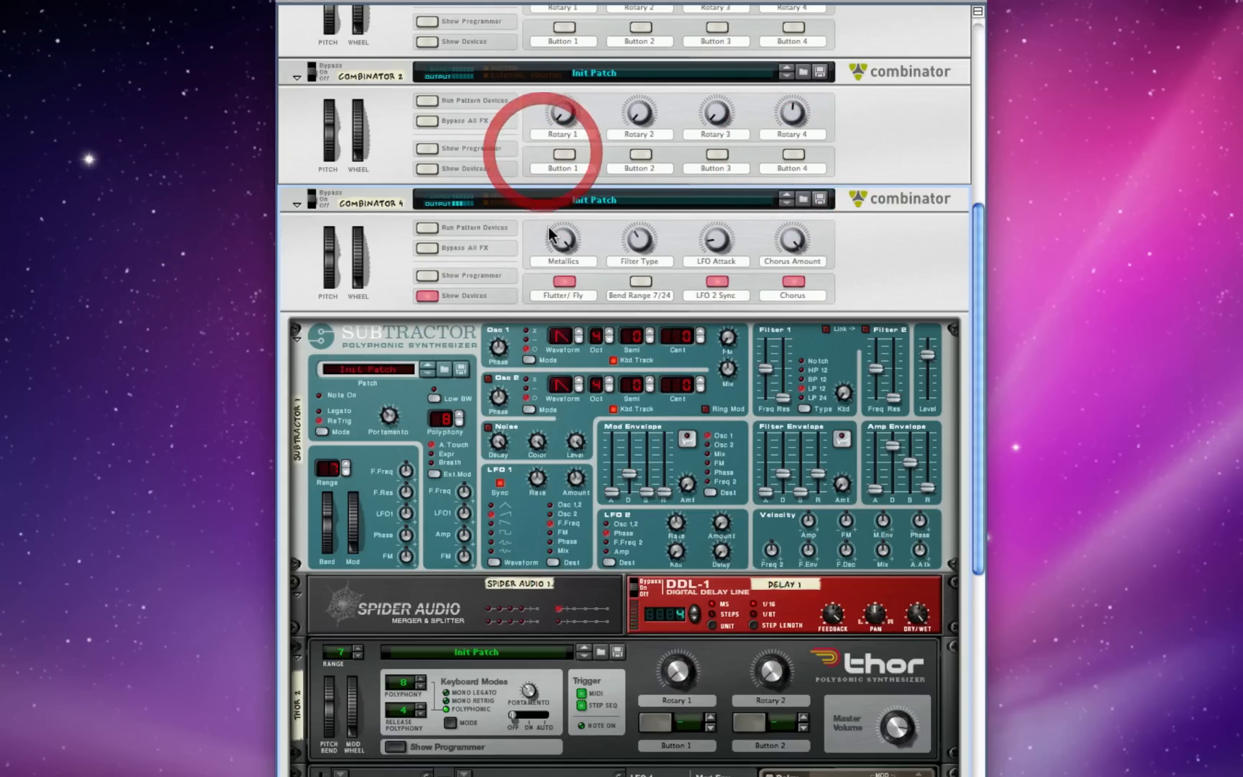
Nudge a Combinator 4 rotary and scroll down through its Subtractor.
drag(562, 242, 563, 262)
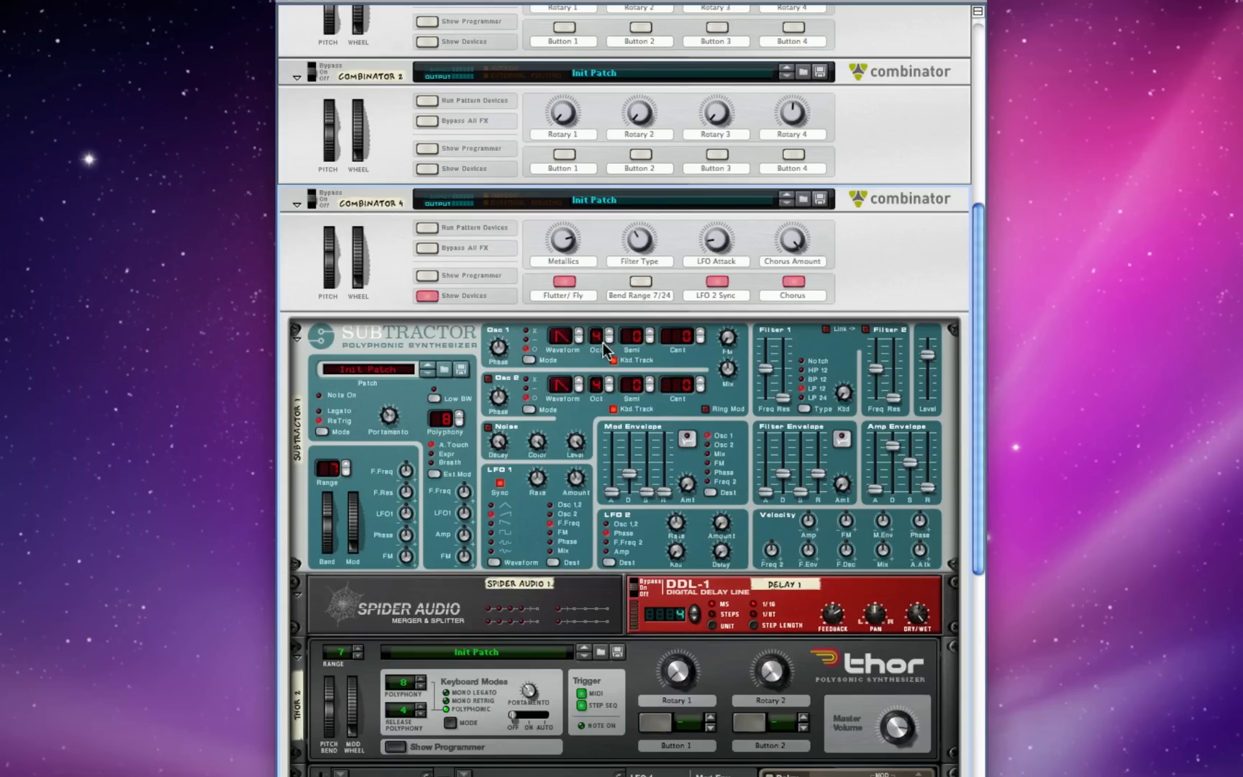
scroll(down, 3)
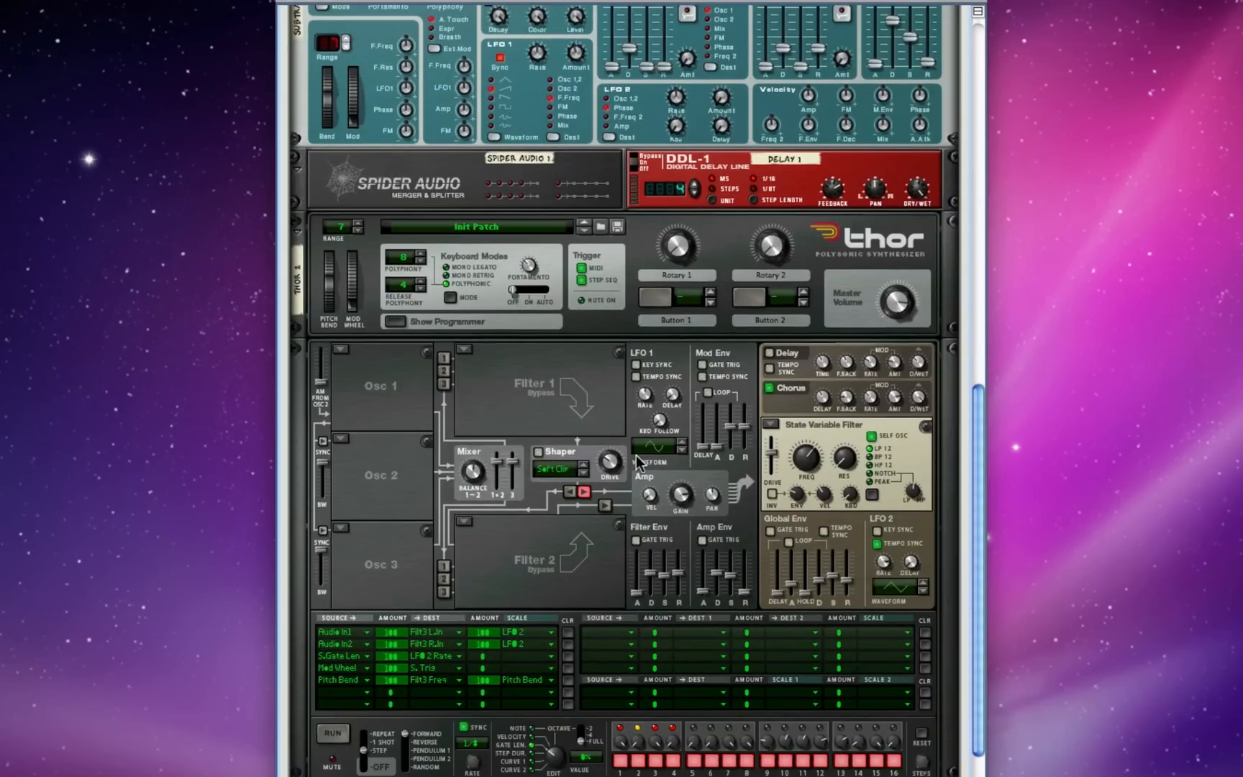
scroll(down, 3)
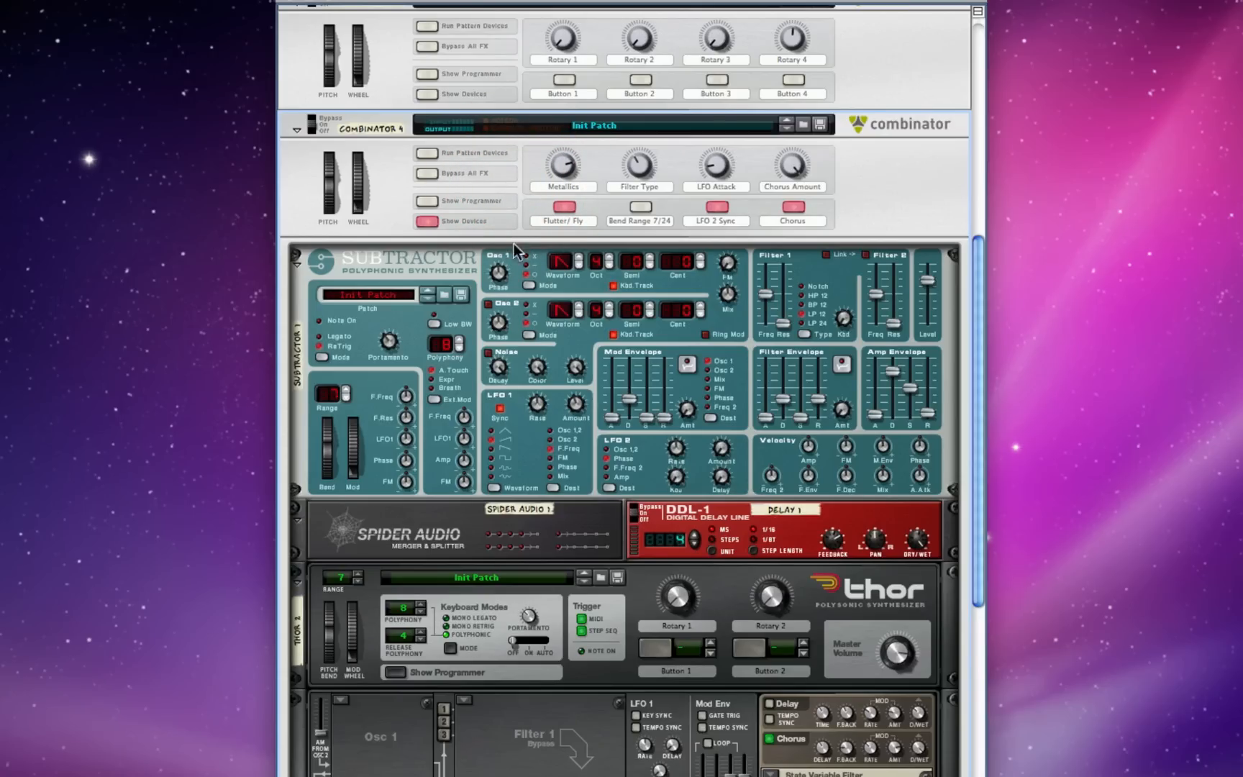
mouse_move(519, 275)
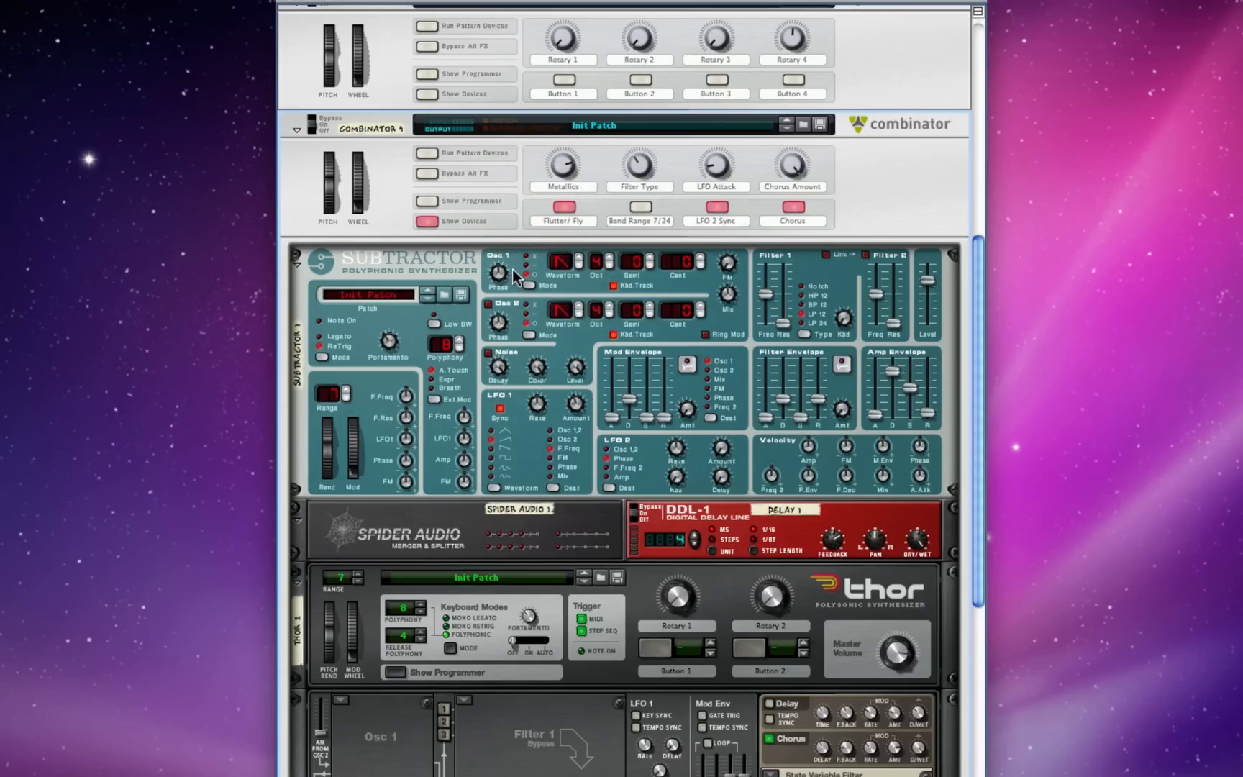
scroll(down, 3)
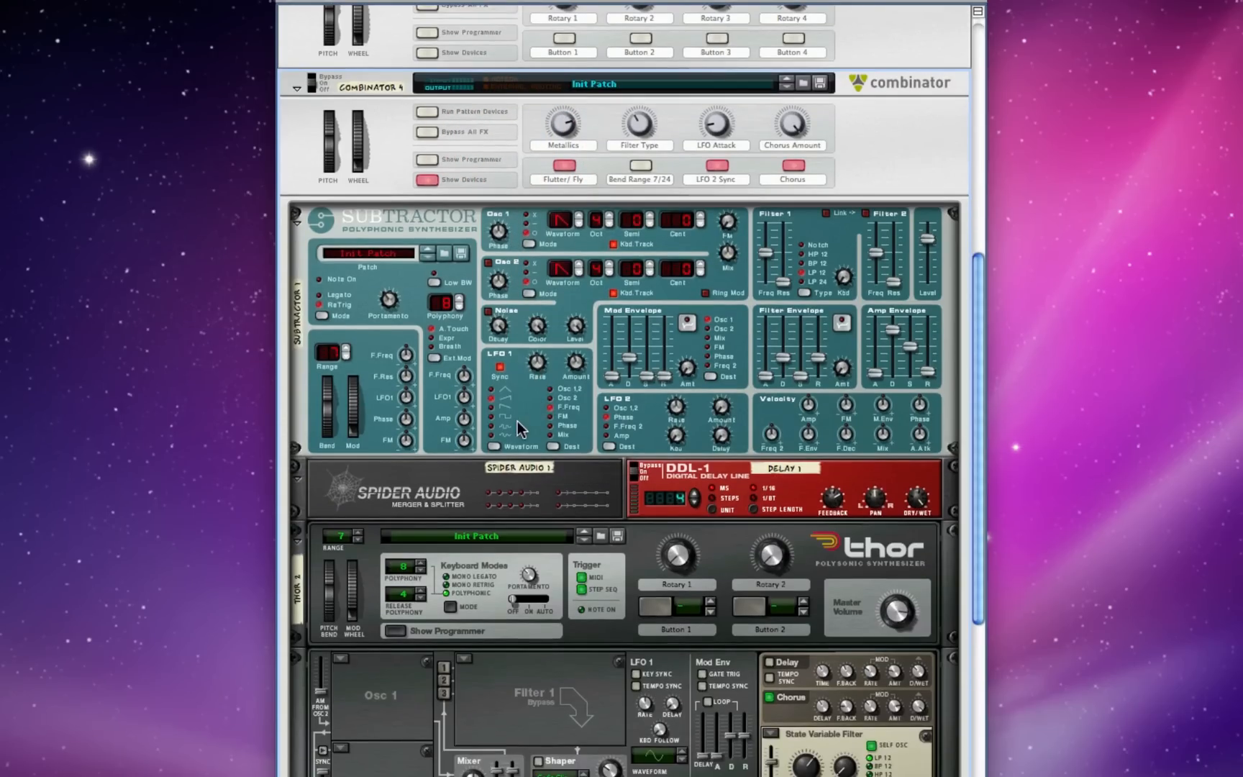
scroll(down, 3)
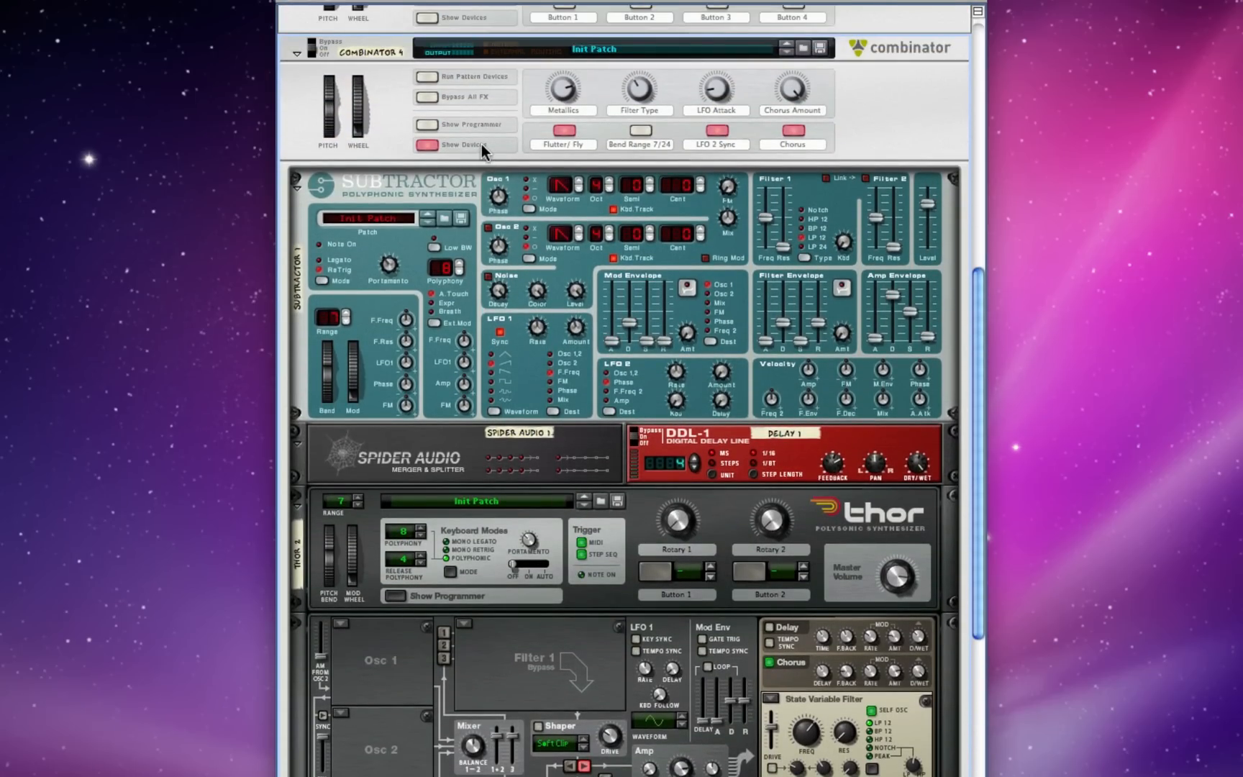
mouse_move(430, 150)
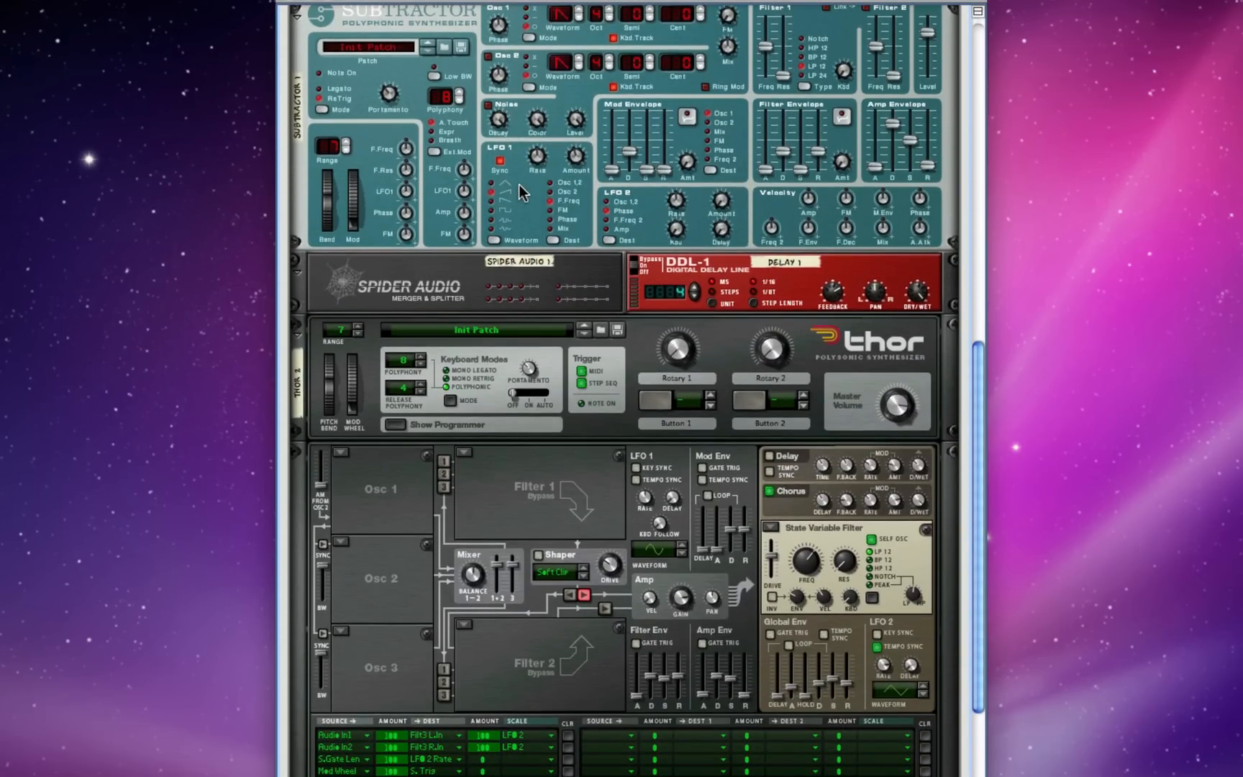
Scroll on through Thor to the folded combinator panels and mixer.
scroll(down, 3)
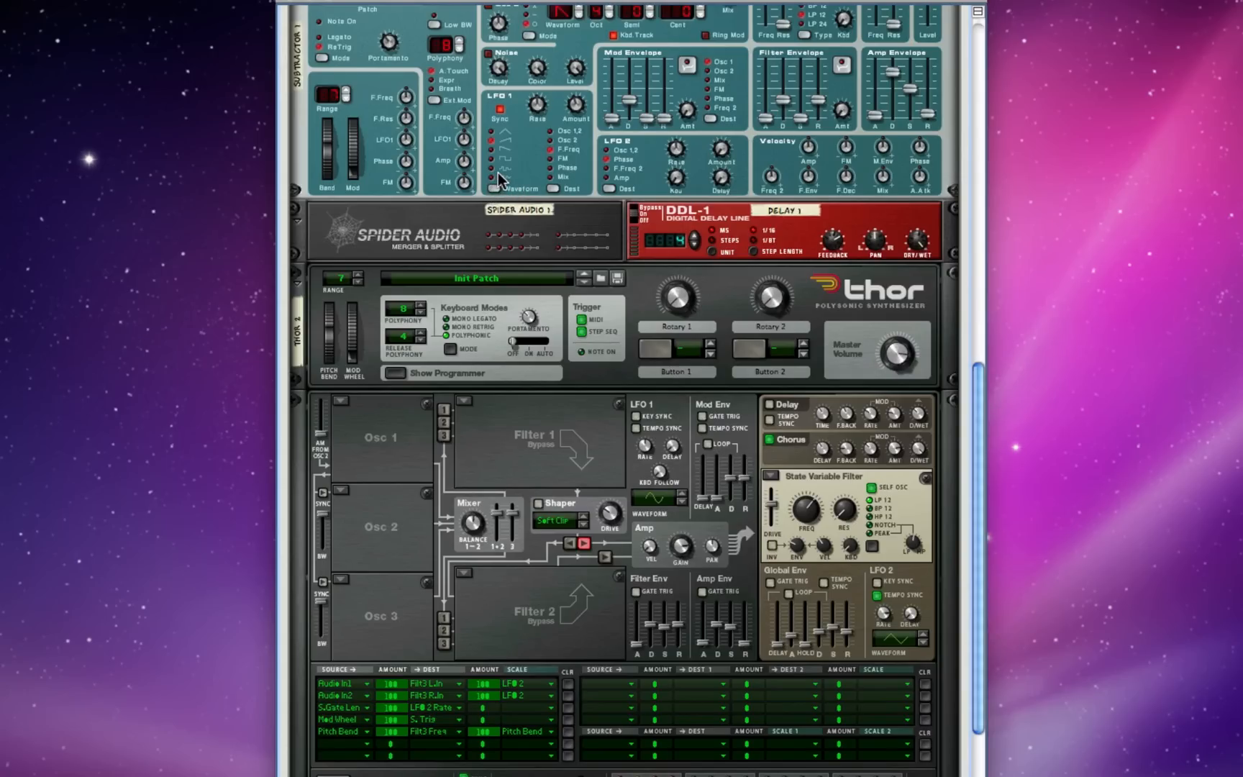
scroll(down, 3)
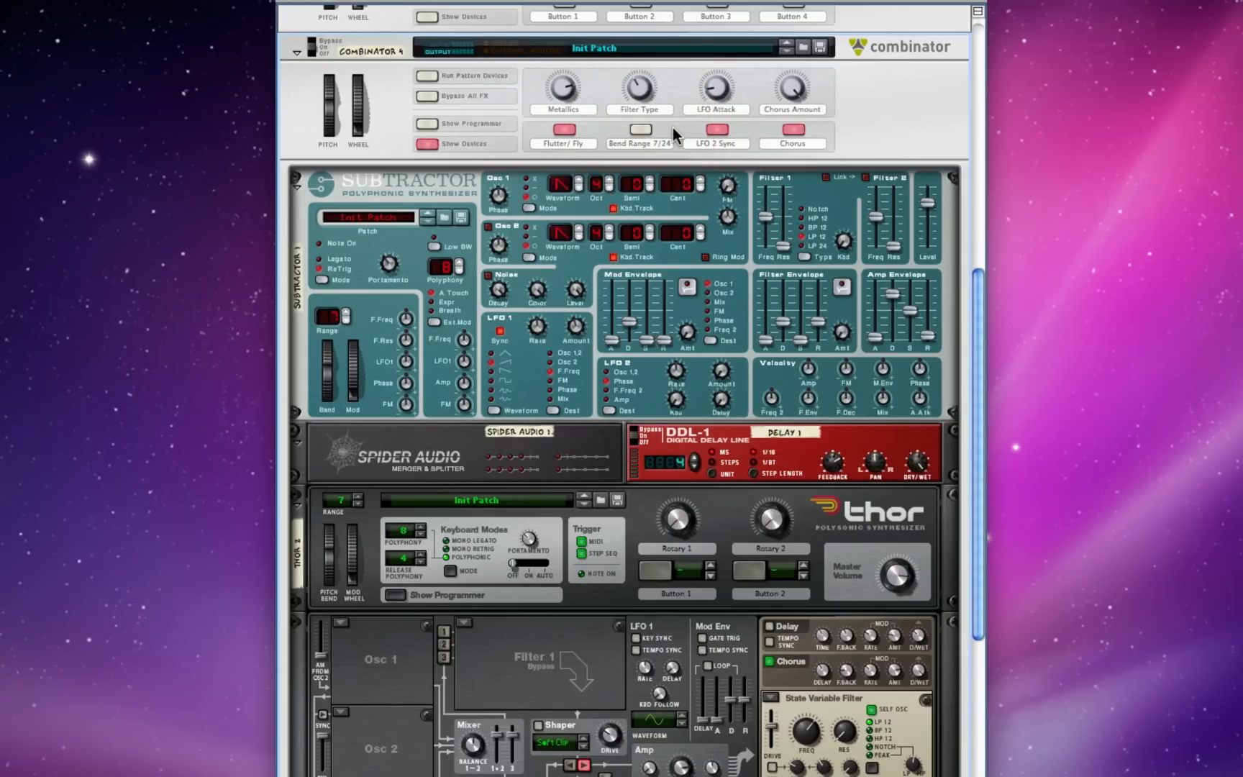
scroll(down, 3)
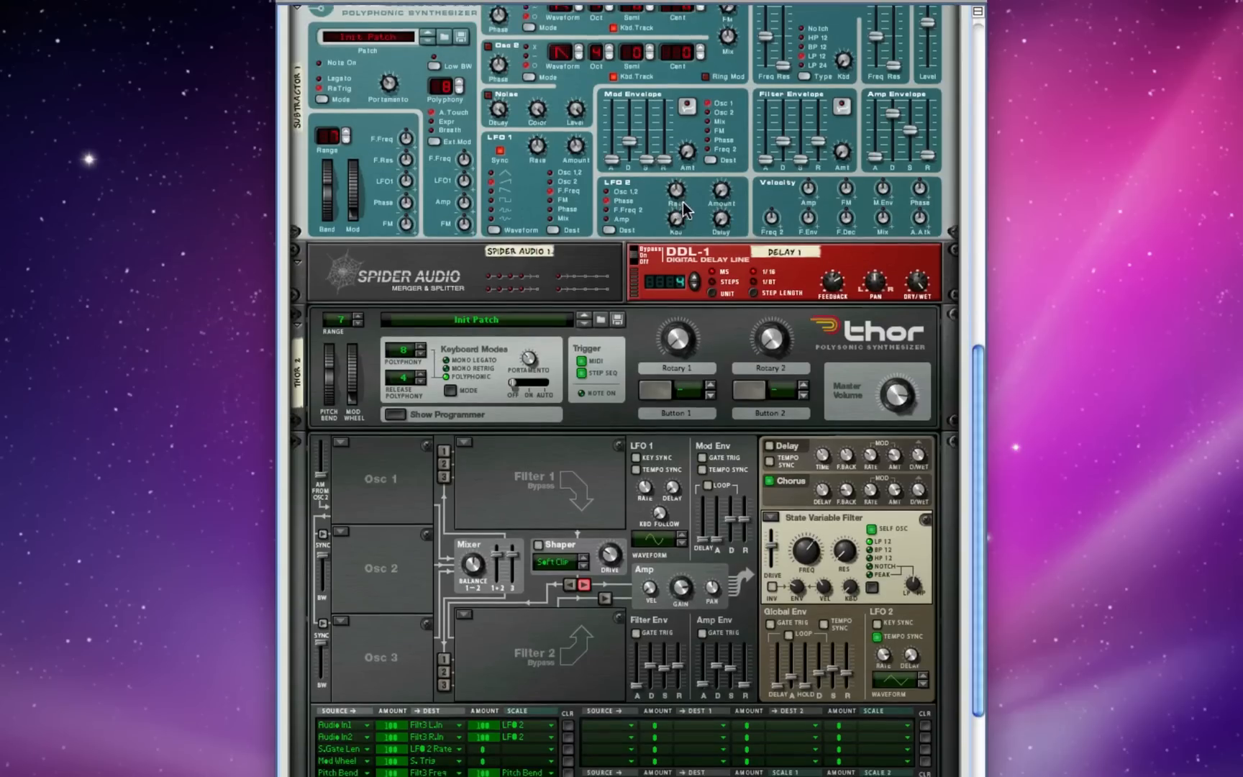
scroll(down, 3)
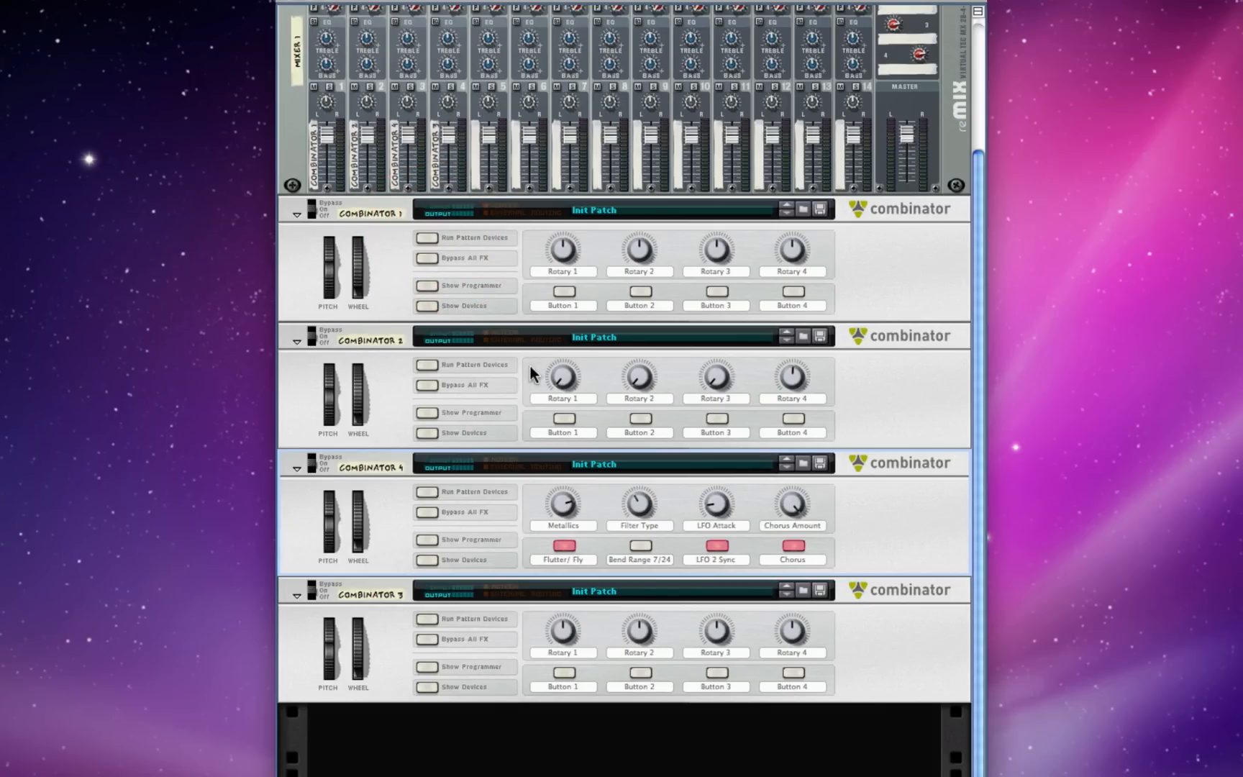
Reveal Combinator 3's line mixer, two Malströms and Thor, preview the rear cabling, and return to the front.
click(425, 687)
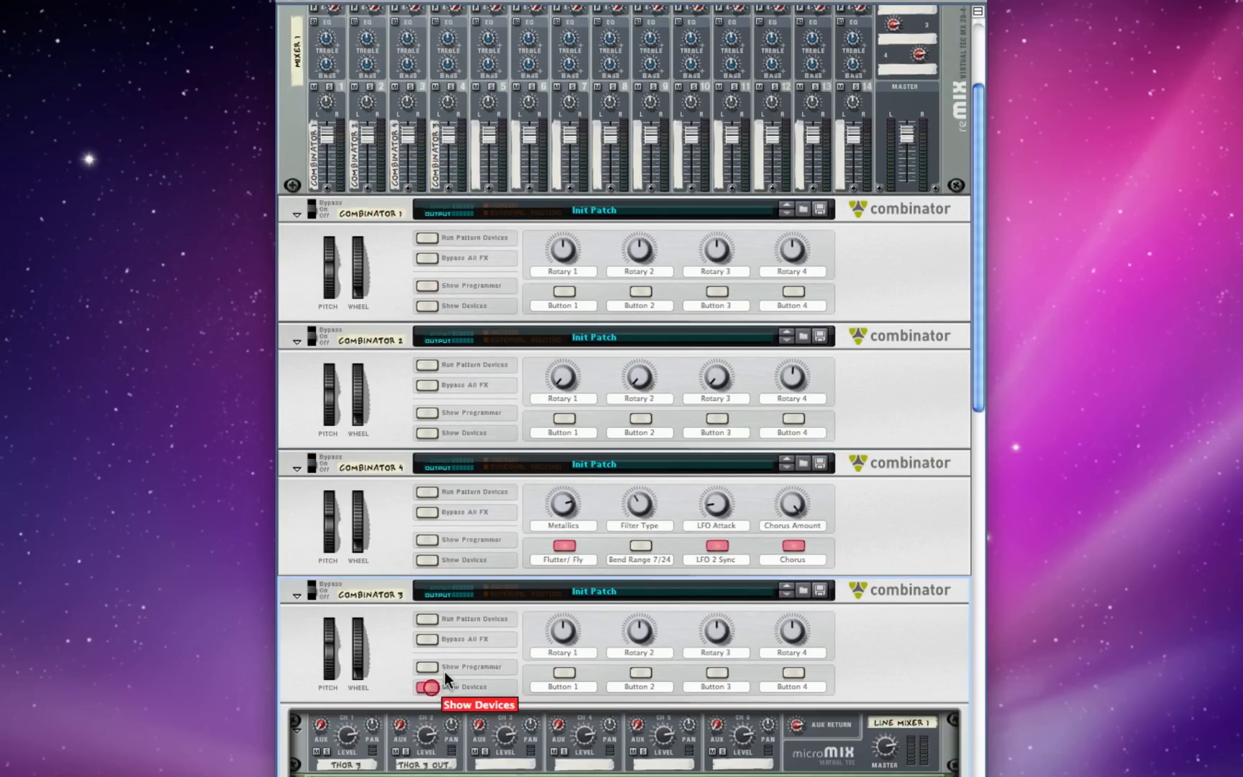
click(426, 686)
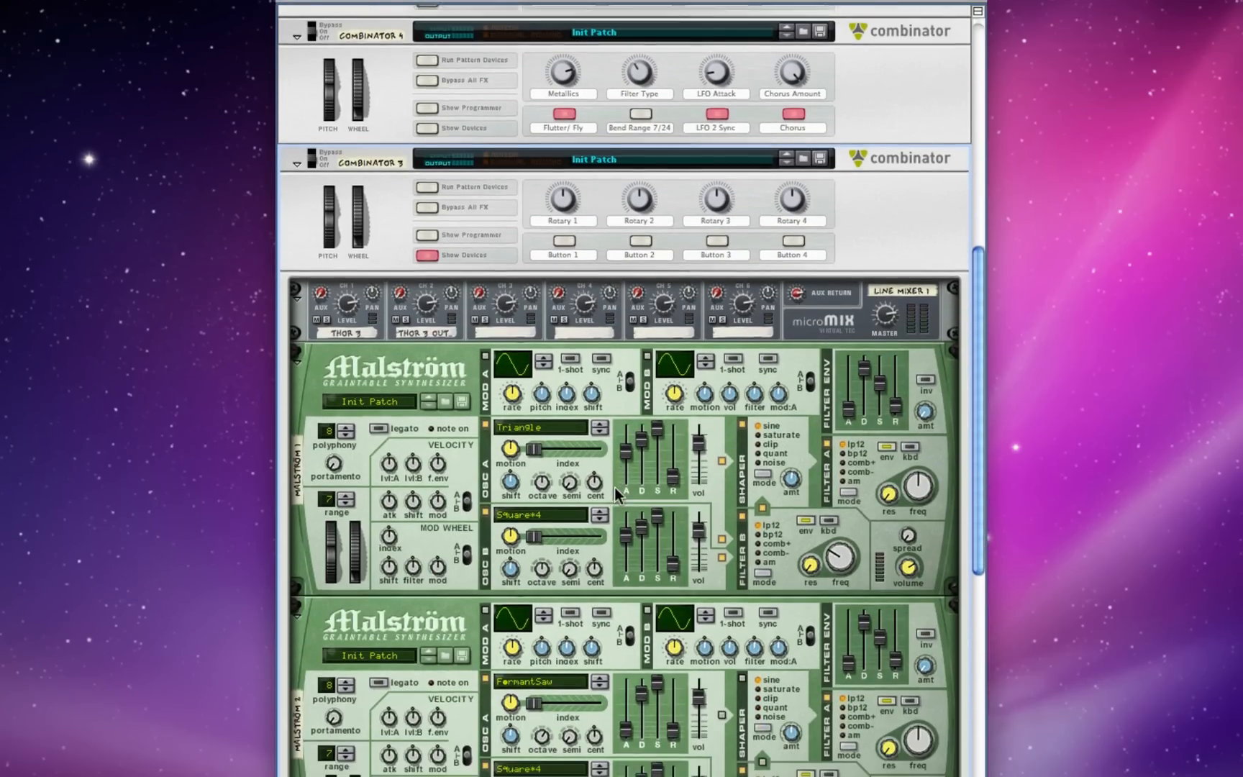
scroll(down, 3)
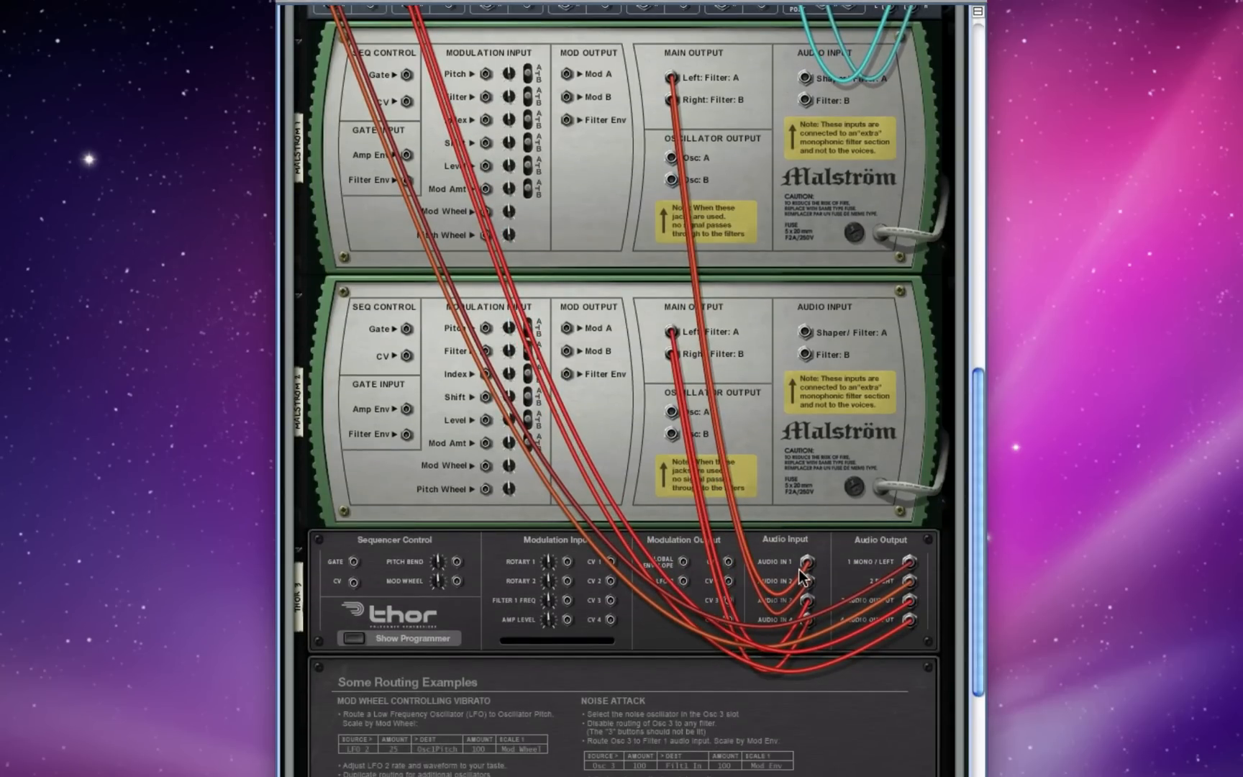
mouse_move(810, 609)
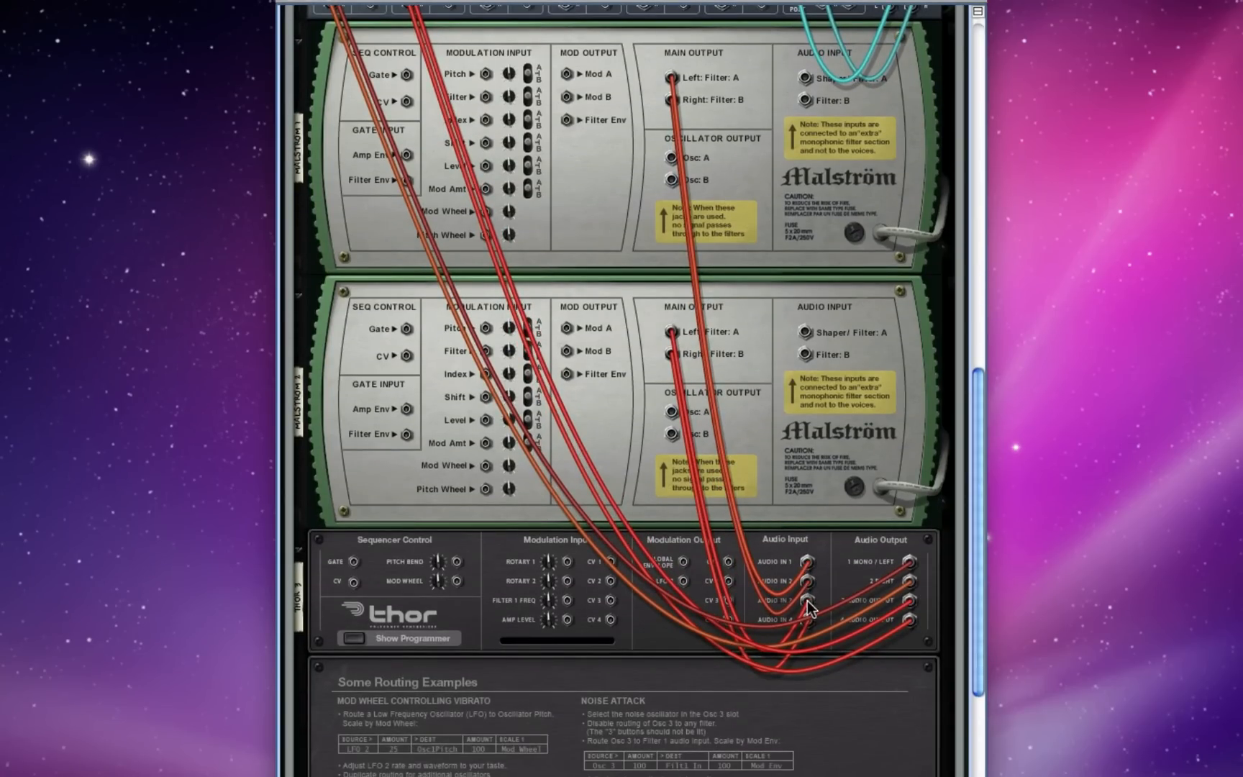
scroll(down, 3)
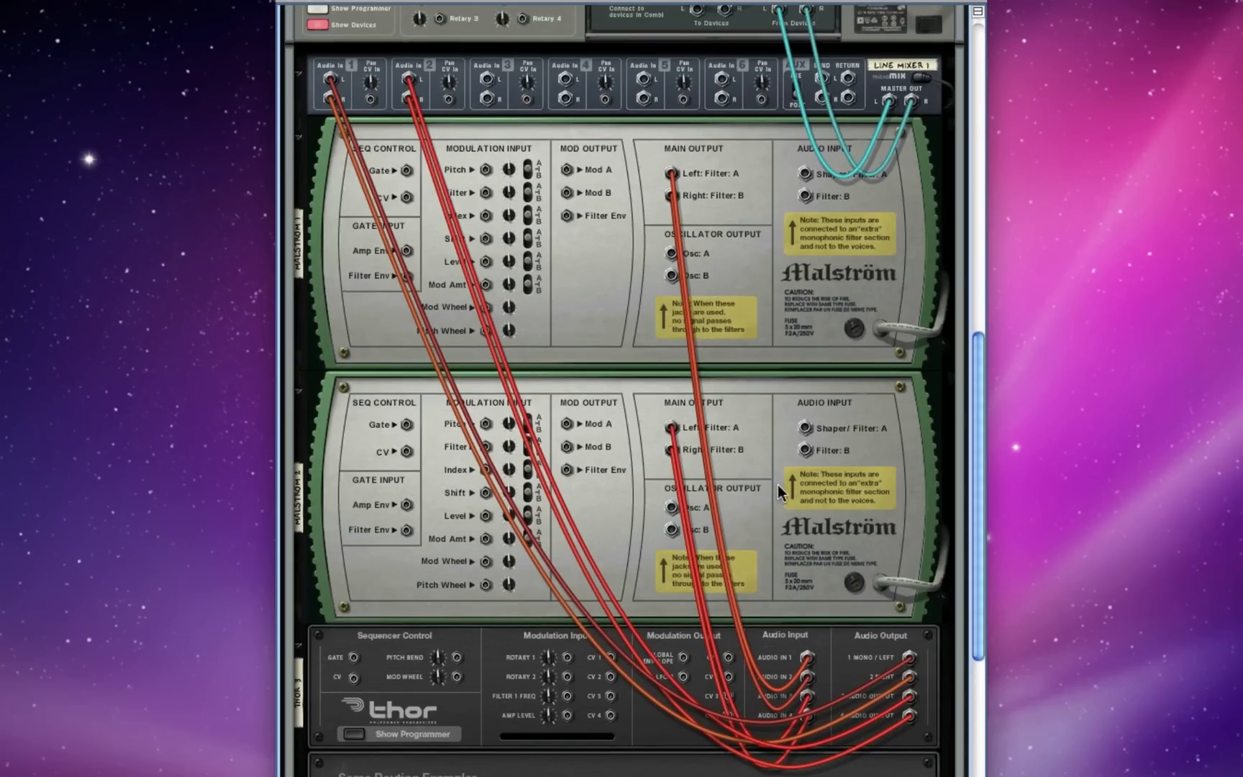
mouse_move(511, 147)
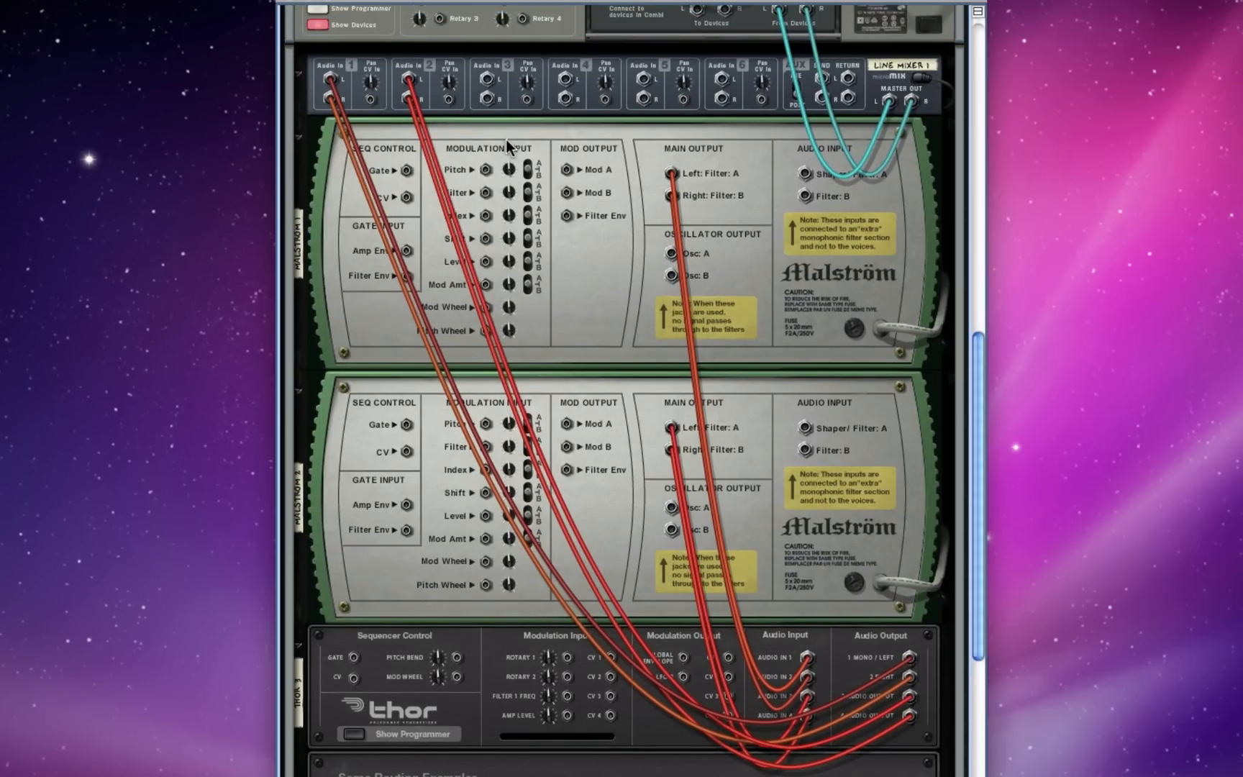
click(325, 24)
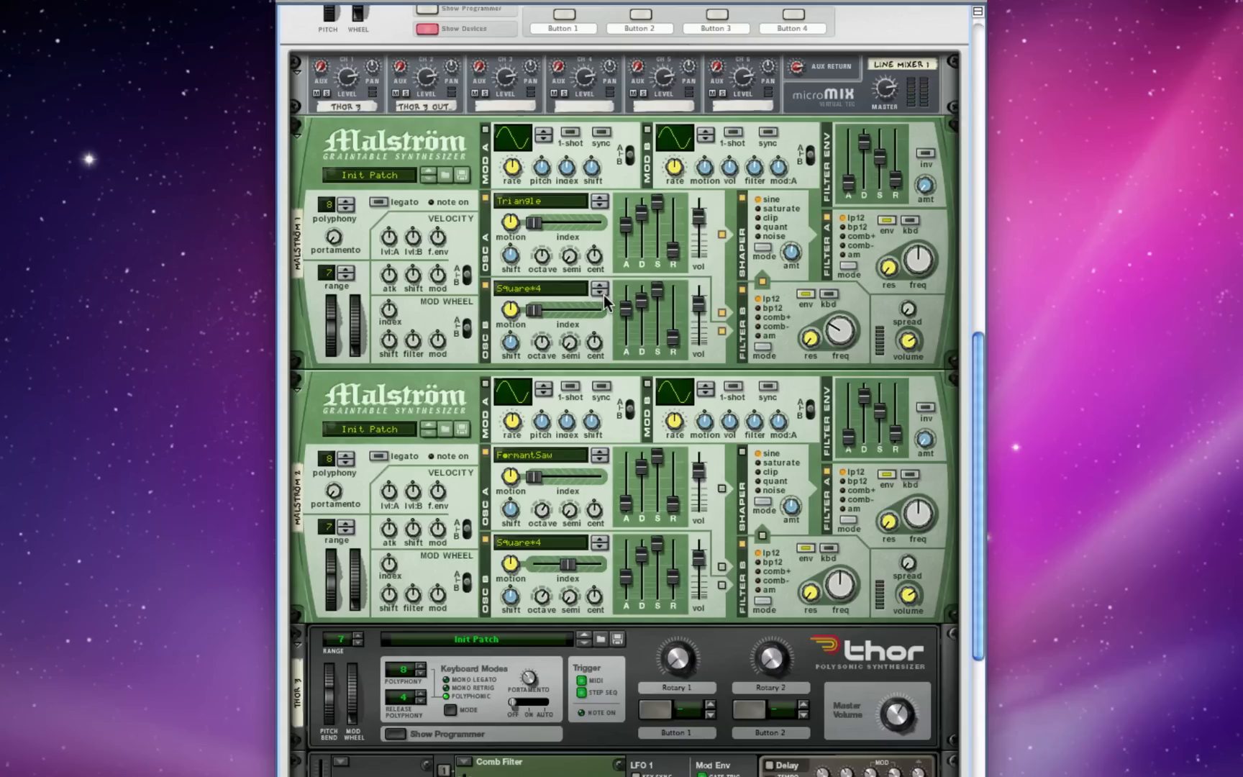